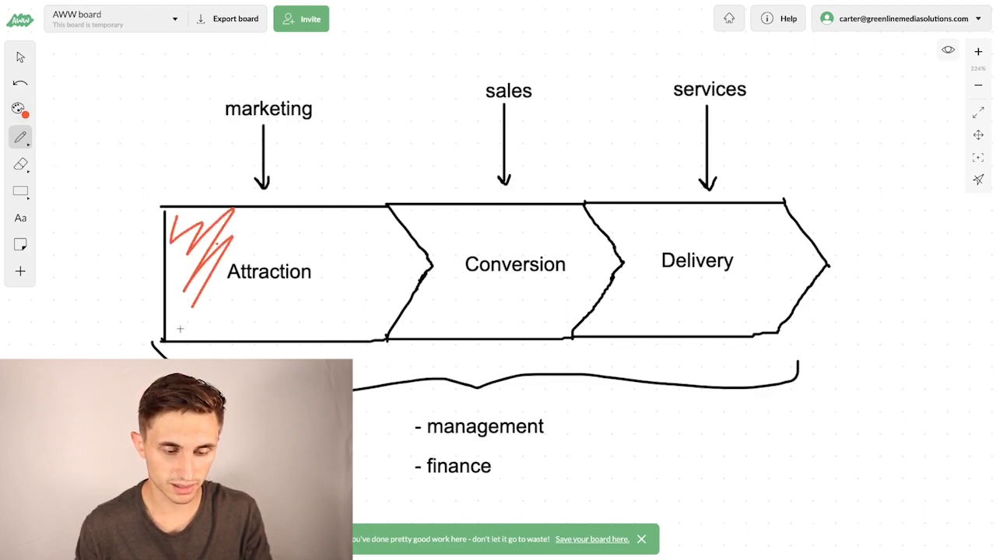
Step: Scribble red over Attraction and draw an arrow through Delivery, then undo the scribbles
left_click_drag(226, 233, 381, 304)
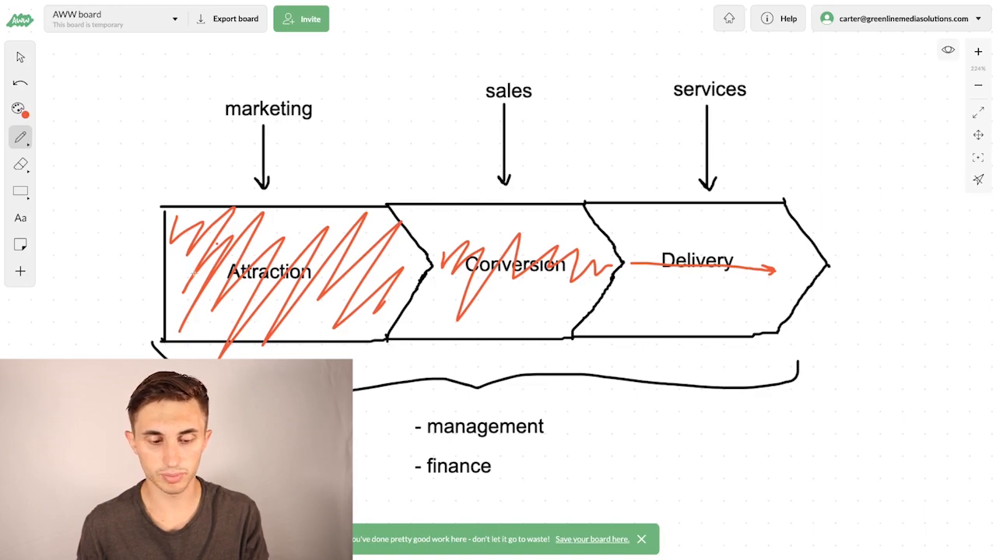
left_click_drag(93, 187, 143, 252)
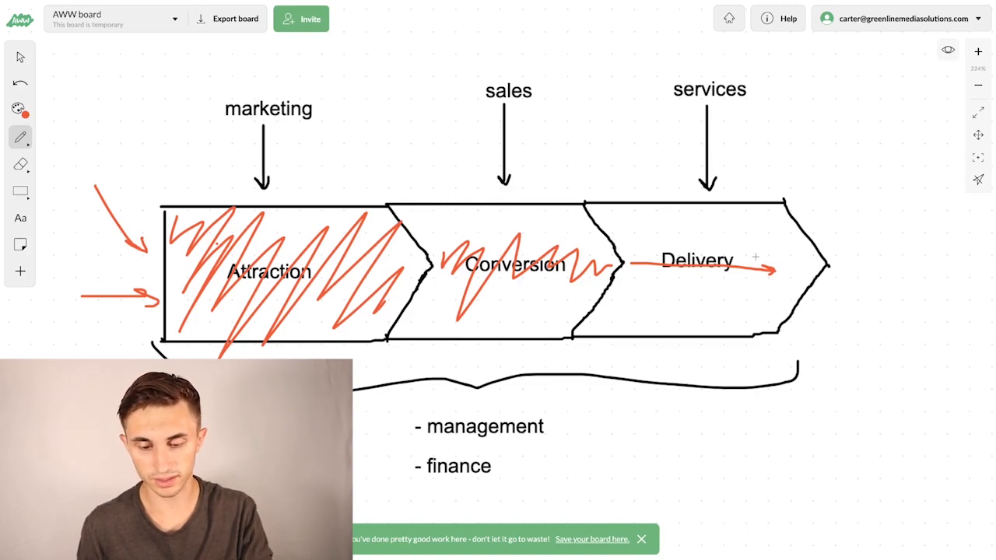
key("ctrl+z")
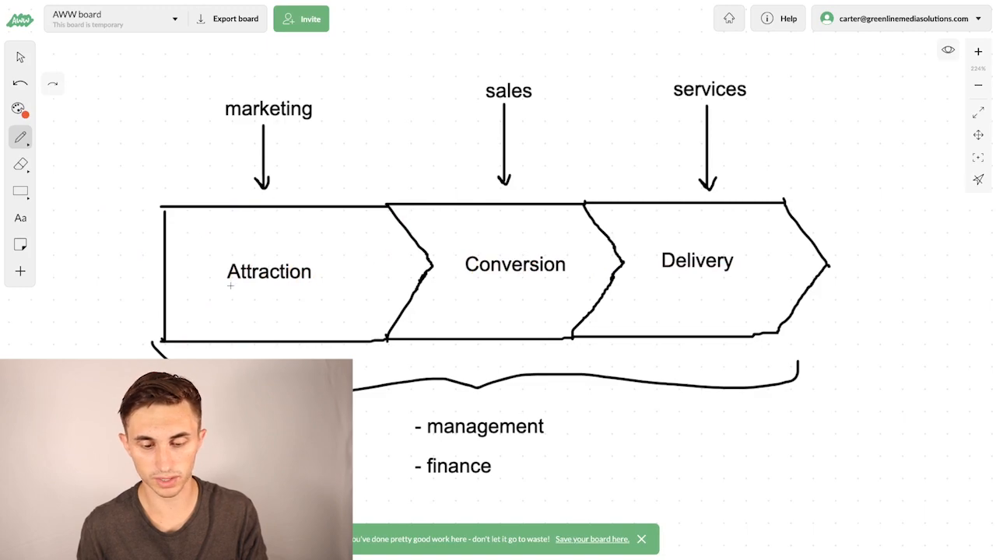
Step: Add a percent sign above Conversion and underline Attraction in red
left_click_drag(388, 345, 388, 413)
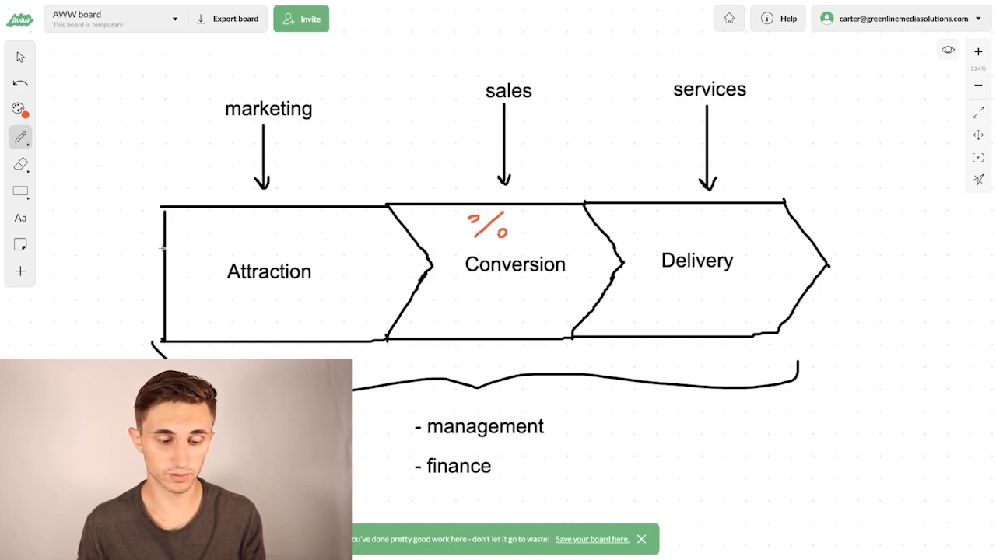
left_click_drag(137, 246, 273, 243)
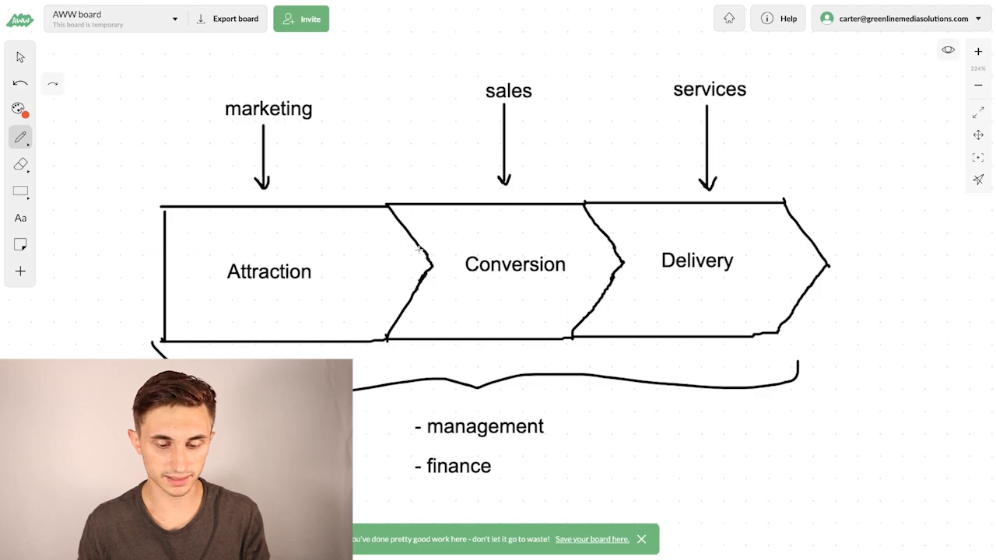
left_click_drag(413, 253, 436, 268)
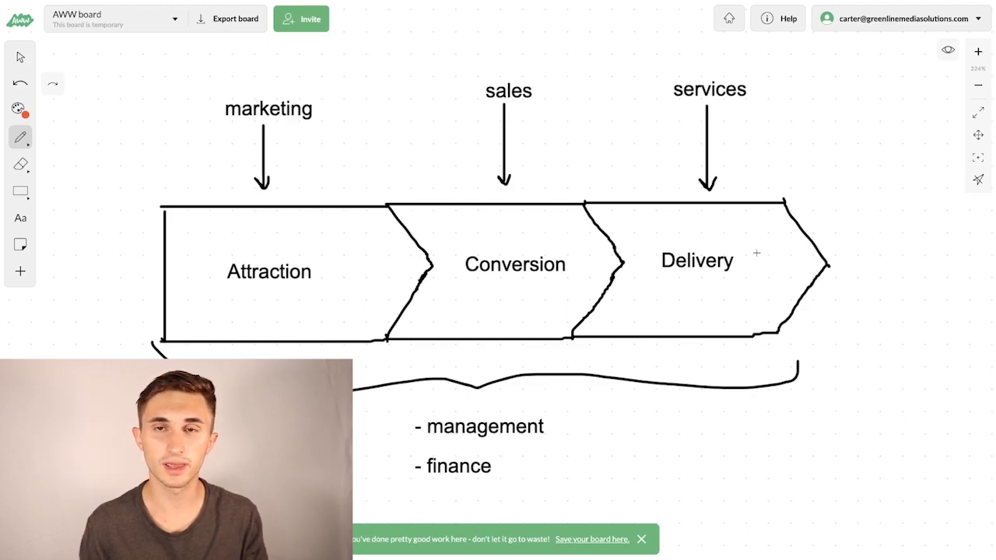
left_click_drag(357, 259, 646, 257)
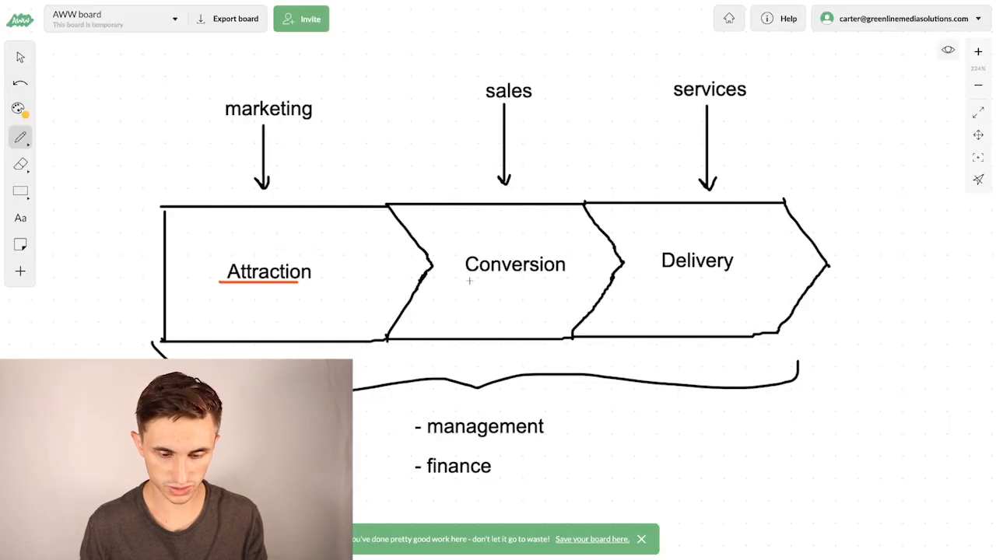
left_click_drag(467, 282, 607, 281)
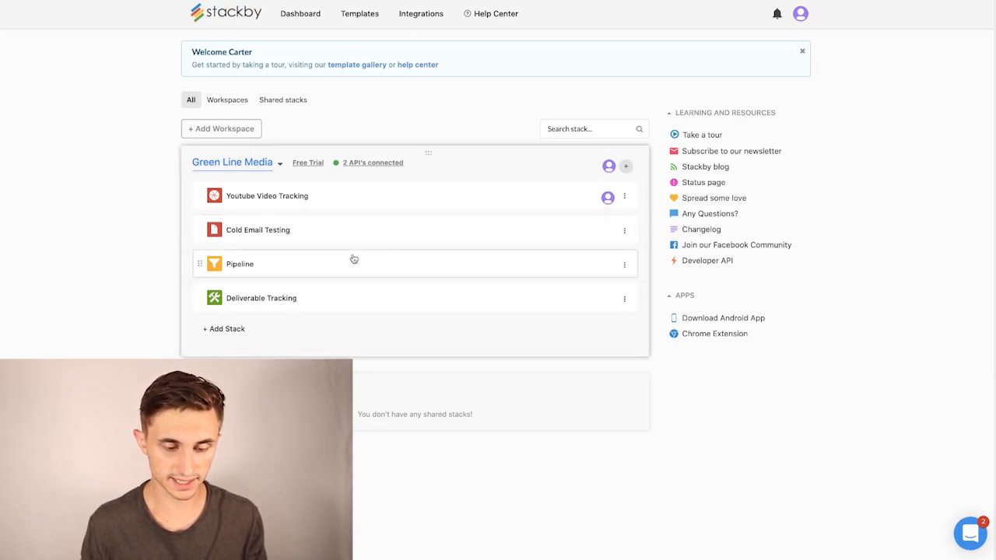
mouse_move(358, 198)
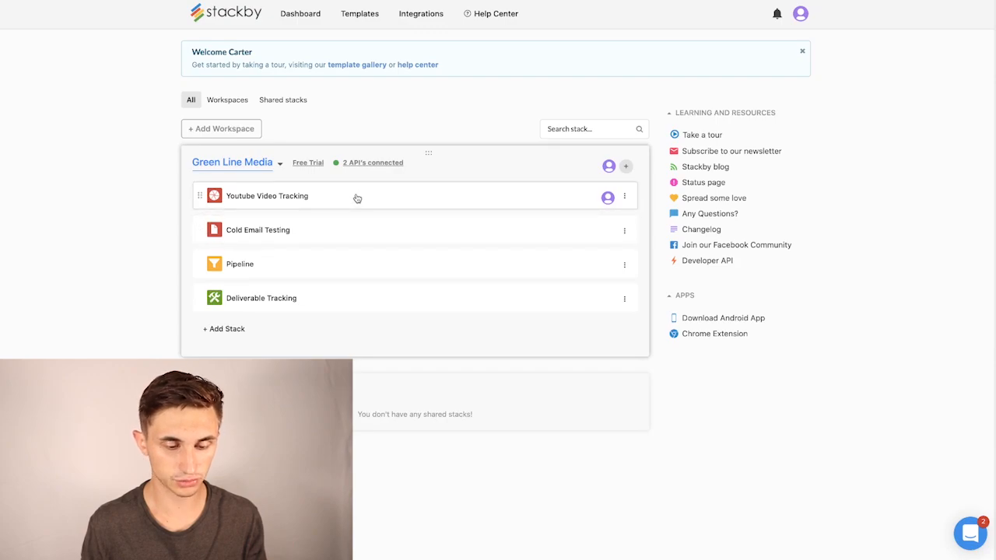
Step: Open the Youtube Video Tracking stack and inspect the first video's API data and view count
left_click(268, 197)
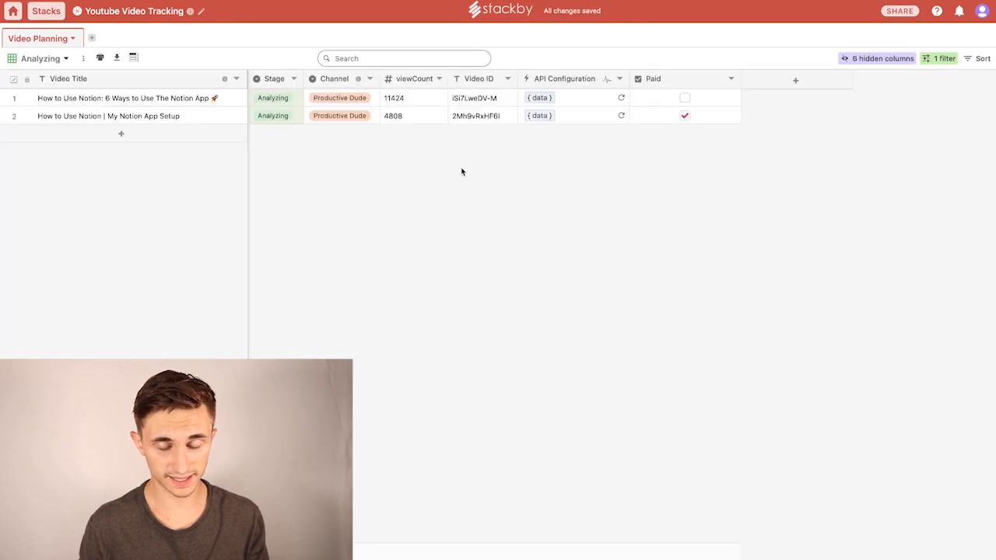
left_click(412, 96)
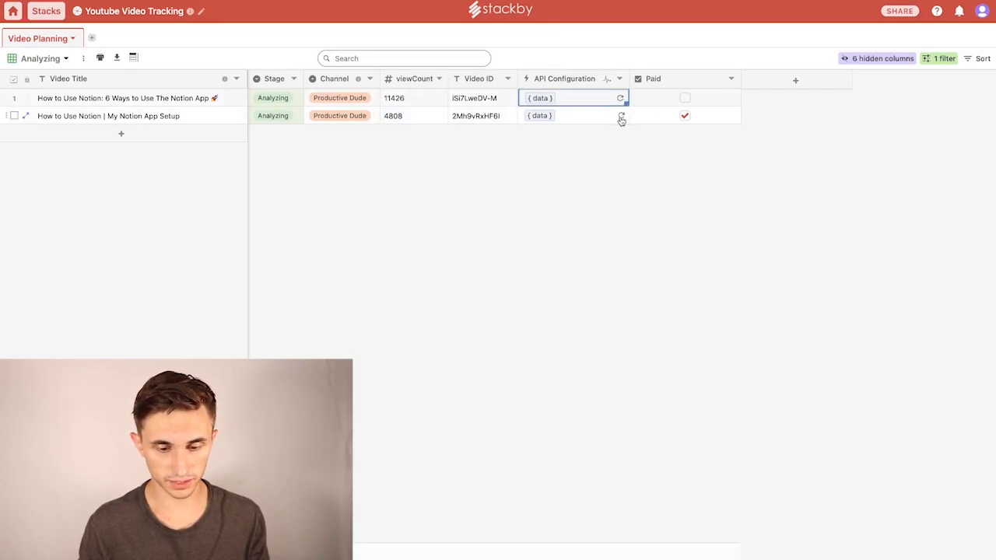
left_click(414, 115)
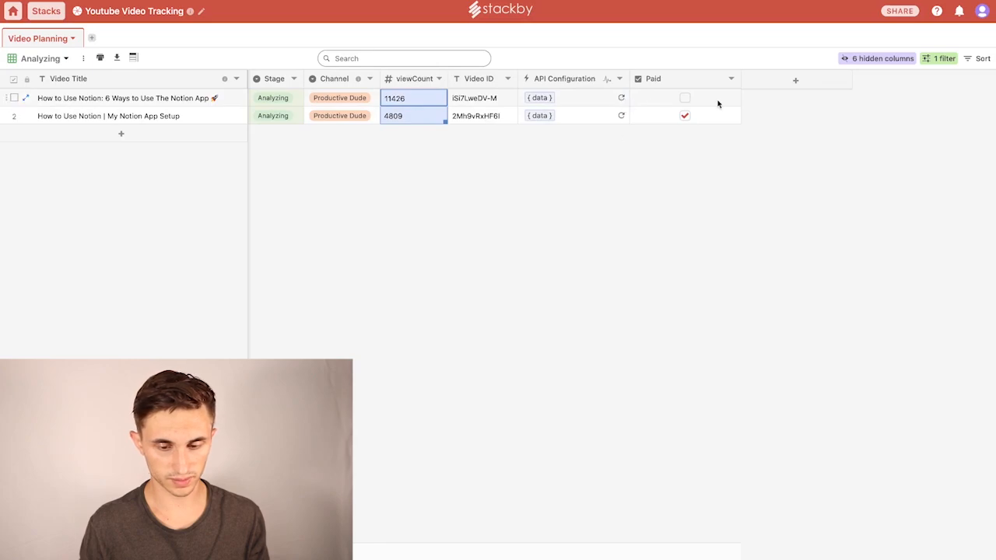
left_click(685, 96)
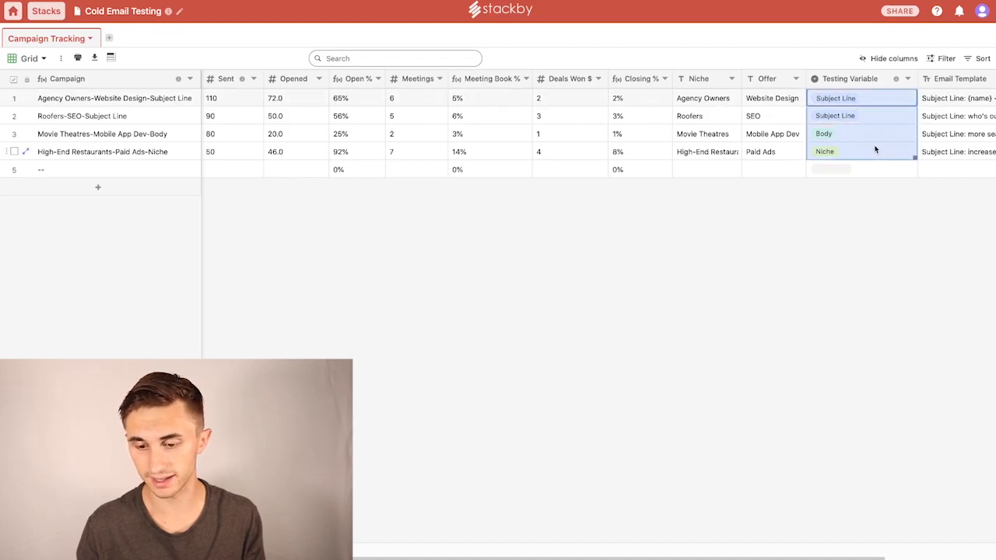
Step: Open the Cold Email Testing campaign table with Offer moved ahead of Closing % and Niche
left_click(834, 115)
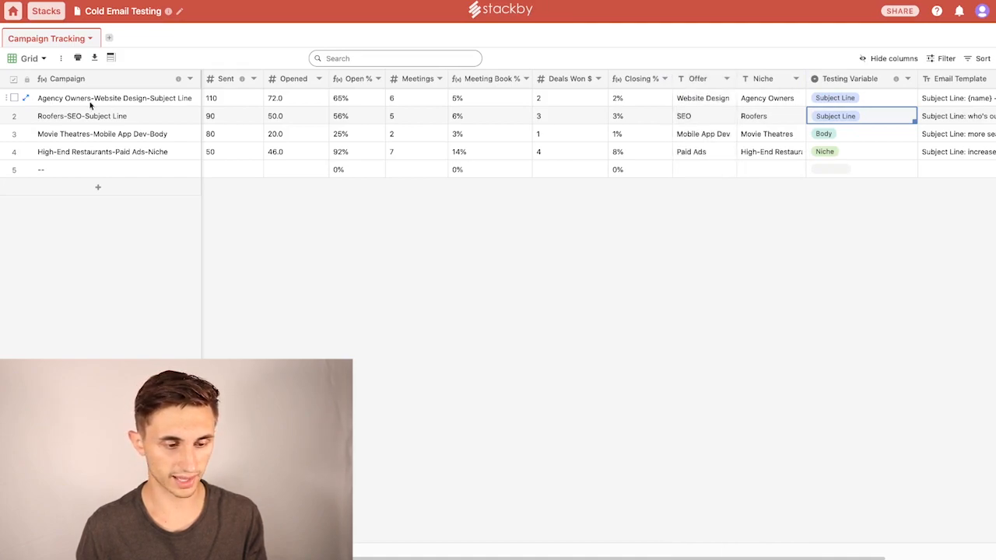
left_click(115, 99)
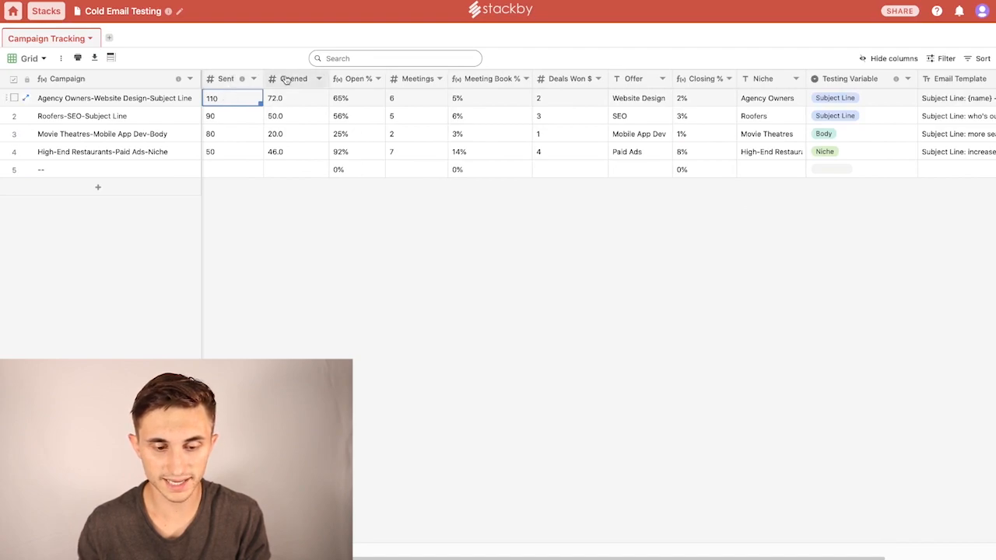
left_click(356, 97)
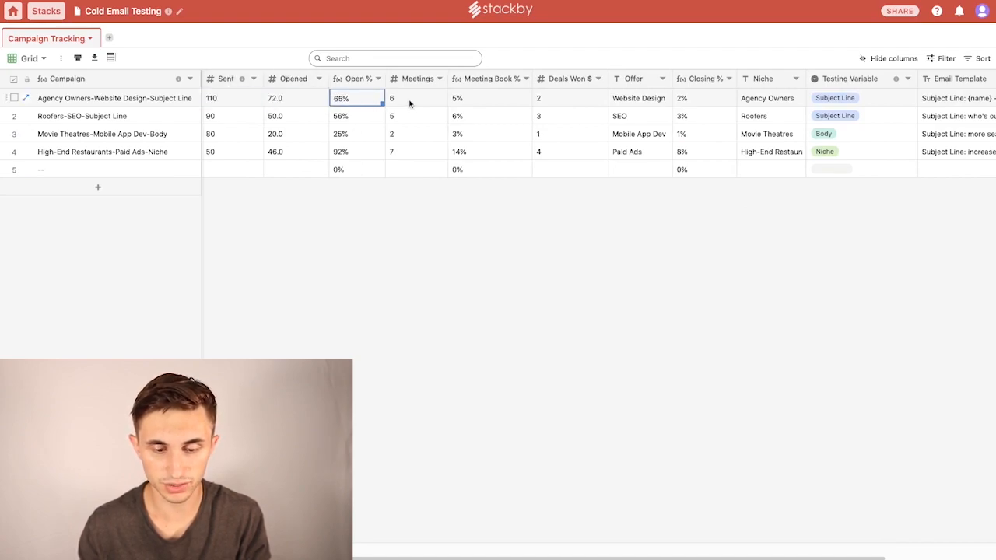
left_click(569, 98)
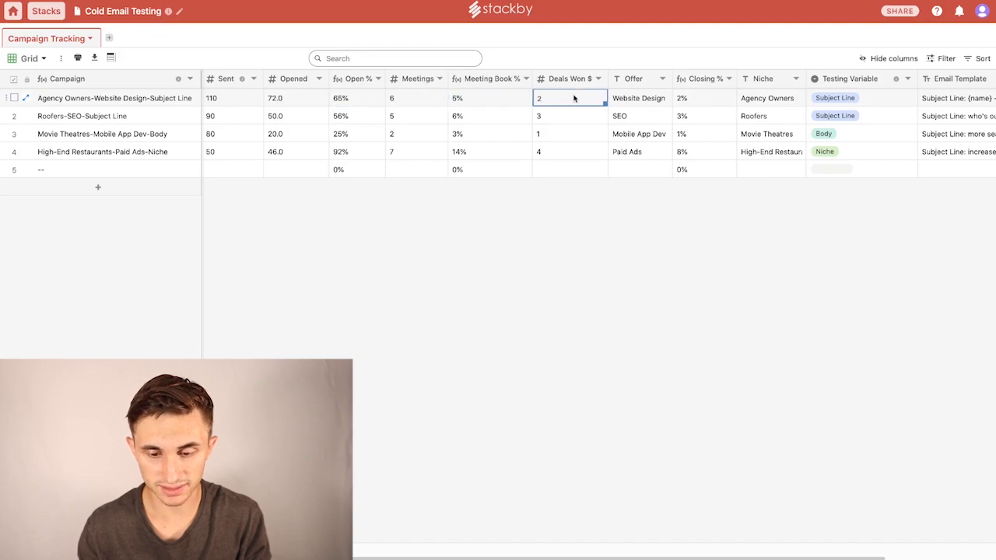
Step: Review the first campaign's open rate, meeting booking rate and deals won
left_click(225, 78)
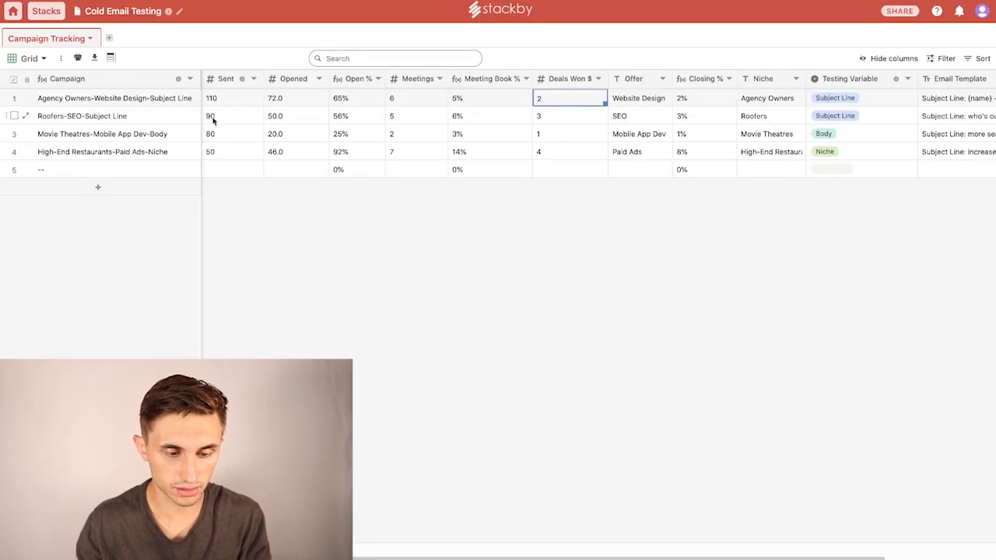
left_click(357, 98)
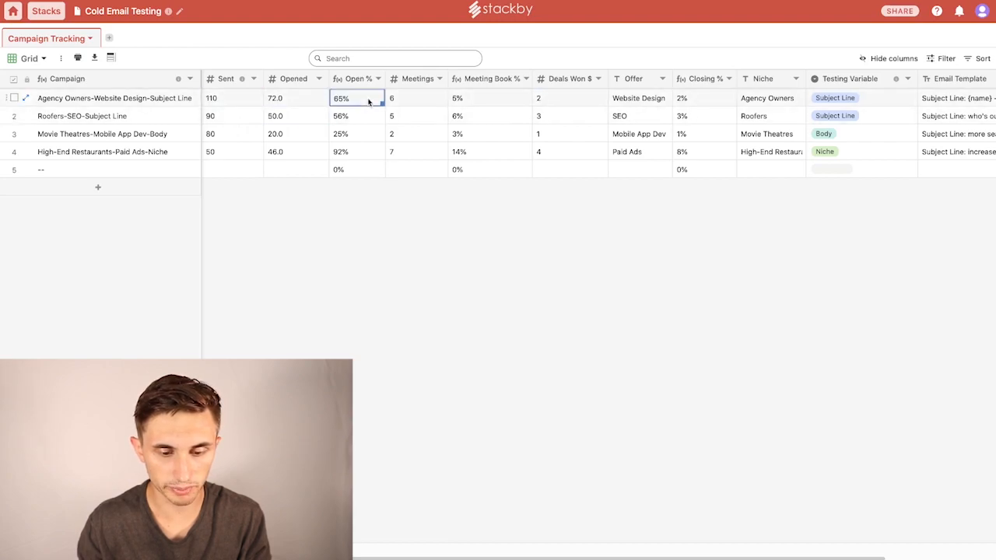
left_click(489, 98)
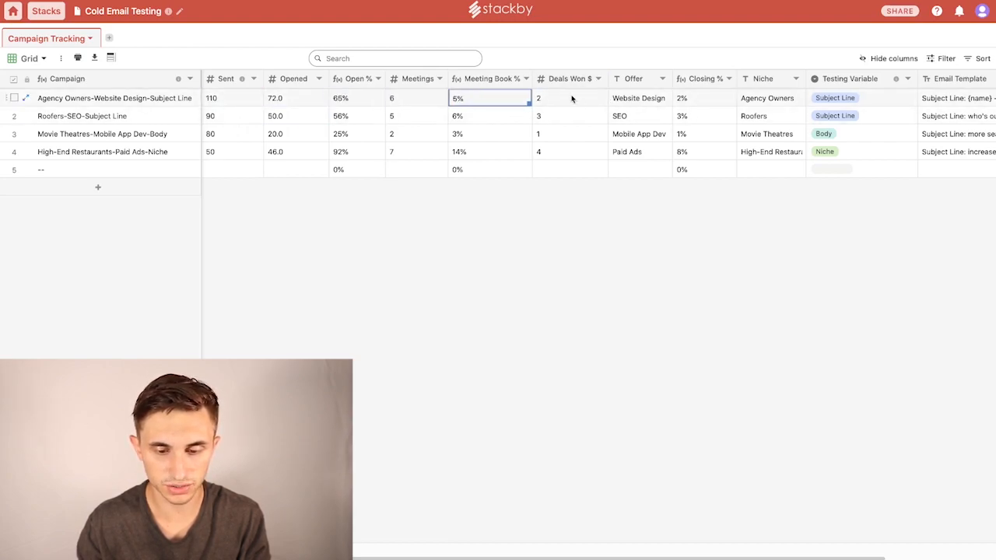
left_click(569, 97)
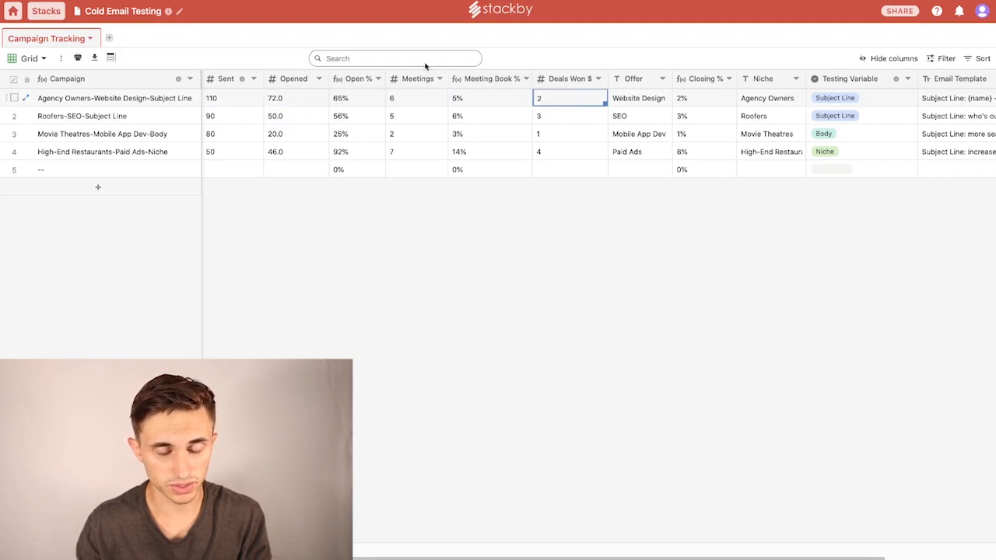
Step: Set the first campaign's sent count to 200 and meetings to 5, updating deals won and the booking rate
left_click(339, 97)
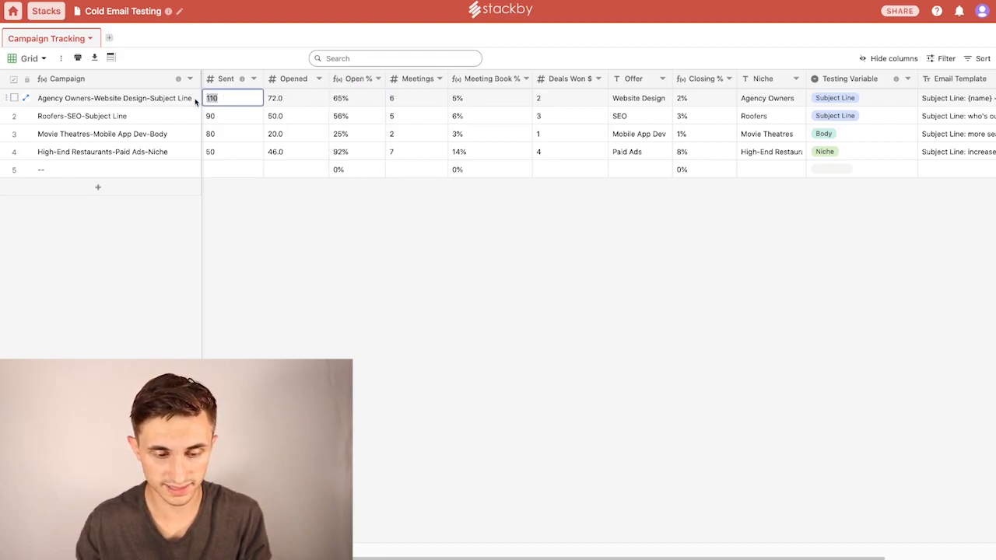
type("200")
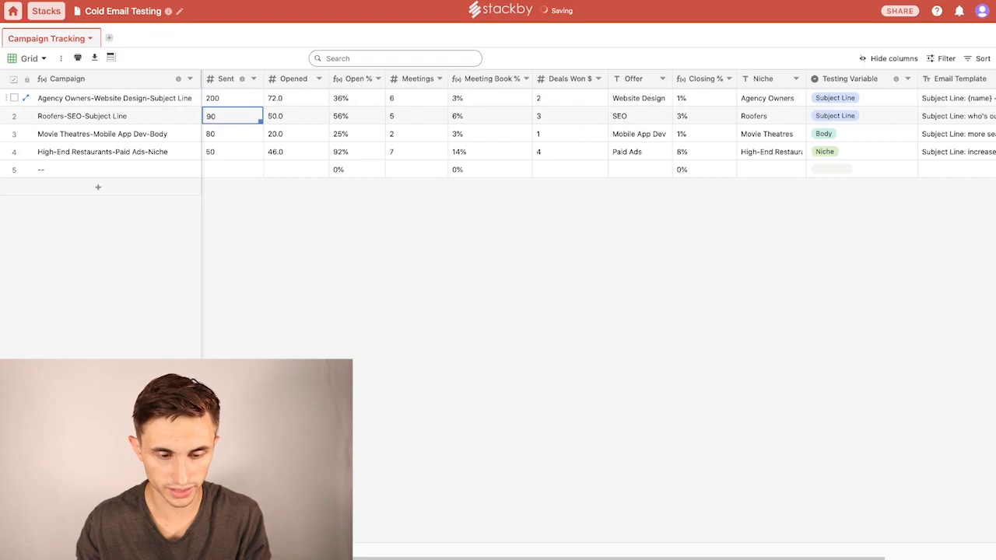
left_click(489, 97)
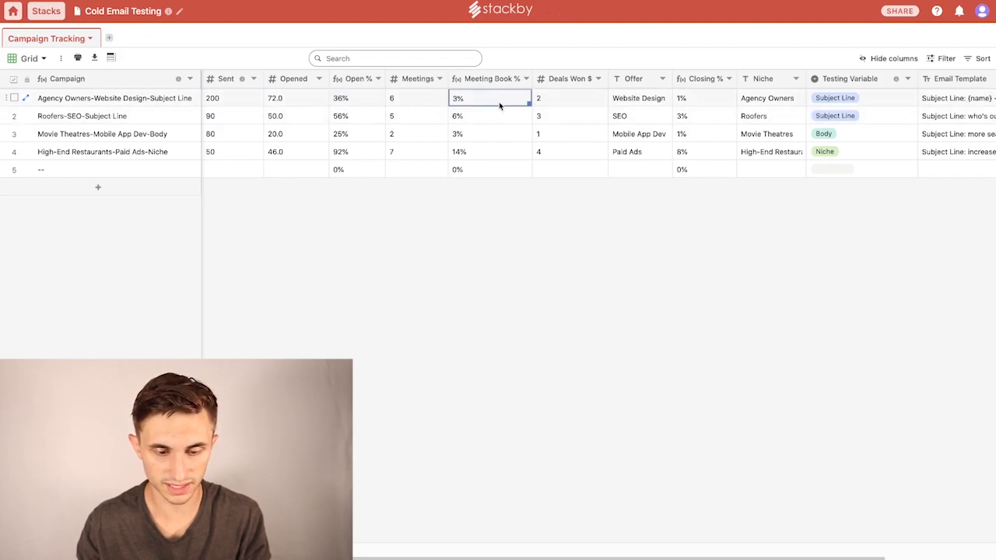
left_click(296, 97)
type("150")
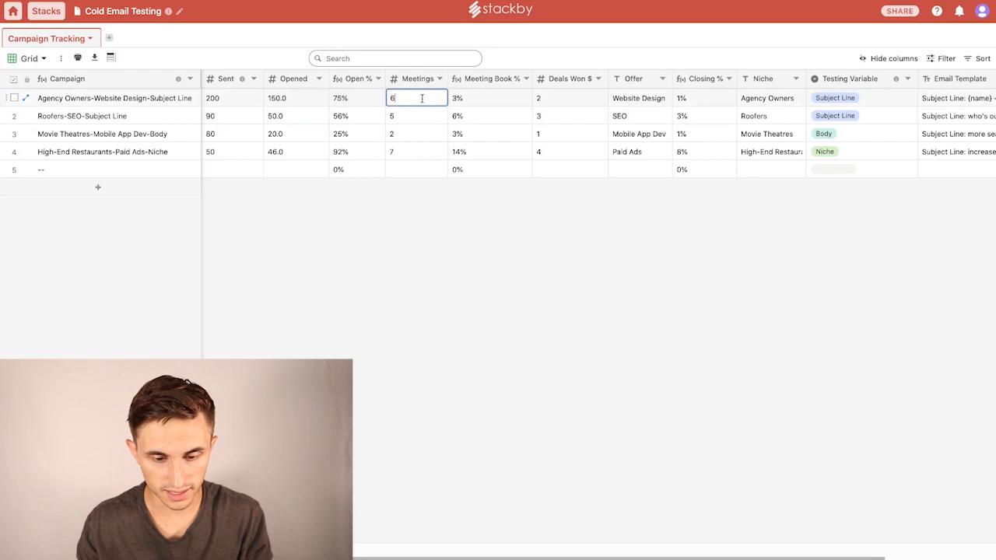
key("backspace")
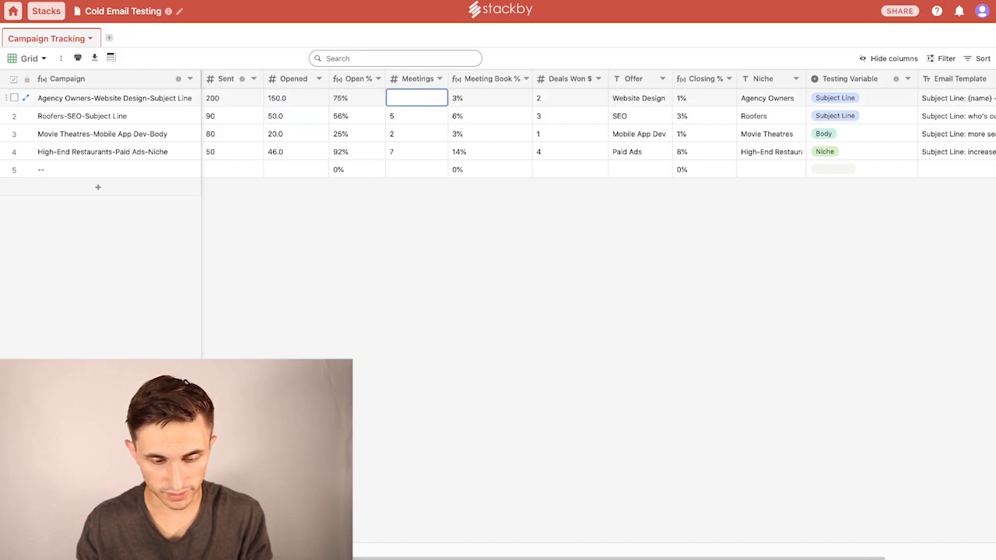
type("5")
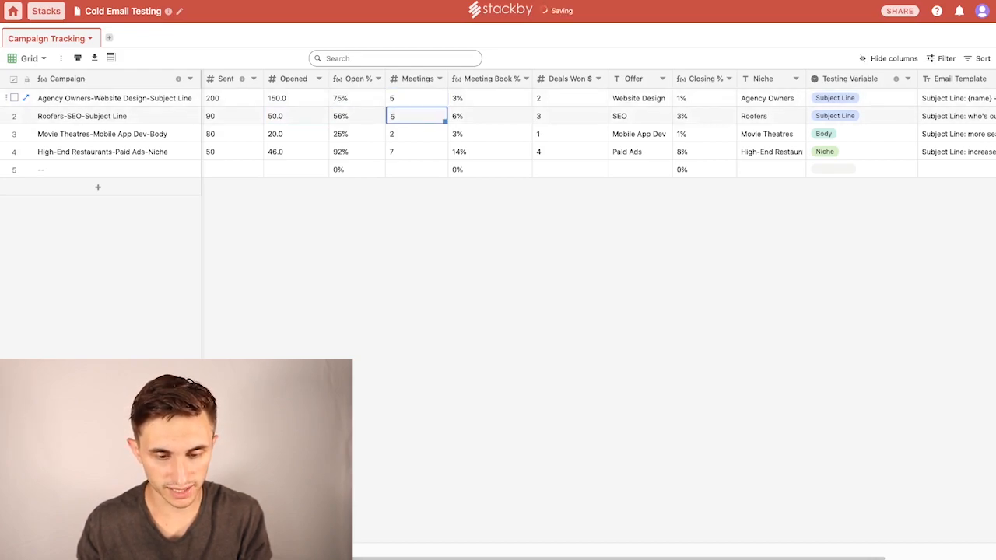
left_click(417, 96)
type("10")
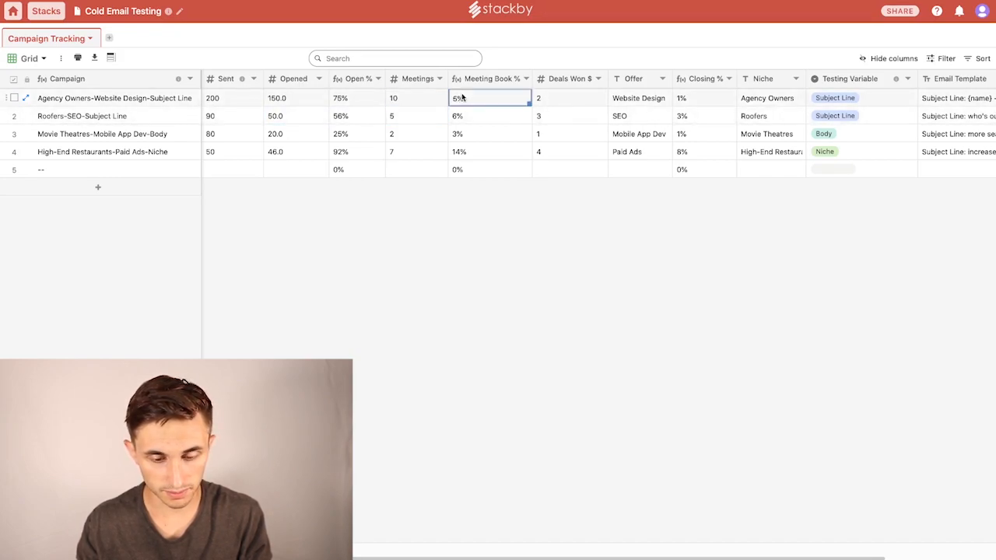
left_click(570, 96)
type("5")
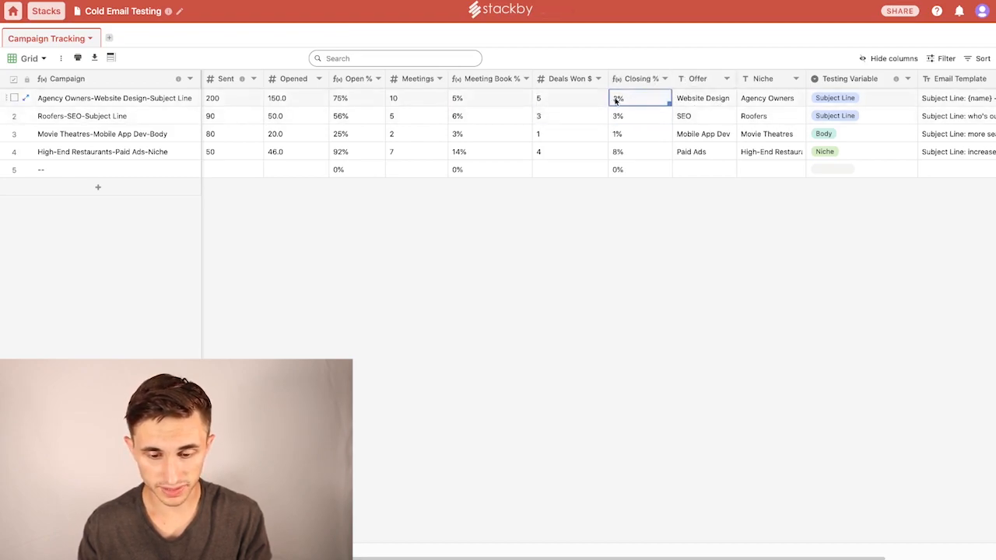
left_click(212, 97)
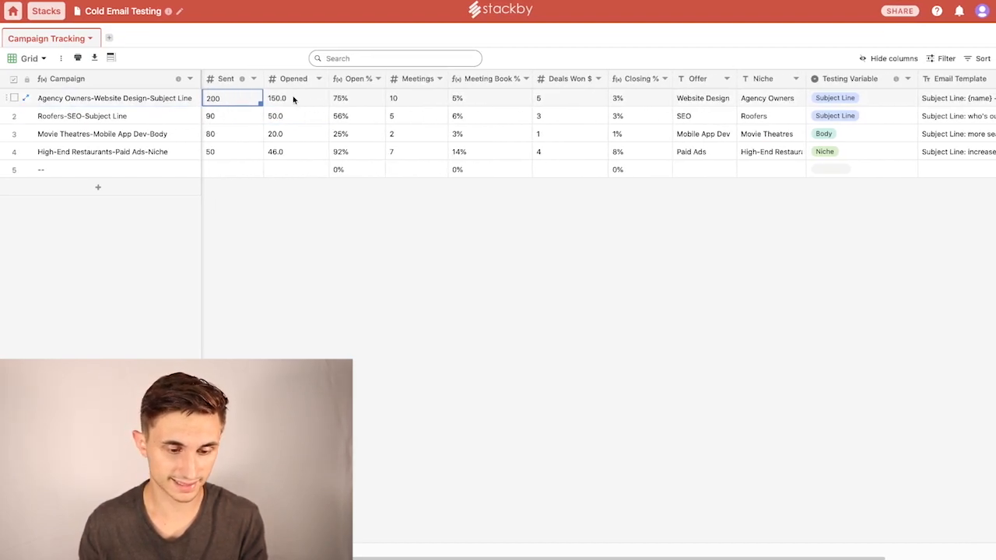
Step: Tag the first campaign's Testing Variable as Subject Line
scroll("right", 3)
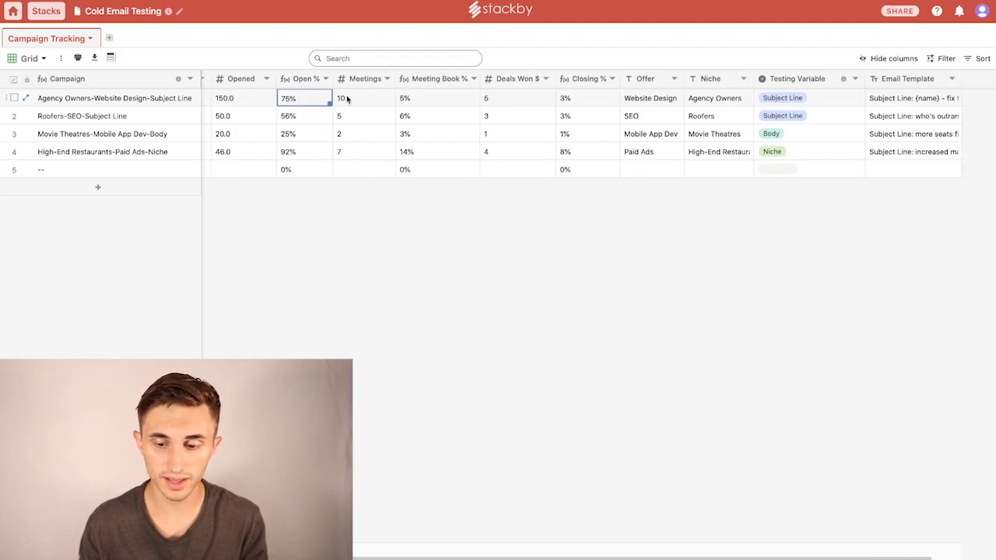
left_click(781, 98)
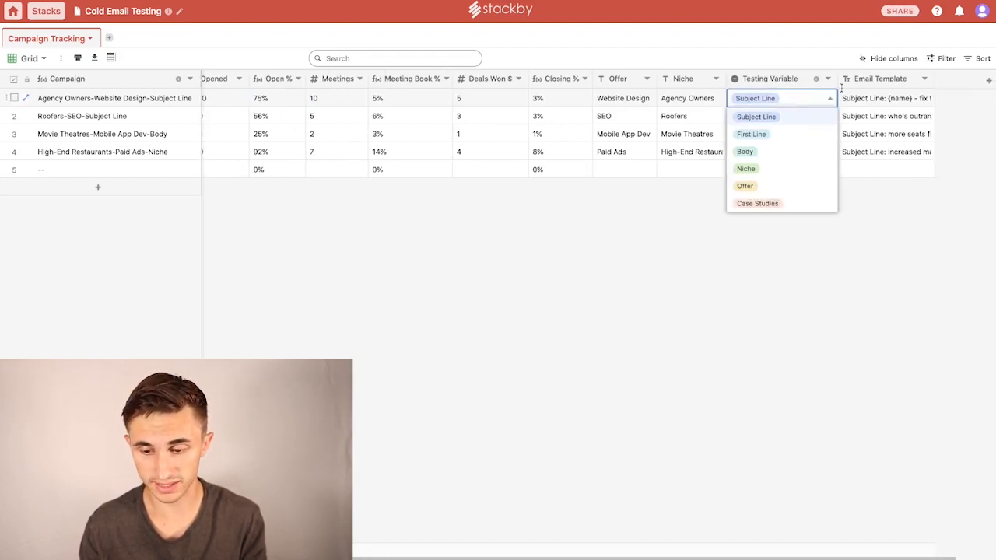
left_click(756, 115)
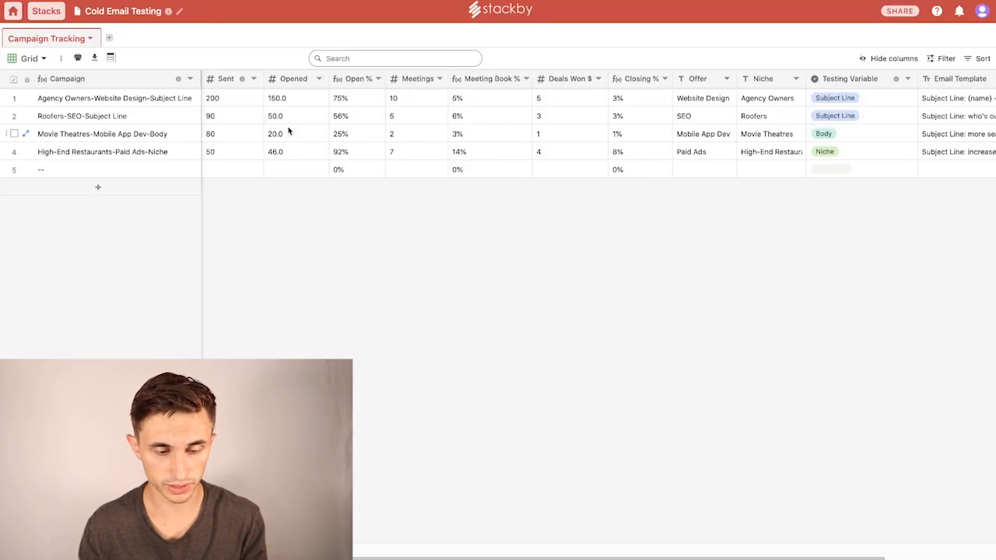
Step: Duplicate the first campaign row and clear the copied results on the new row
left_click(356, 97)
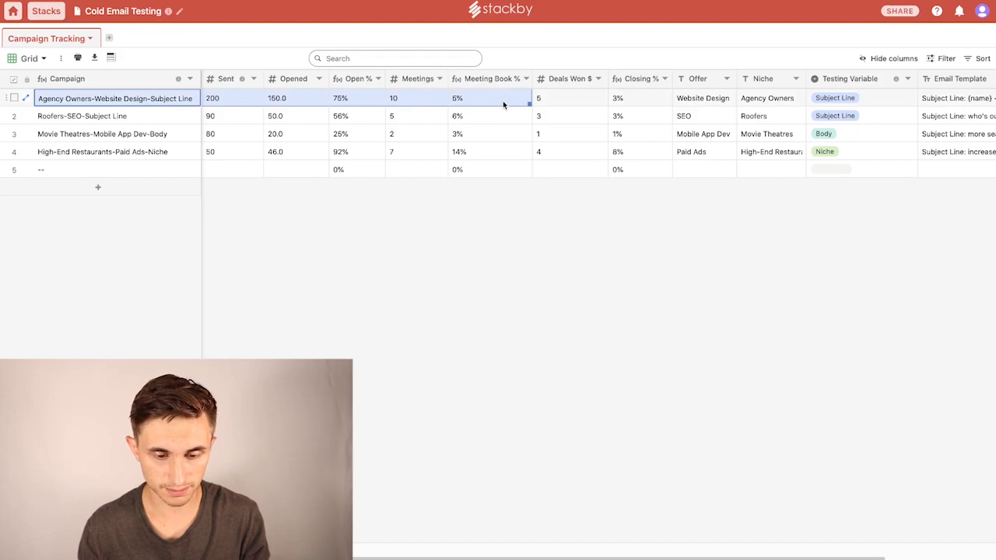
left_click(418, 97)
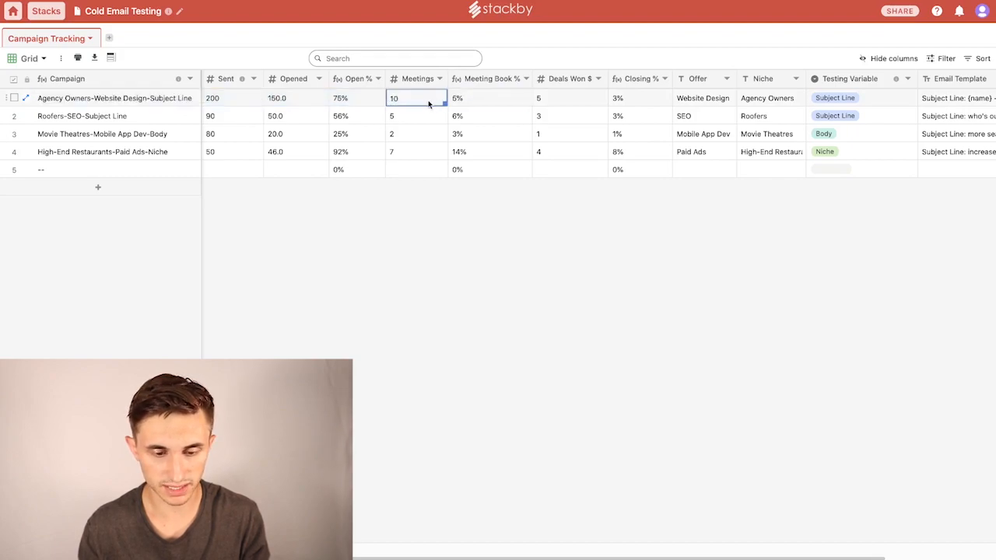
mouse_move(305, 99)
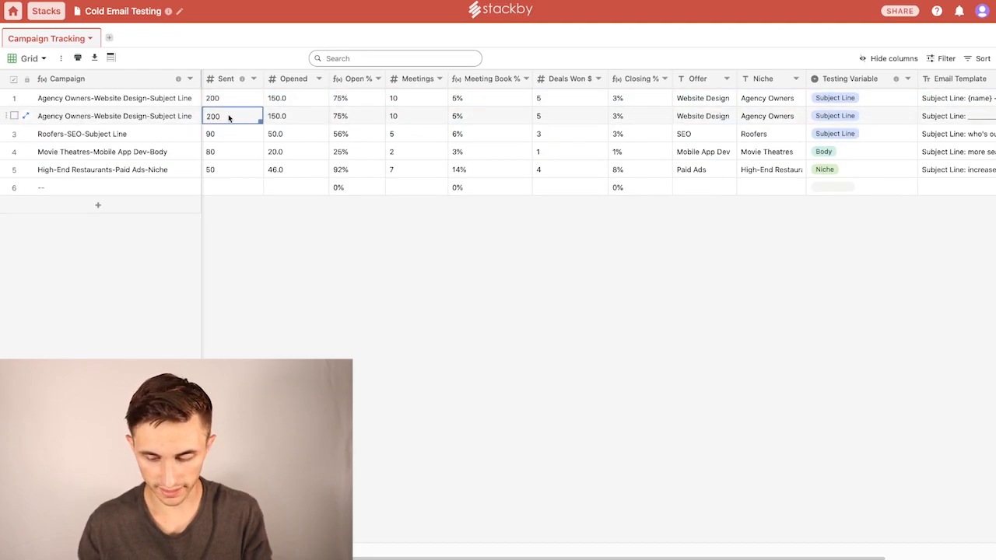
key("Delete")
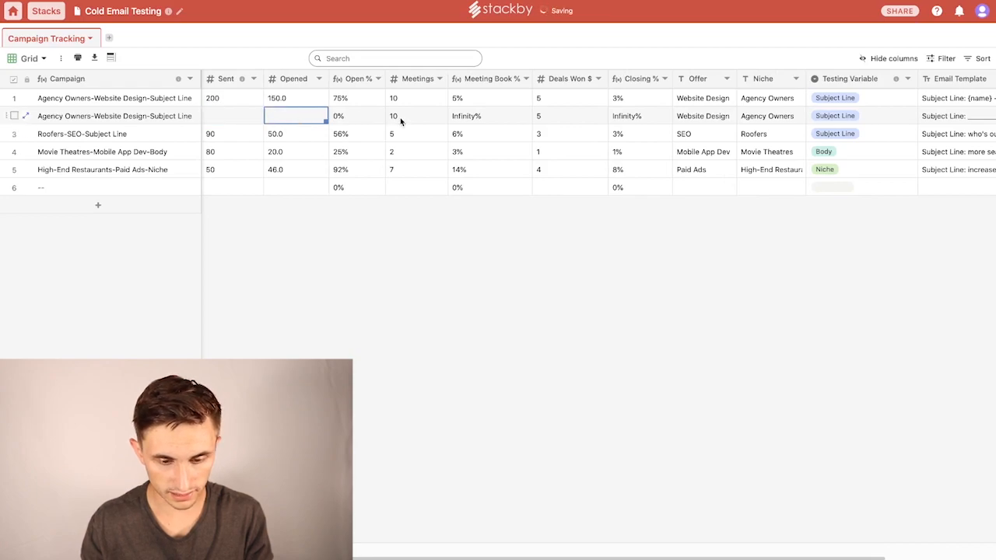
left_click(569, 115)
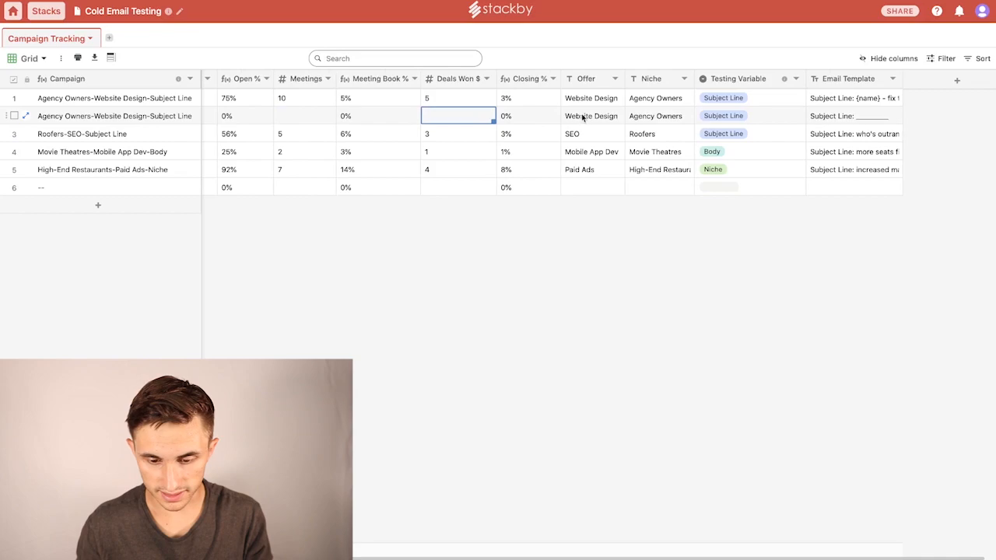
left_click(592, 116)
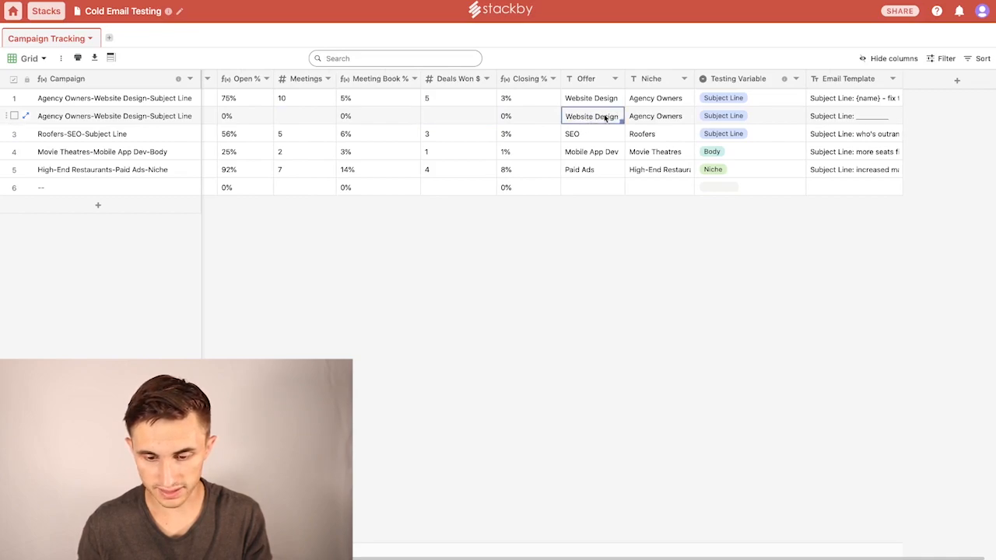
left_click(655, 115)
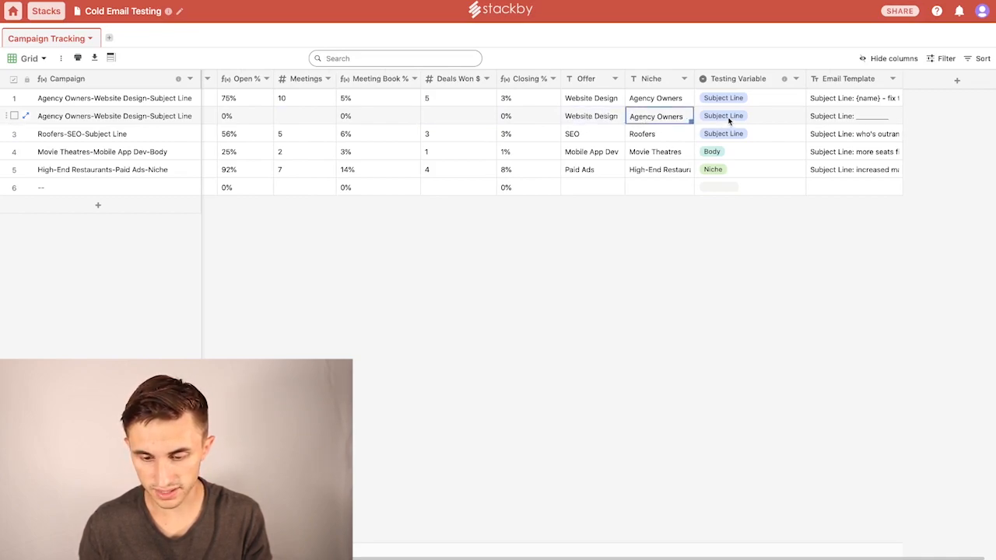
Step: Tag the new campaign as testing Body, name its template Body V2 and enter 200 sent
left_click(724, 116)
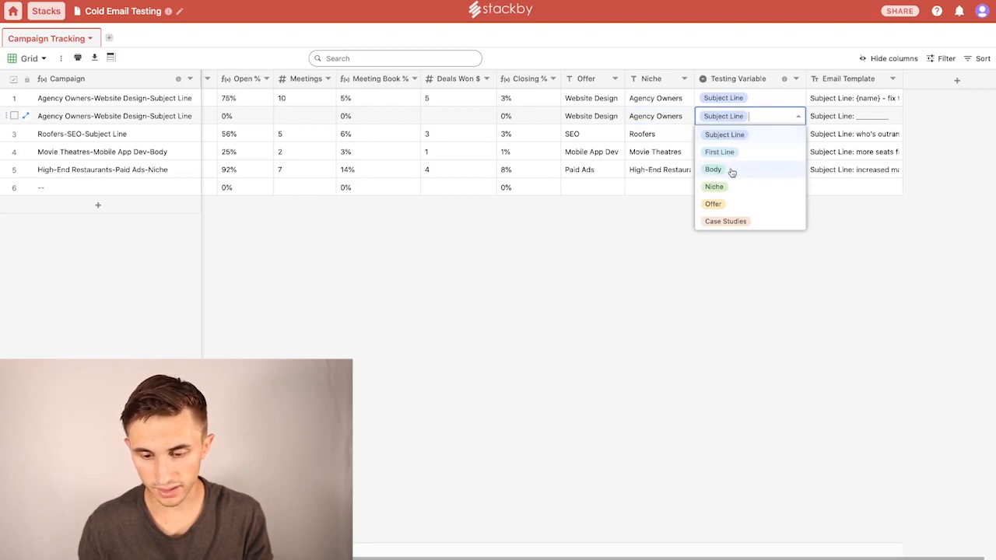
left_click(713, 168)
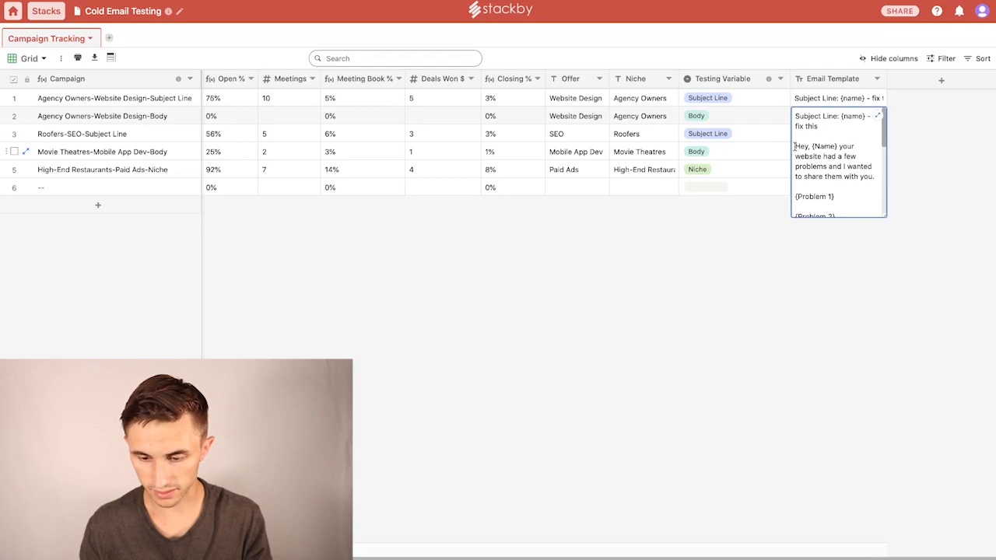
scroll("down", 3)
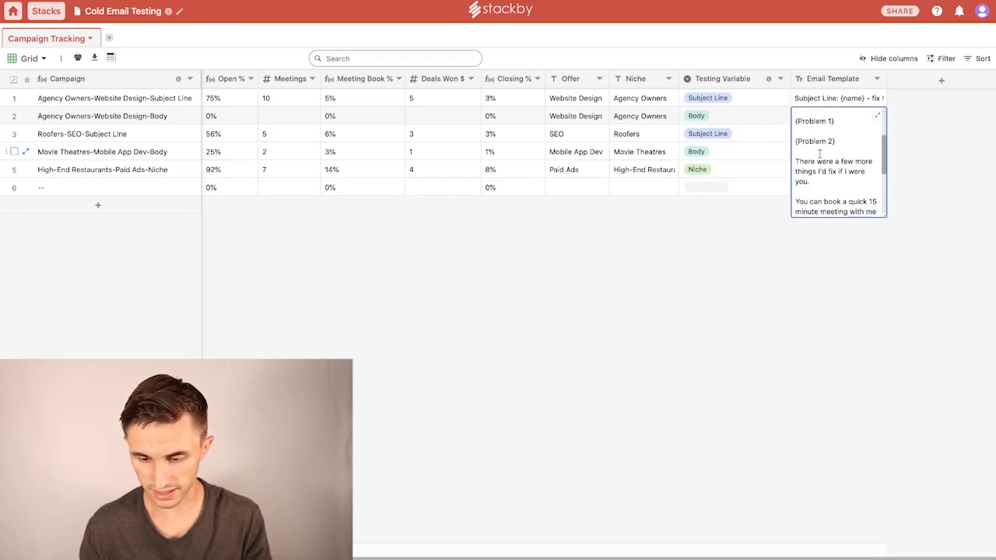
scroll("down", 3)
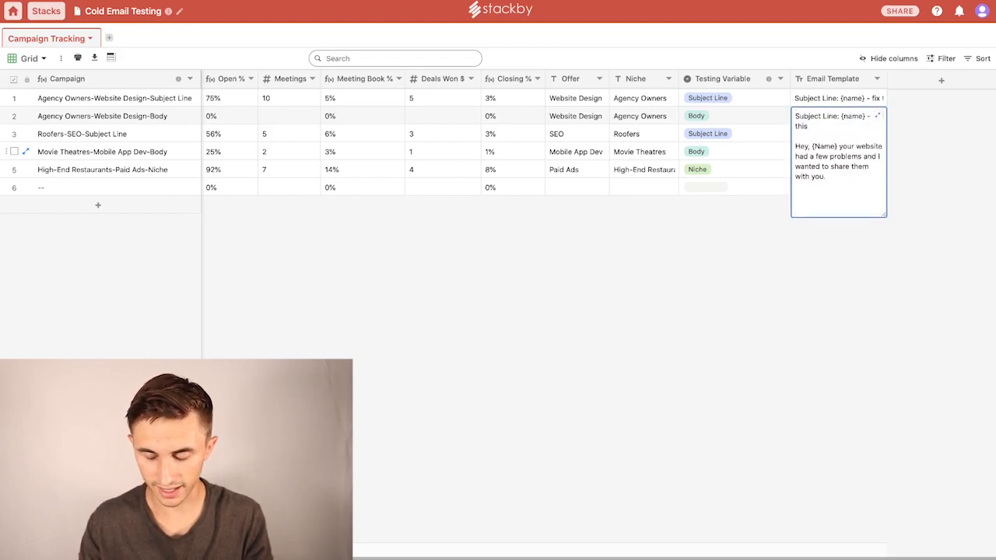
type("Body V")
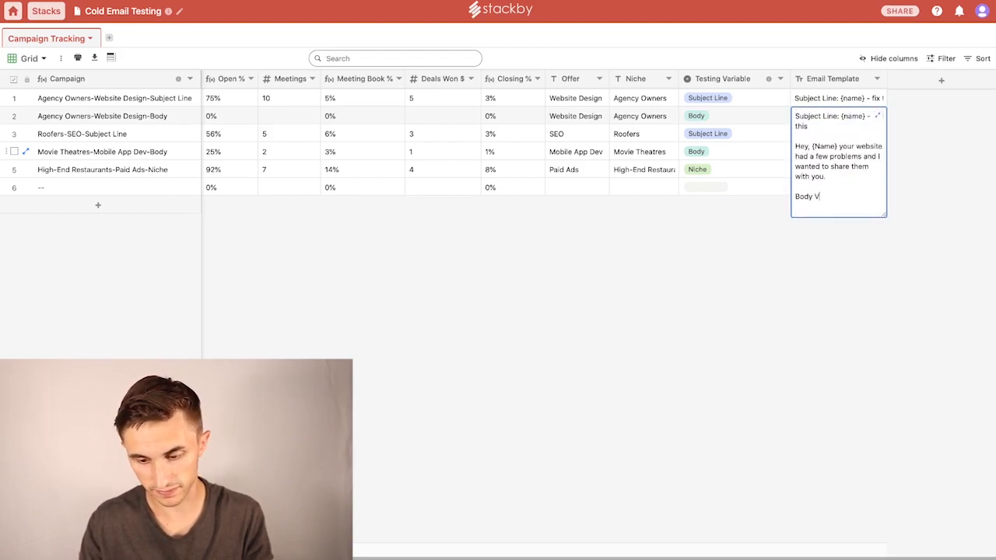
type("2")
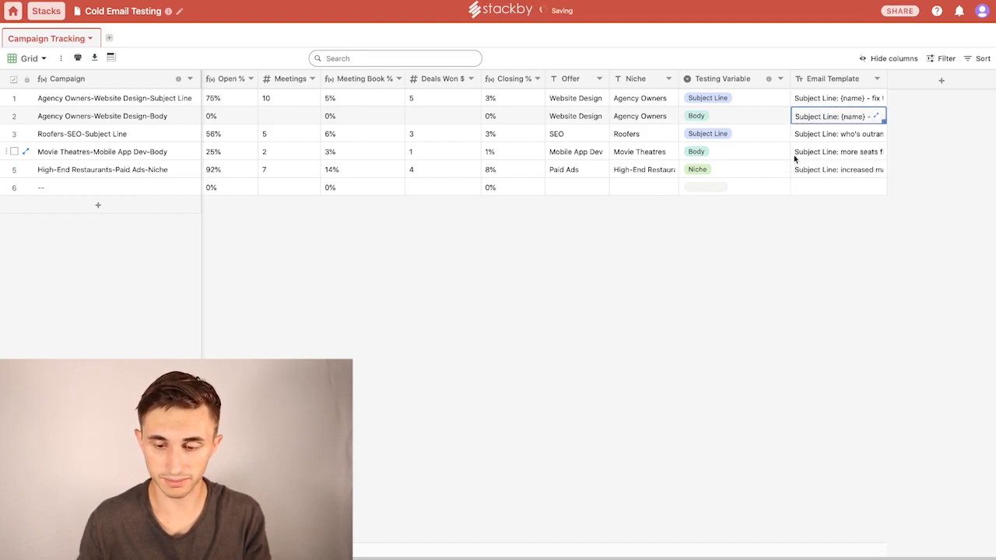
type("200")
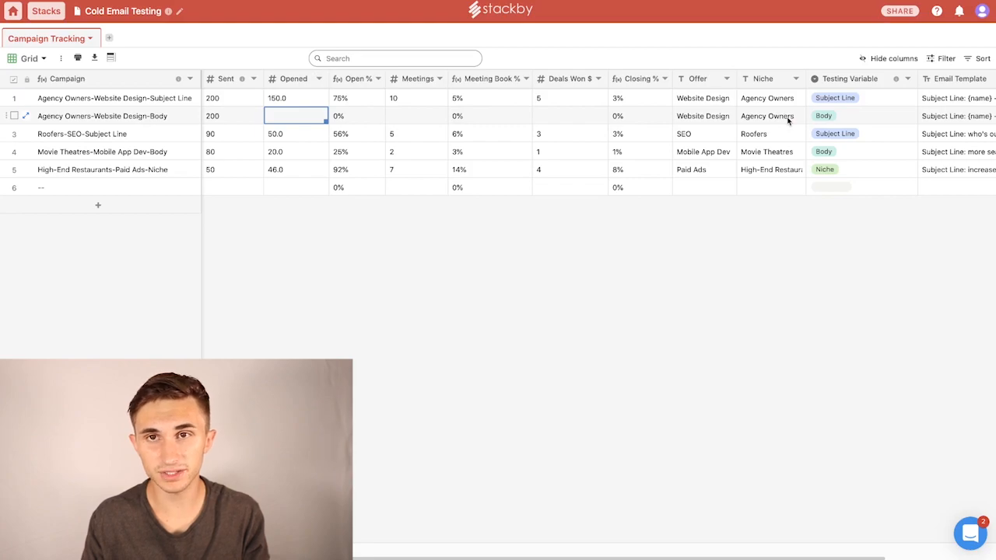
Step: Enter 140 opened and 15 meetings for the body-test campaign
left_click(704, 115)
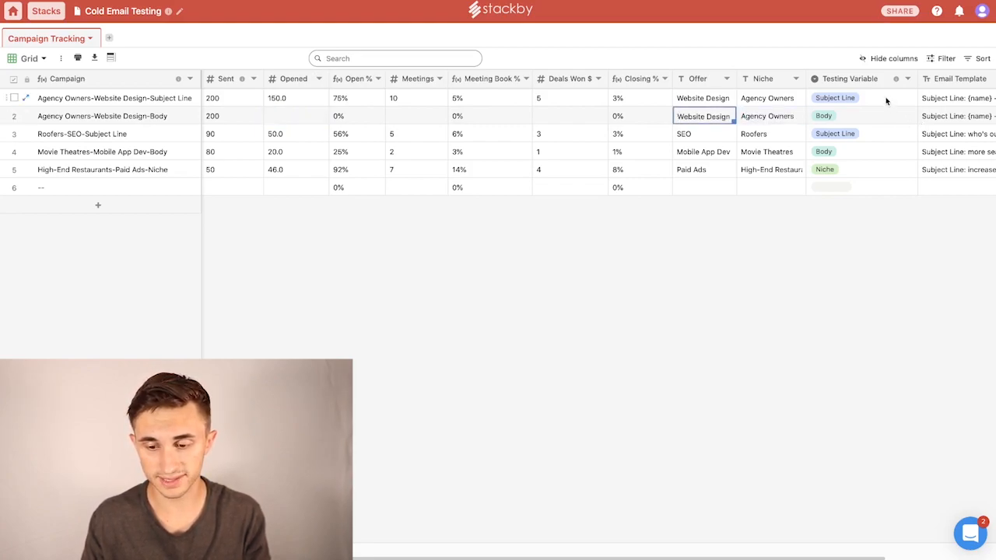
left_click(296, 116)
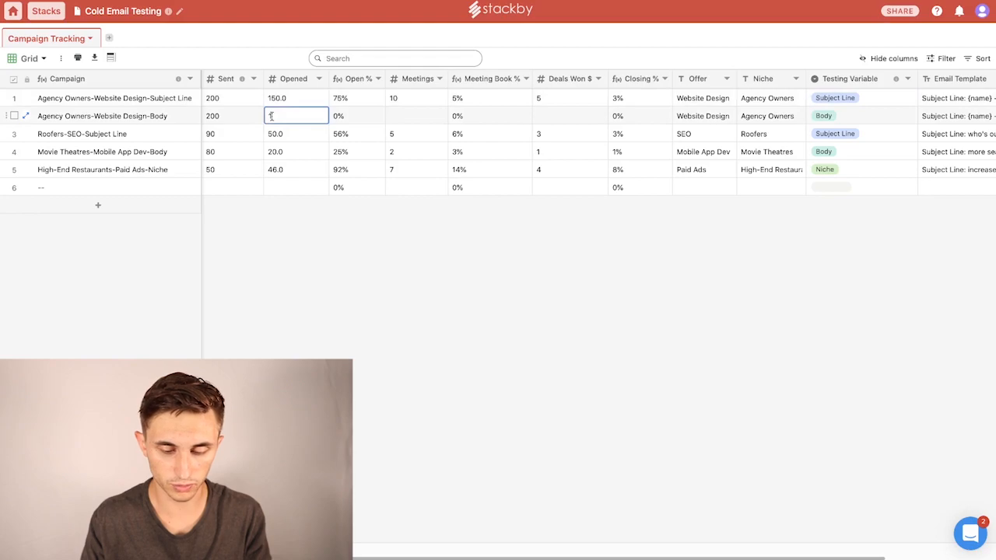
type("140.0")
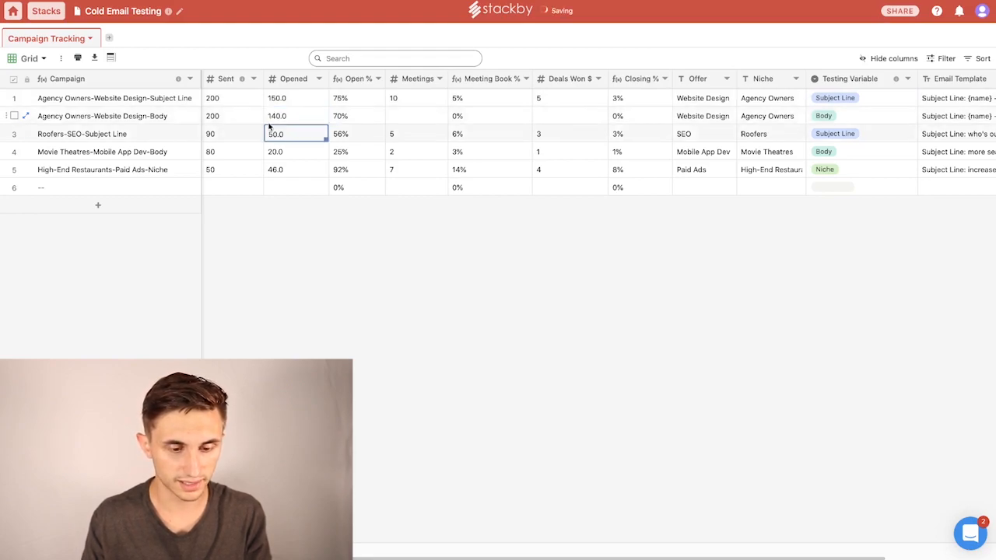
left_click(357, 116)
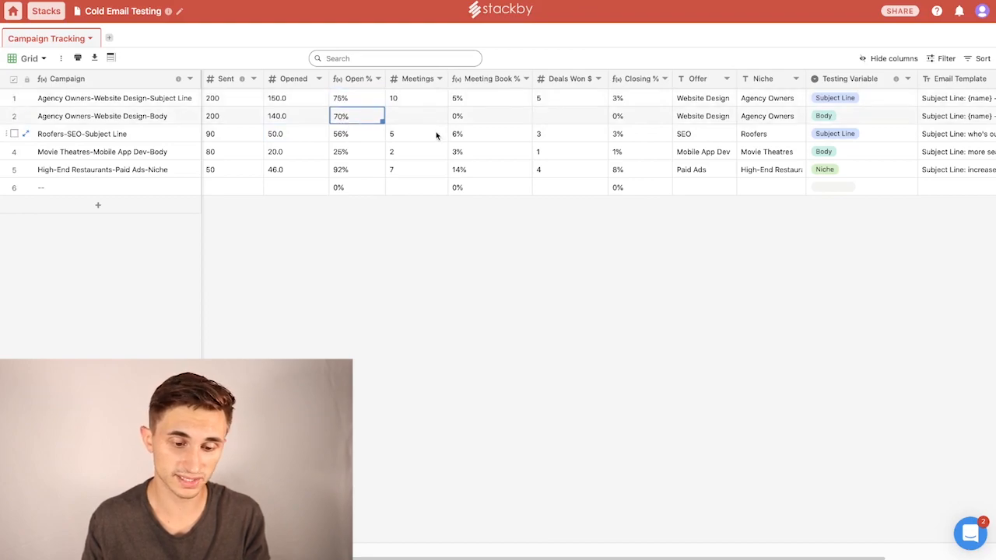
left_click(417, 115)
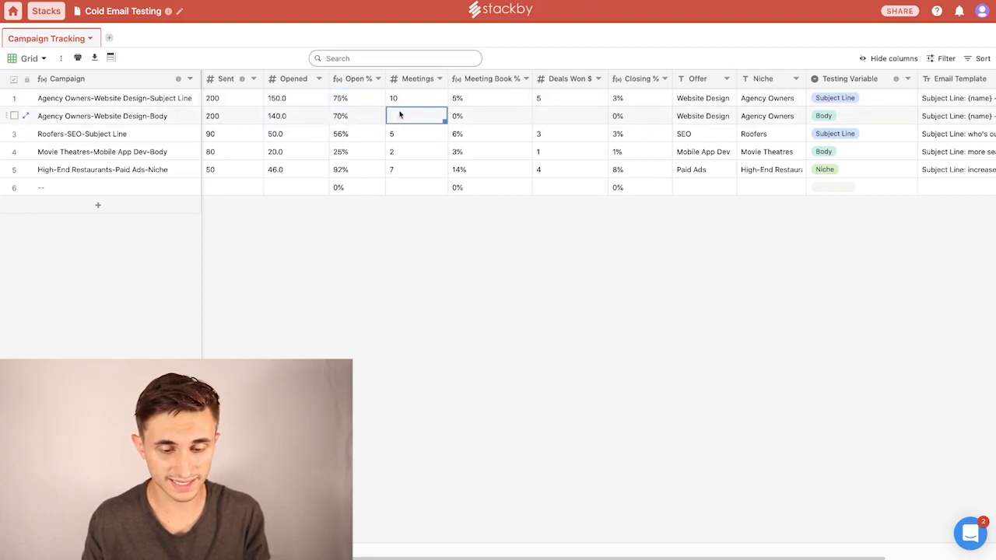
type("15")
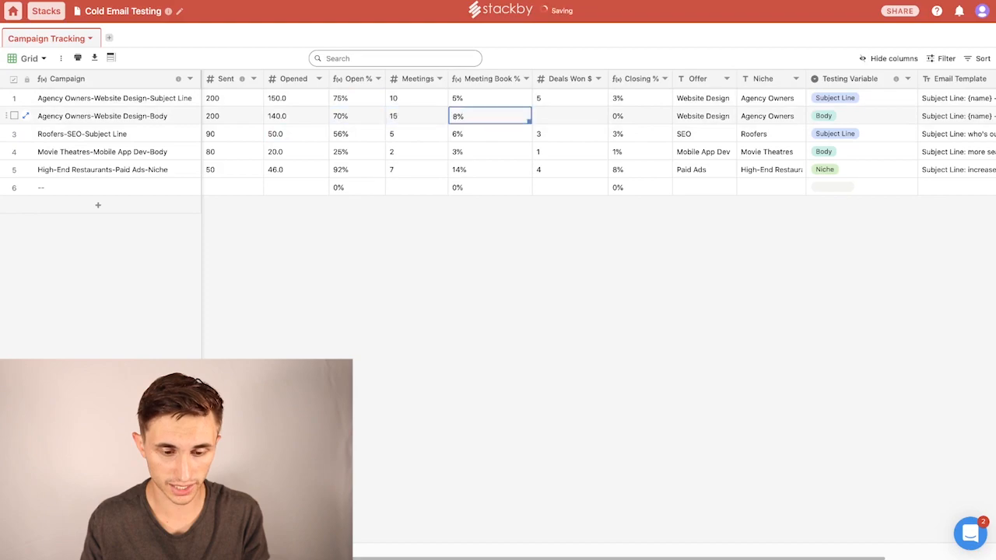
left_click(570, 115)
type("7")
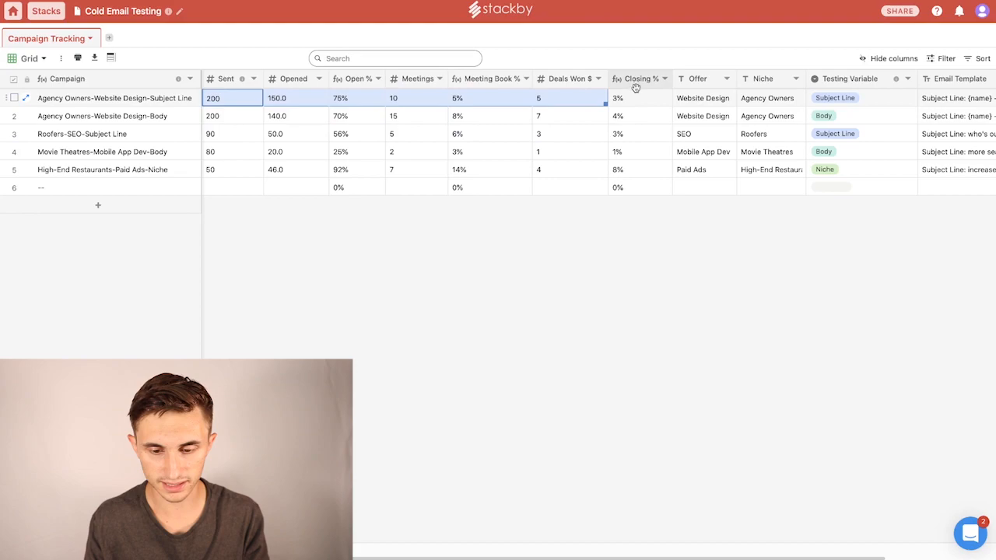
Step: Record 7 deals won, giving the body test 70% open, 8% booking and 4% closing rates
left_click(356, 97)
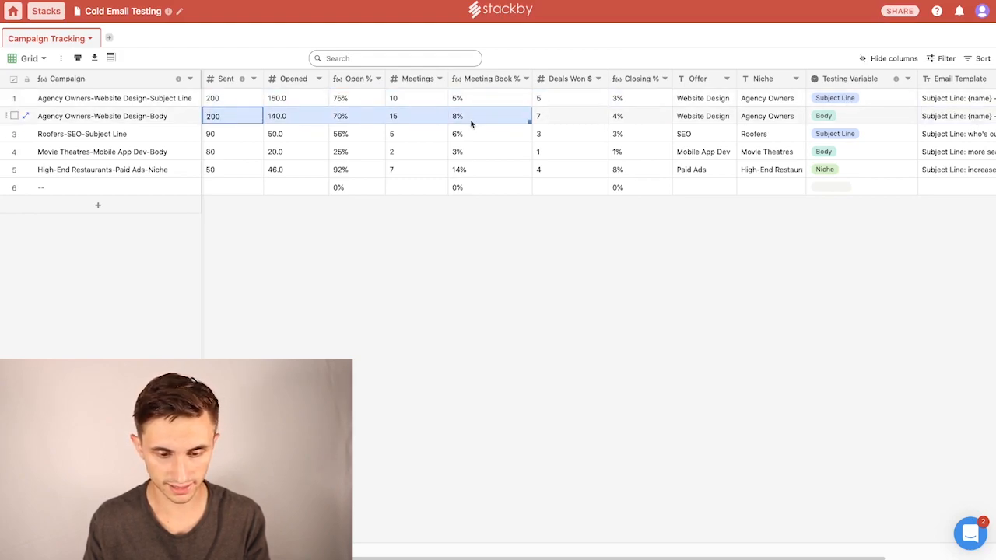
left_click(418, 116)
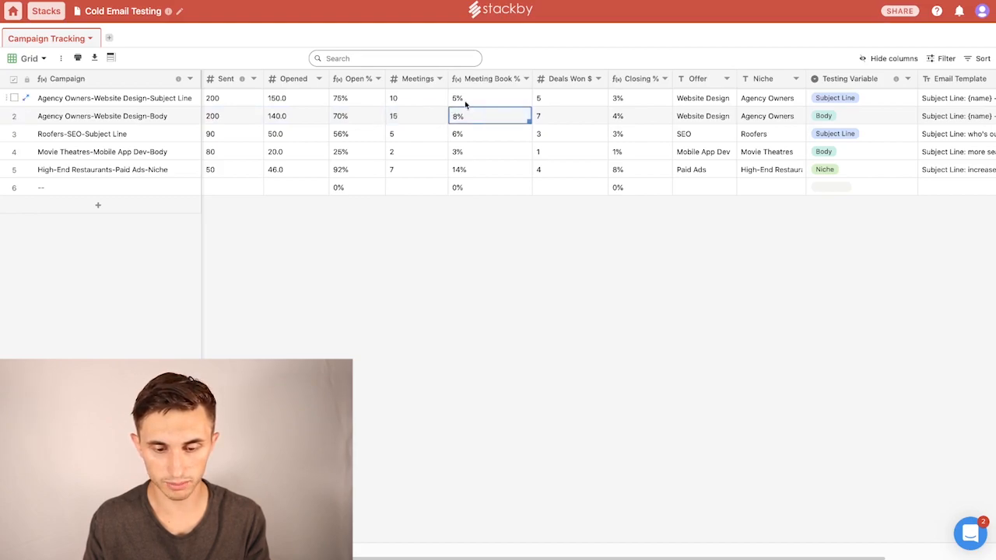
left_click(640, 115)
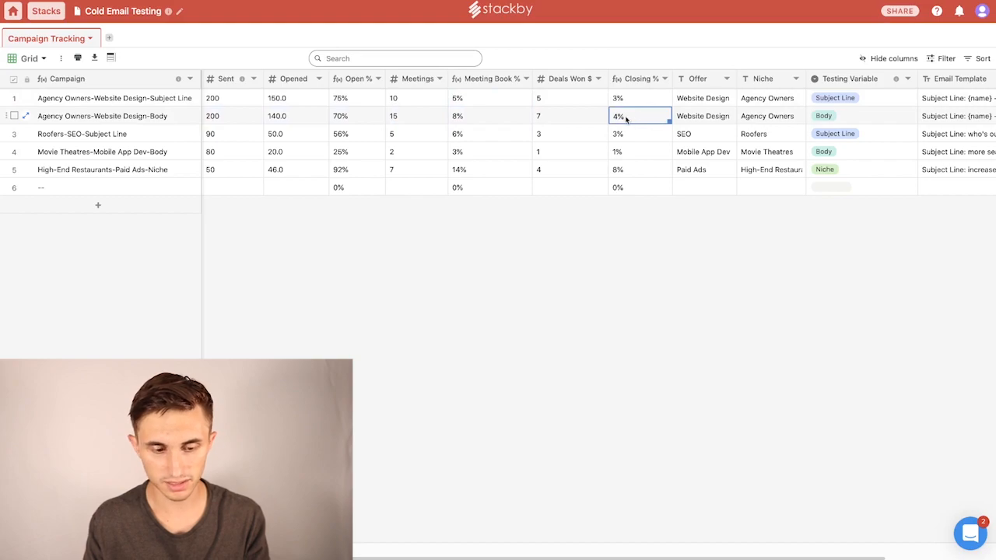
mouse_move(483, 134)
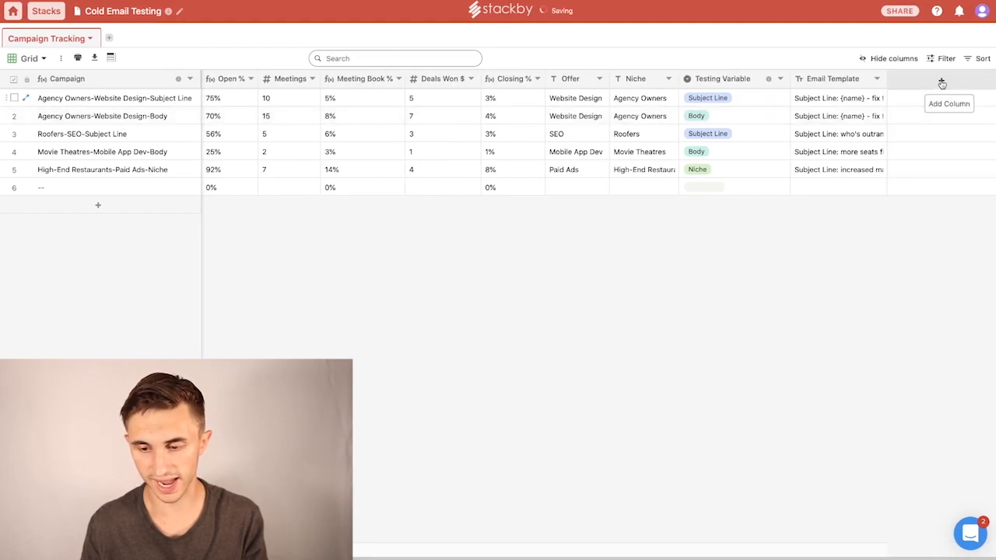
Step: Add a Connect-to-API column named API to the campaign table
left_click(942, 84)
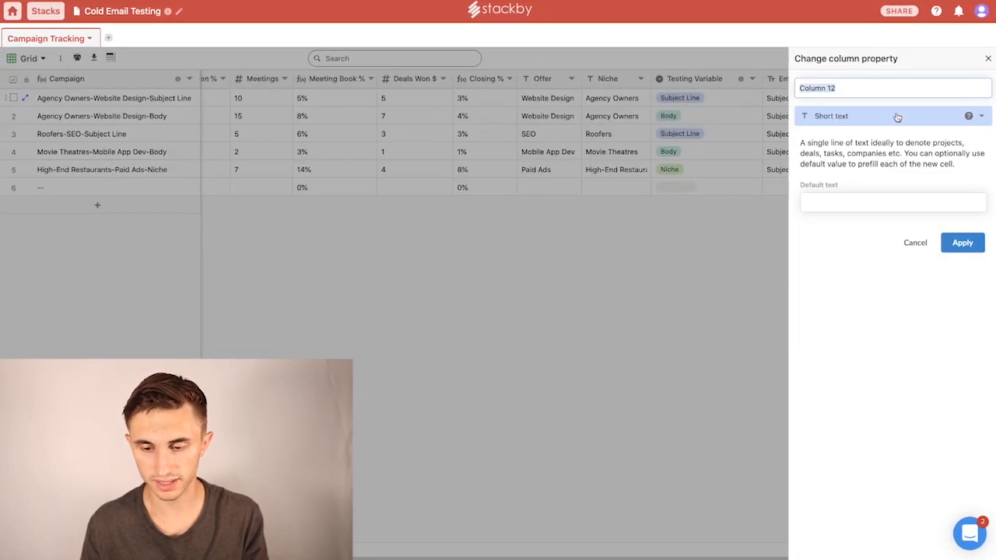
left_click(887, 115)
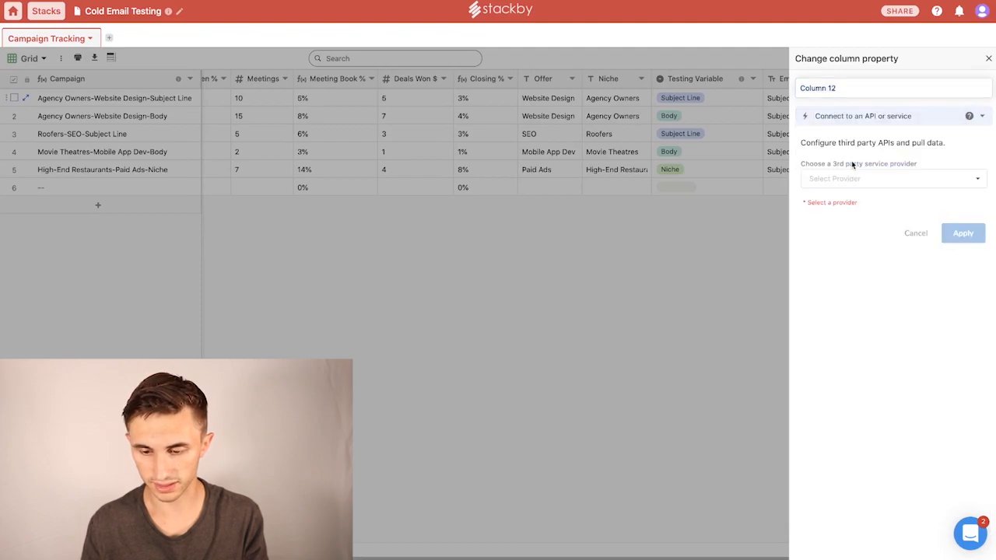
left_click(868, 88)
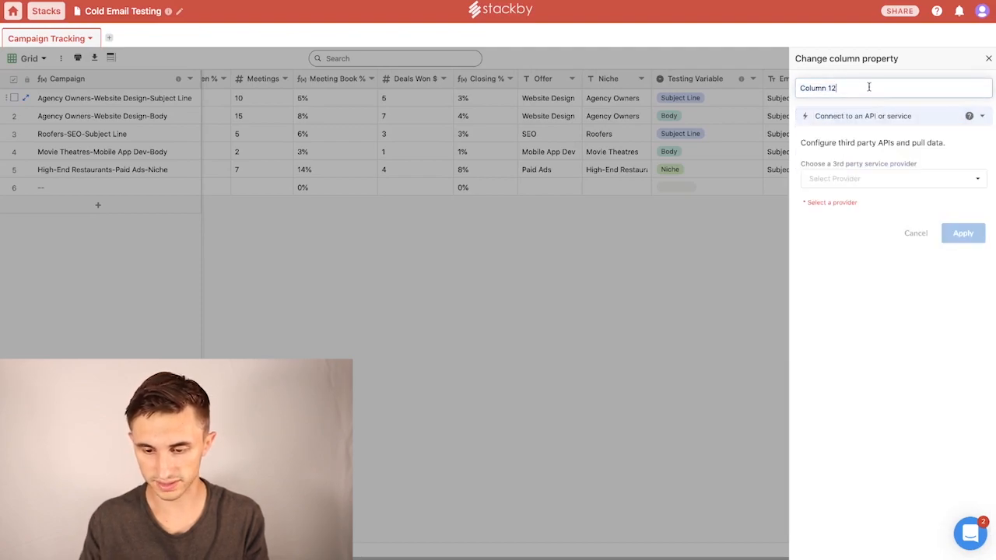
type("API")
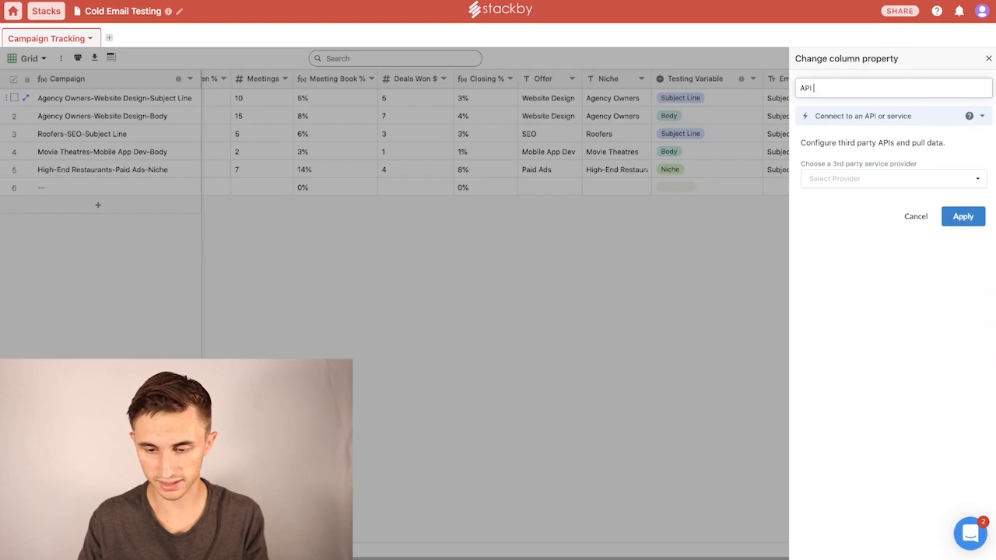
left_click(894, 177)
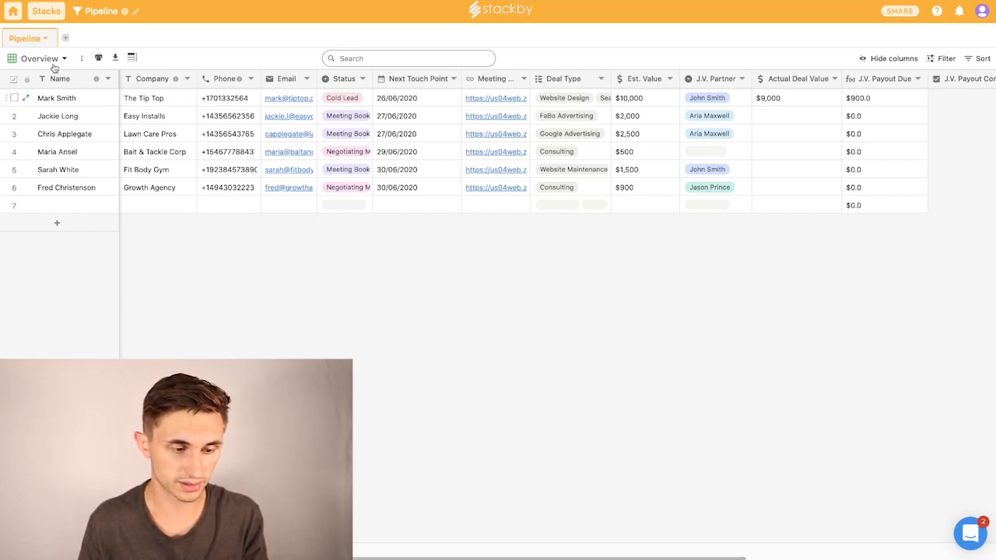
Step: Switch the Pipeline stack to the Cold Leads view
left_click(39, 59)
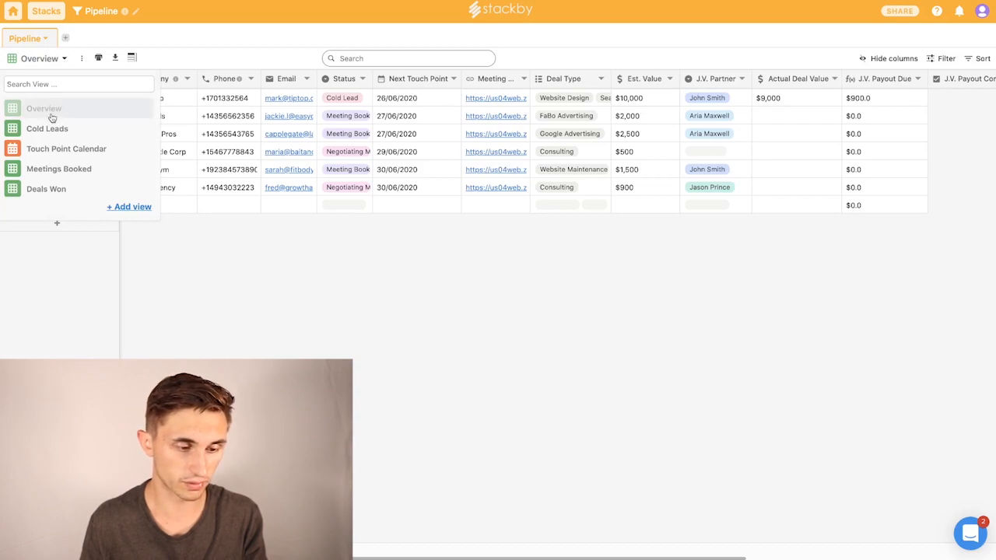
mouse_move(66, 149)
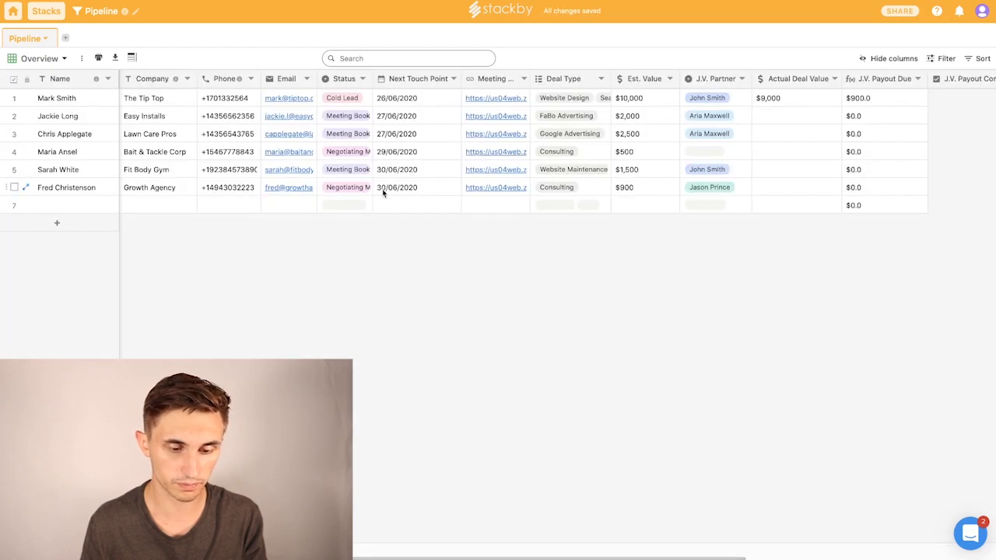
scroll("right", 3)
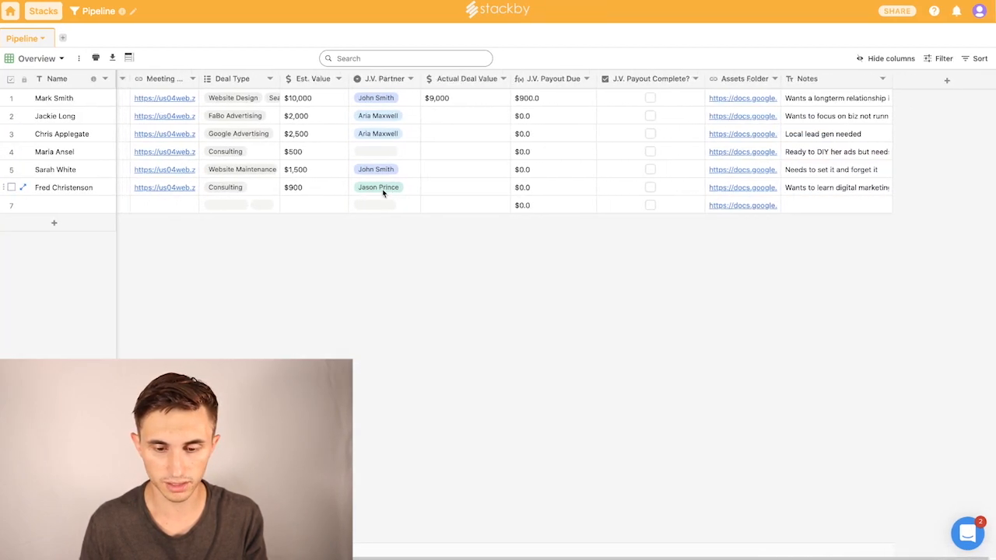
left_click(38, 60)
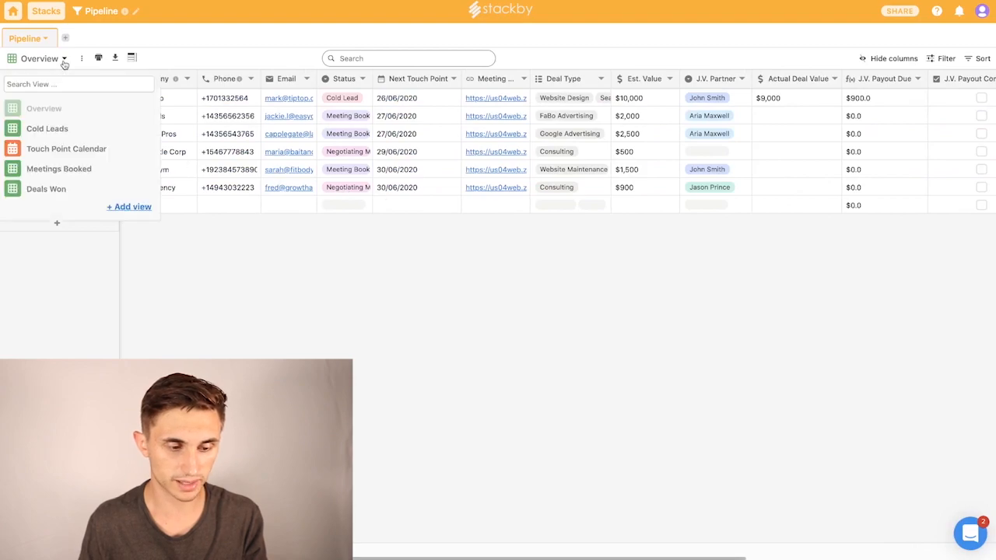
left_click(46, 128)
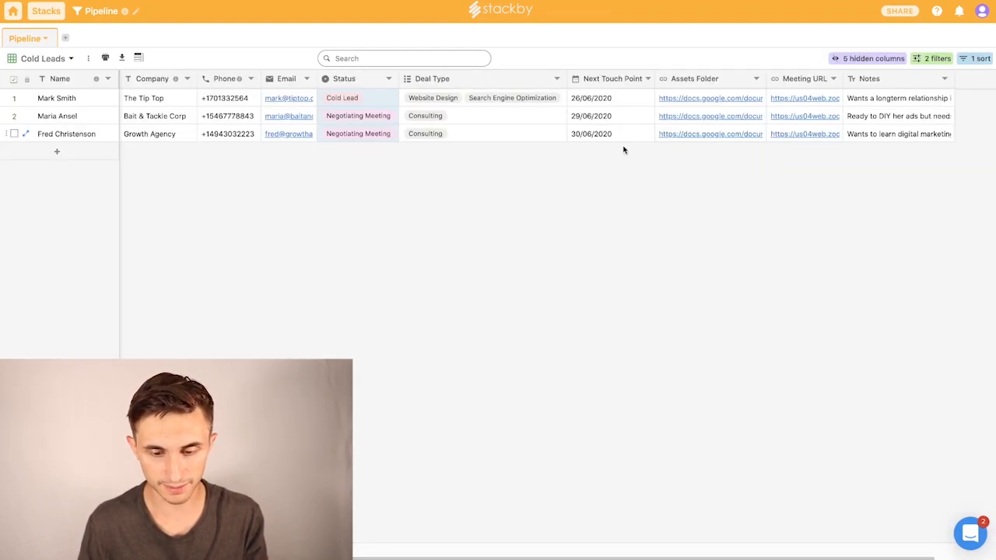
left_click(611, 97)
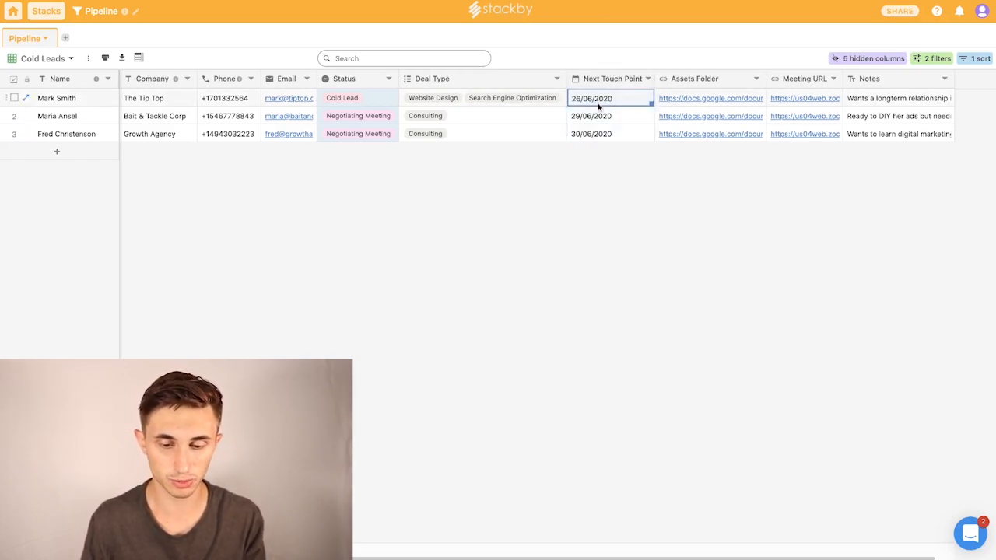
left_click(610, 96)
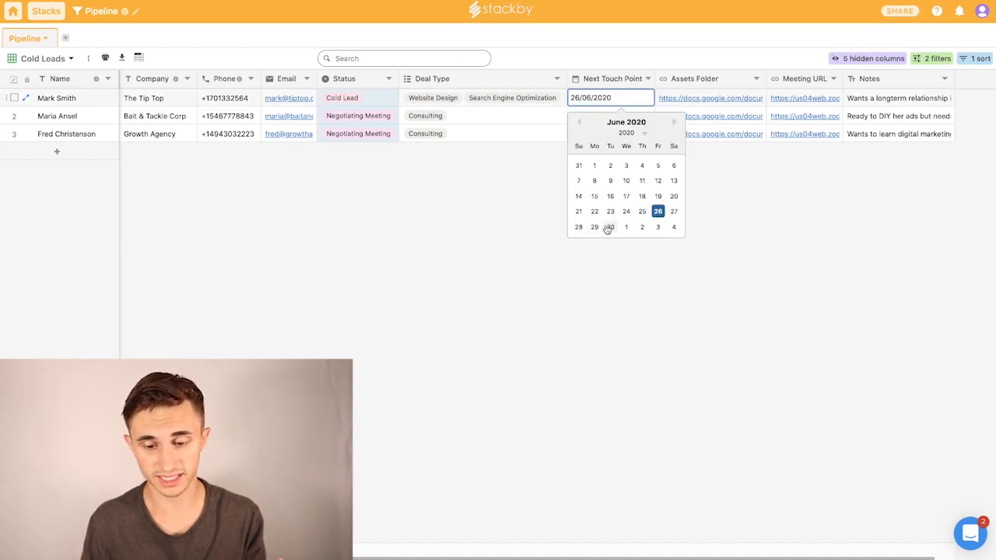
left_click(611, 227)
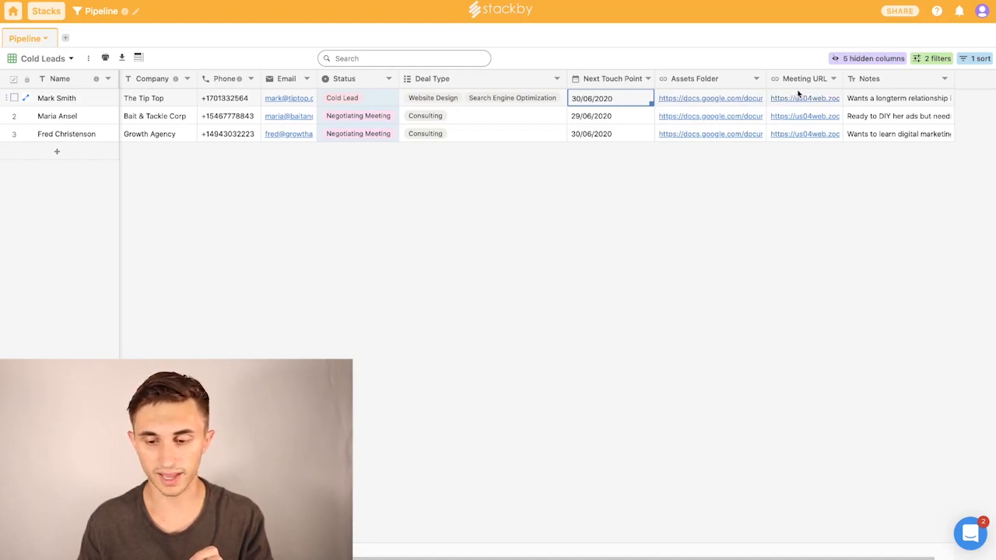
left_click(803, 96)
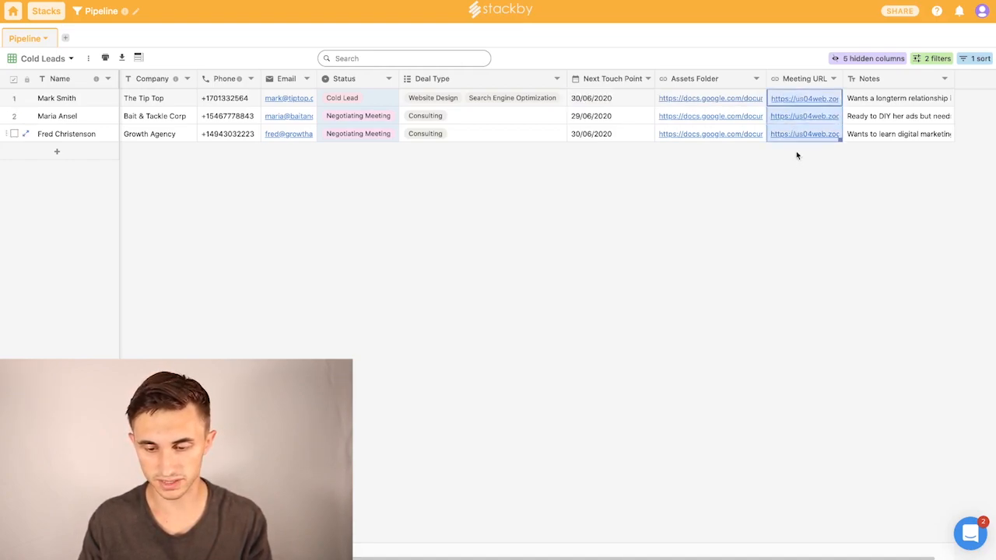
left_click(358, 97)
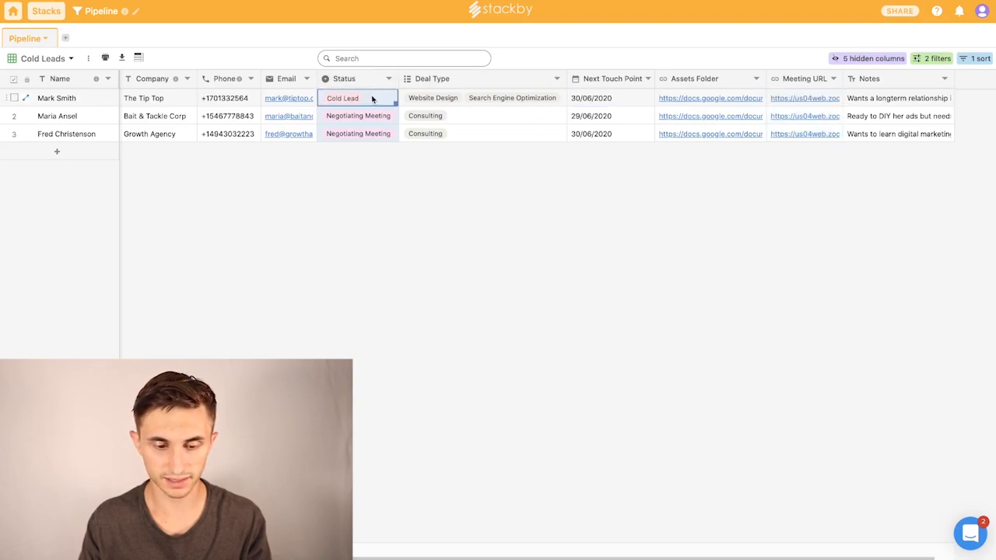
left_click(358, 115)
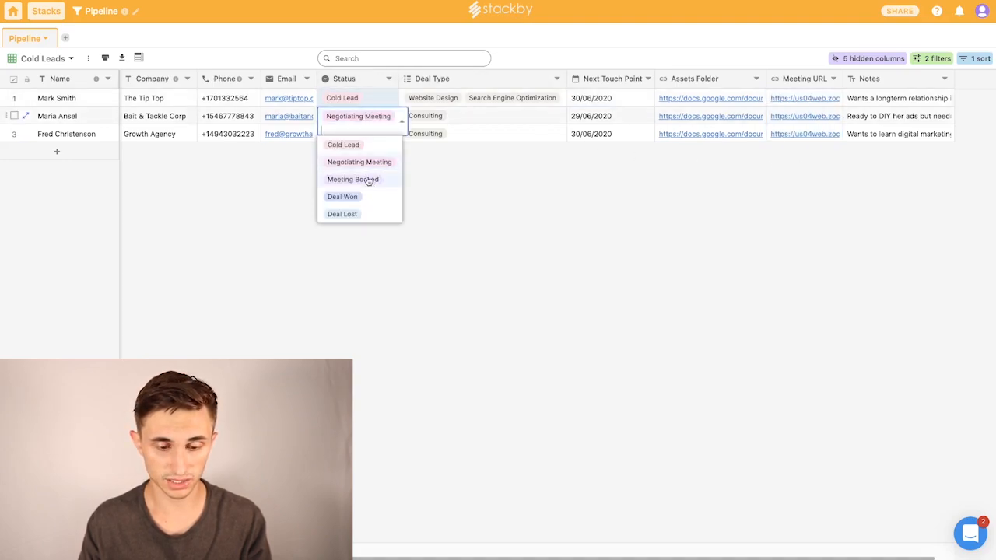
left_click(358, 162)
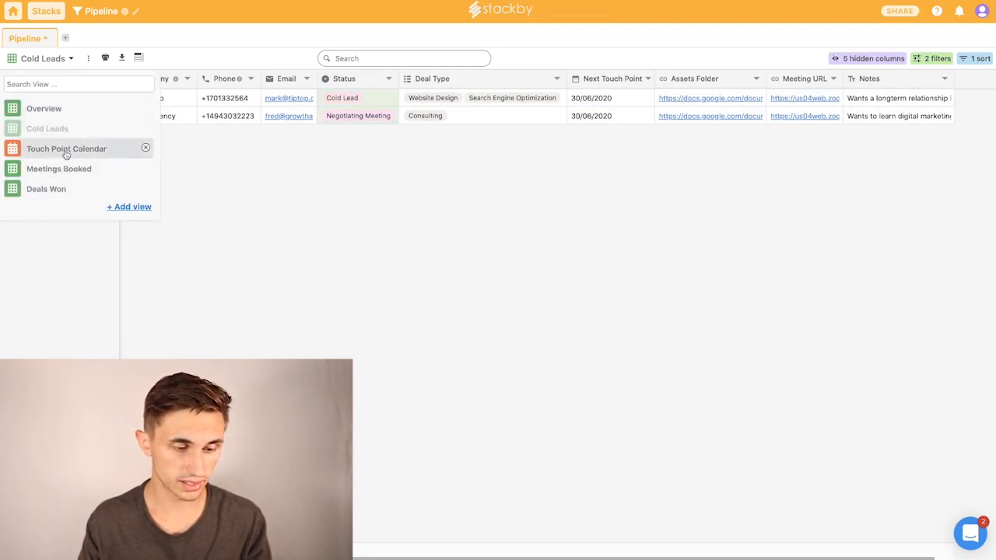
left_click(59, 169)
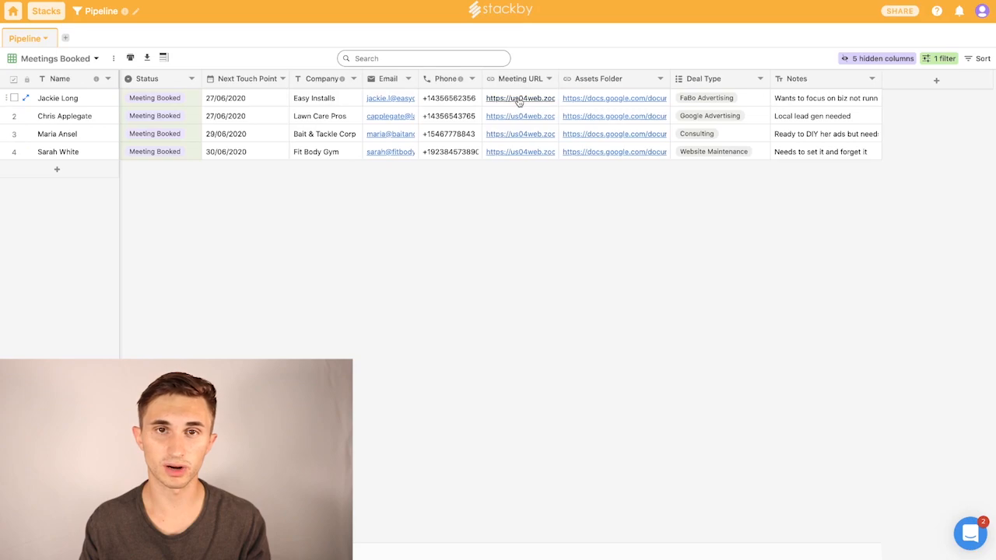
mouse_move(299, 252)
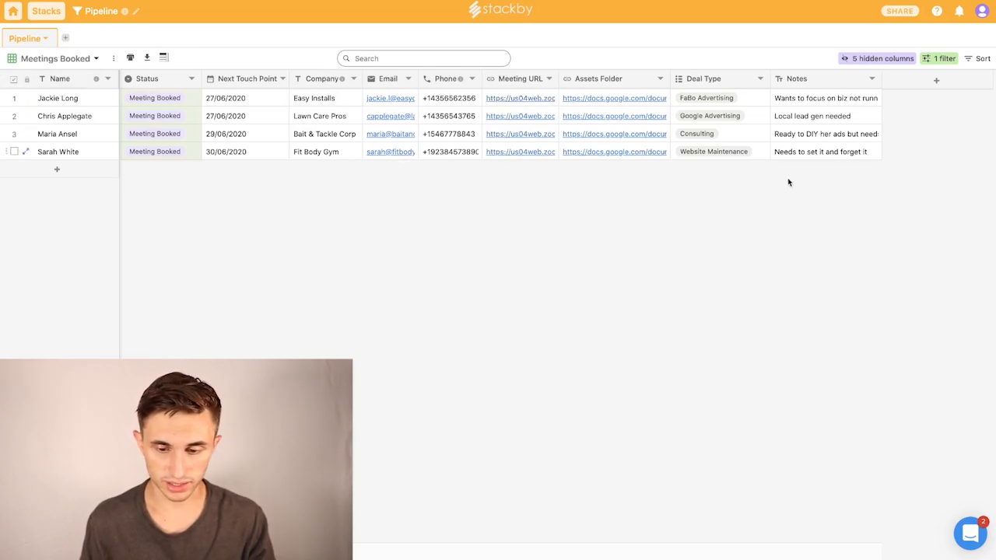
left_click(825, 98)
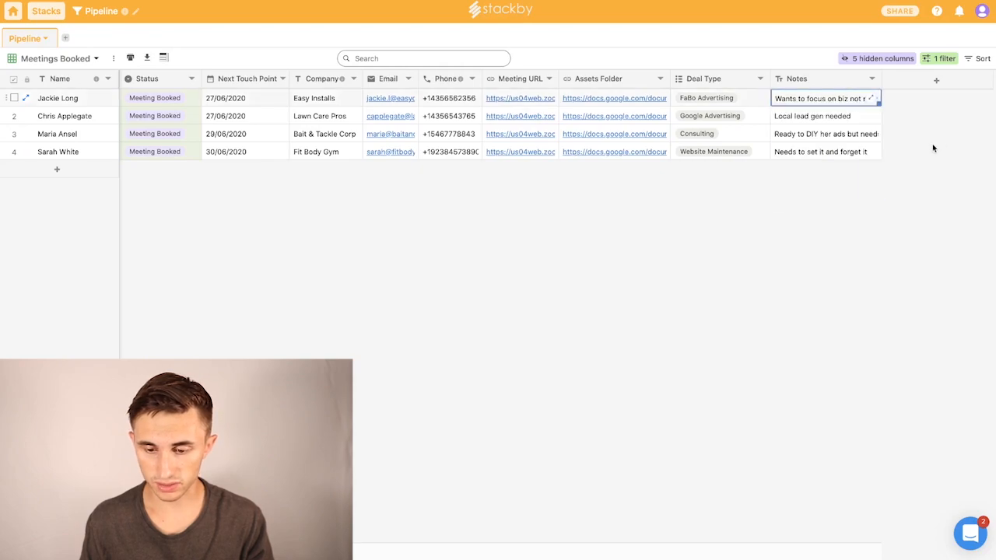
left_click(822, 115)
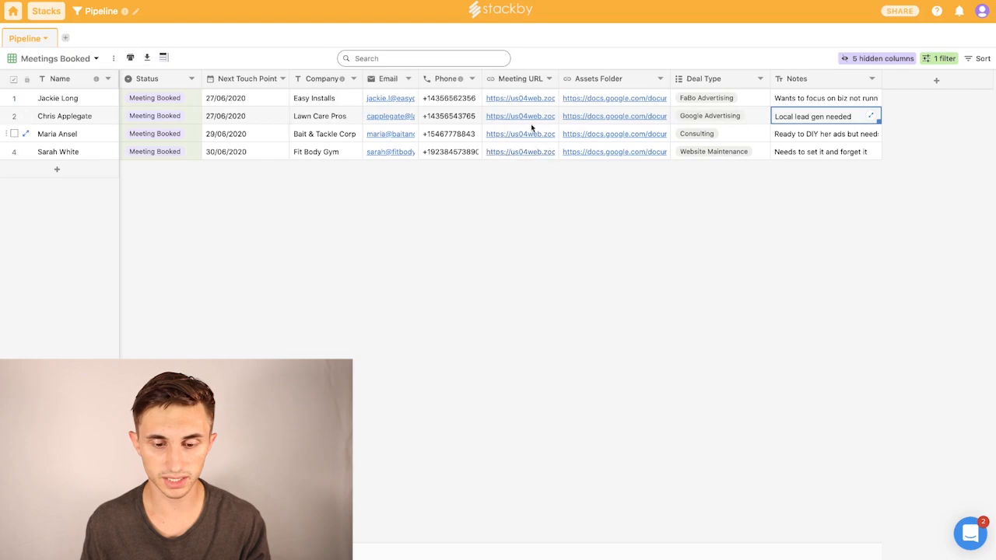
mouse_move(433, 187)
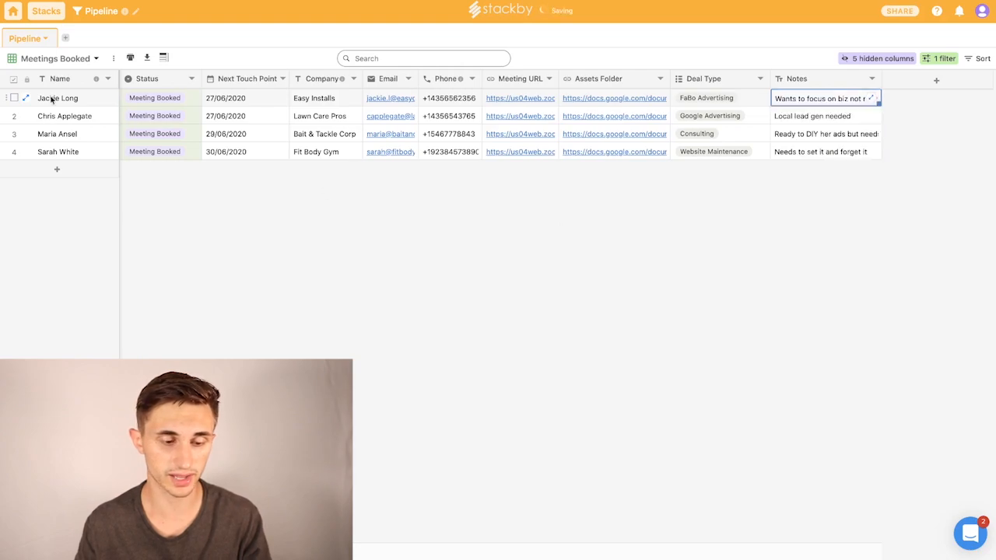
left_click(159, 96)
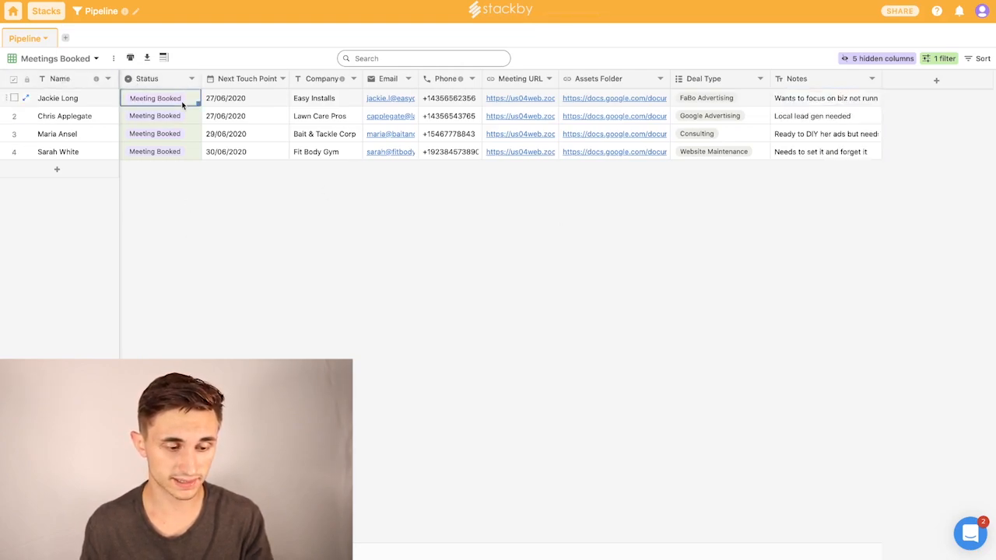
left_click(159, 98)
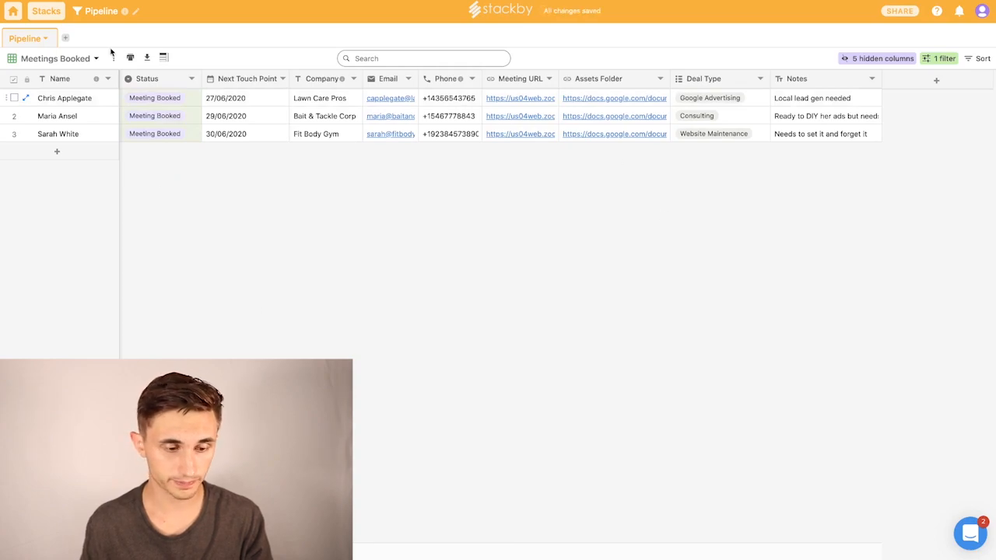
left_click(54, 57)
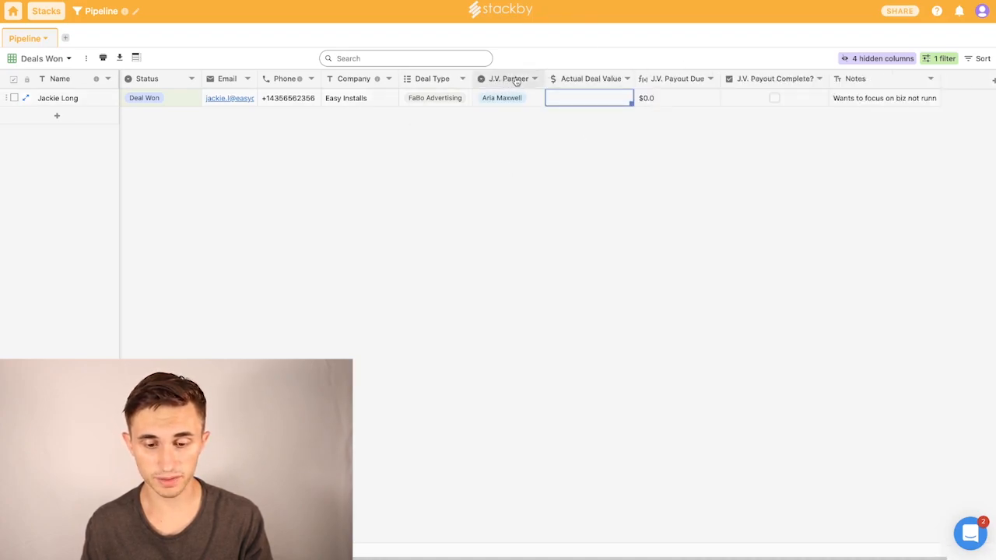
mouse_move(594, 177)
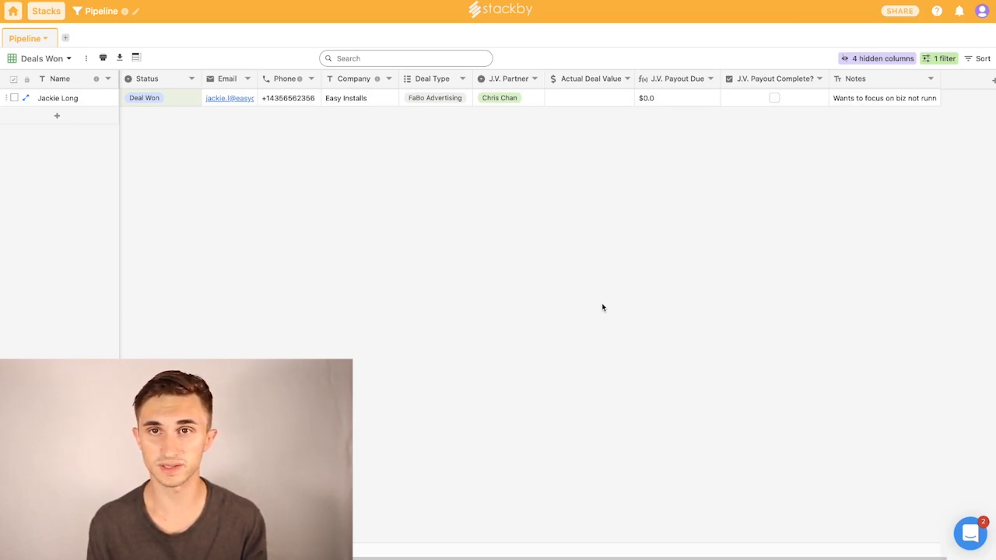
left_click(589, 97)
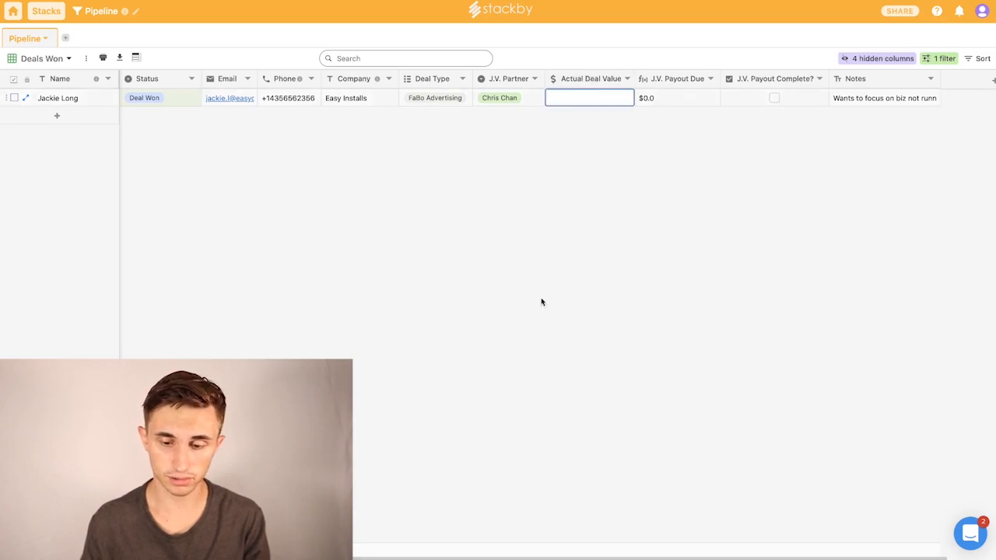
type("10000")
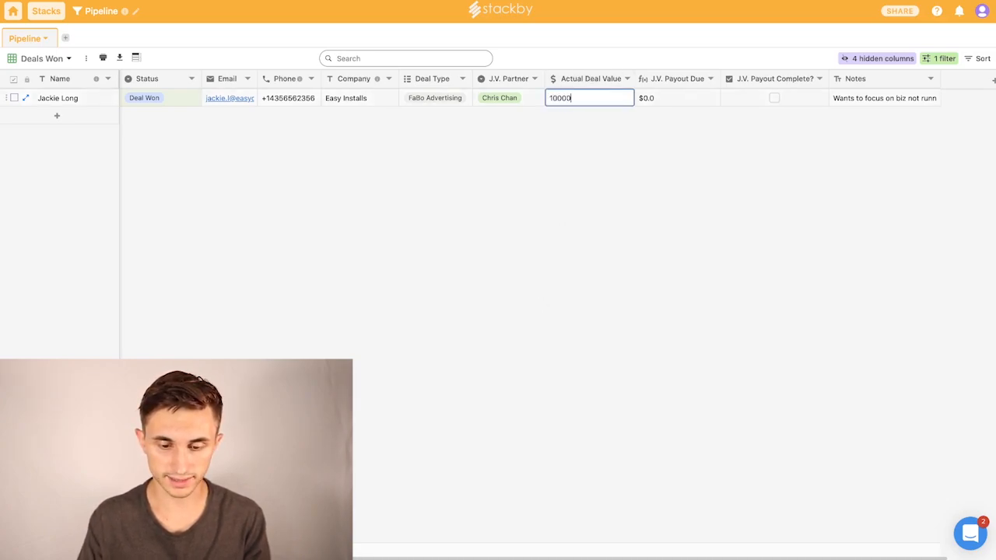
left_click(677, 96)
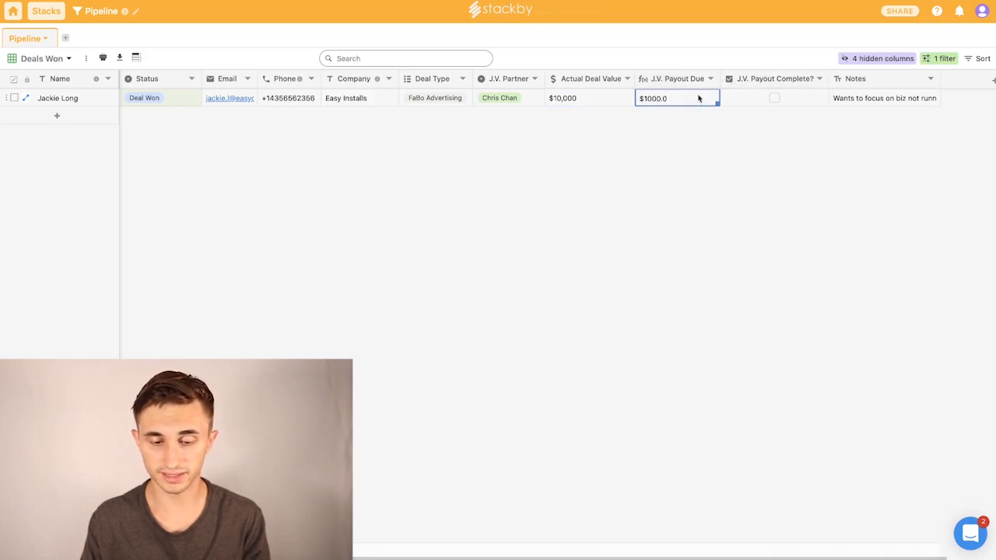
left_click(508, 98)
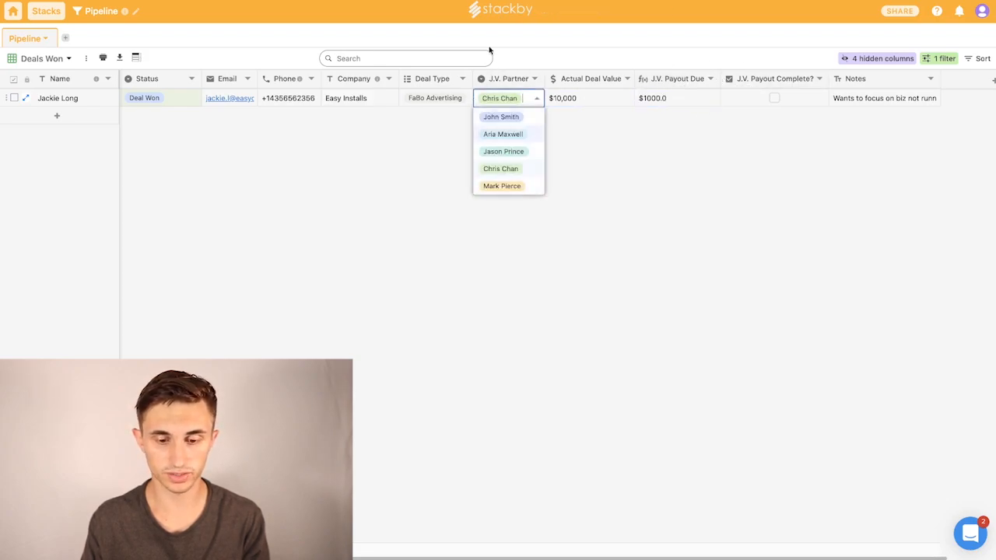
left_click(501, 168)
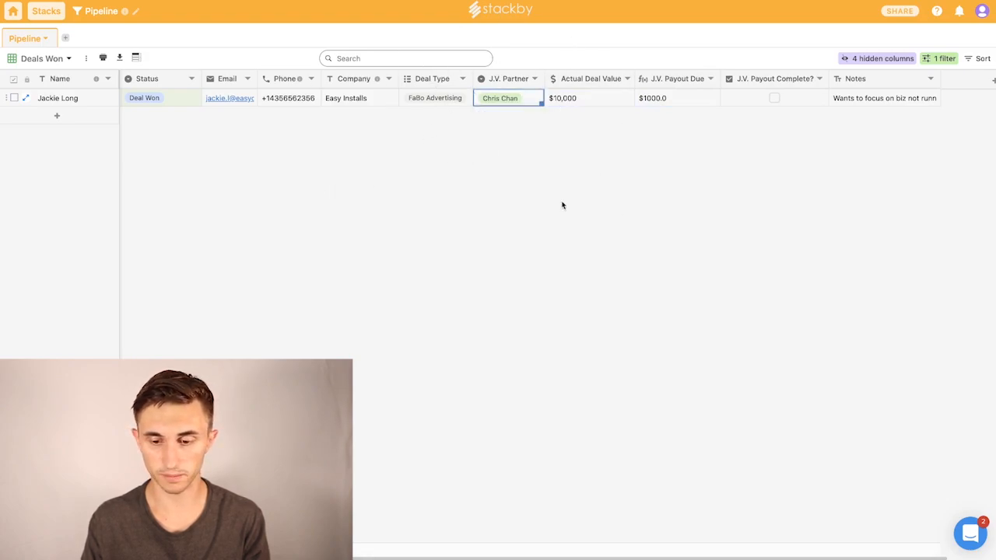
left_click(678, 98)
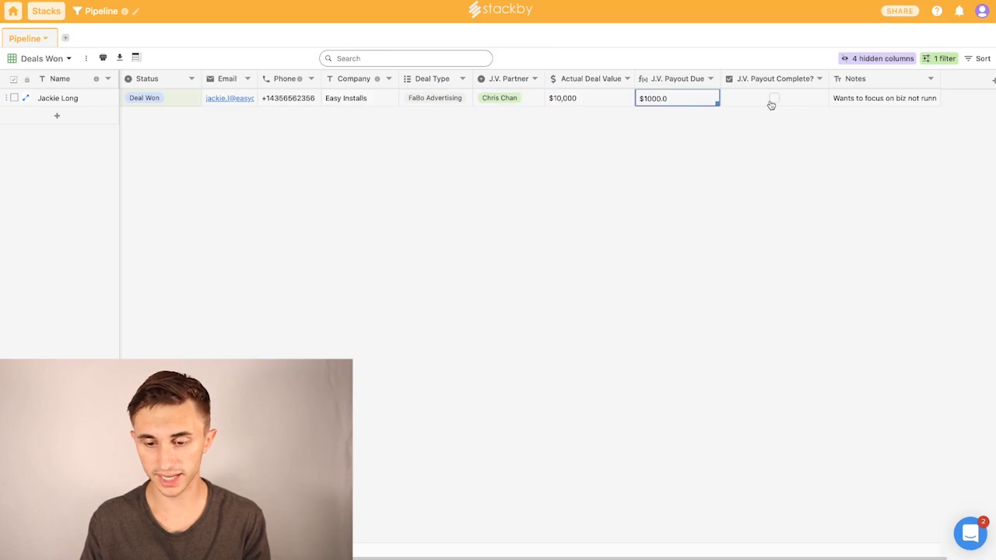
left_click(774, 99)
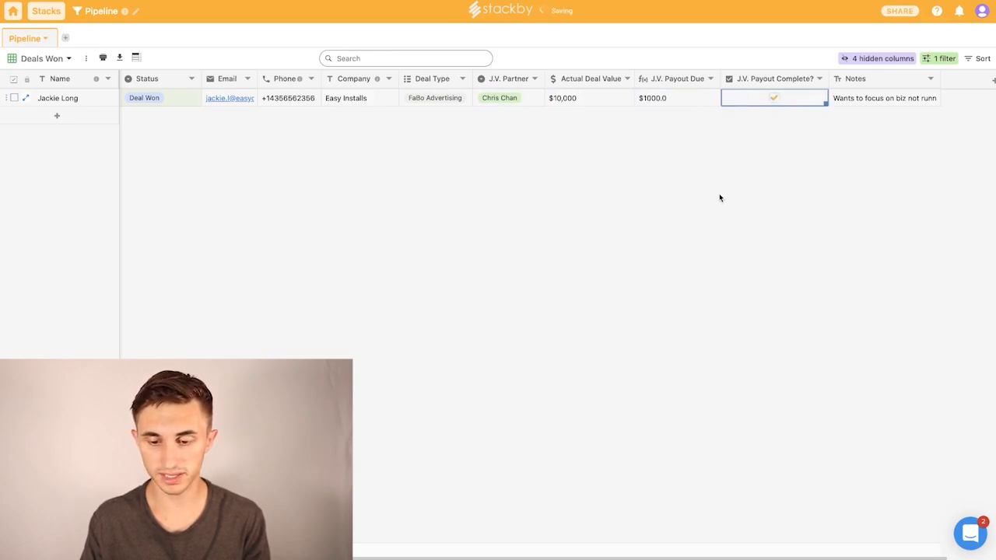
mouse_move(643, 218)
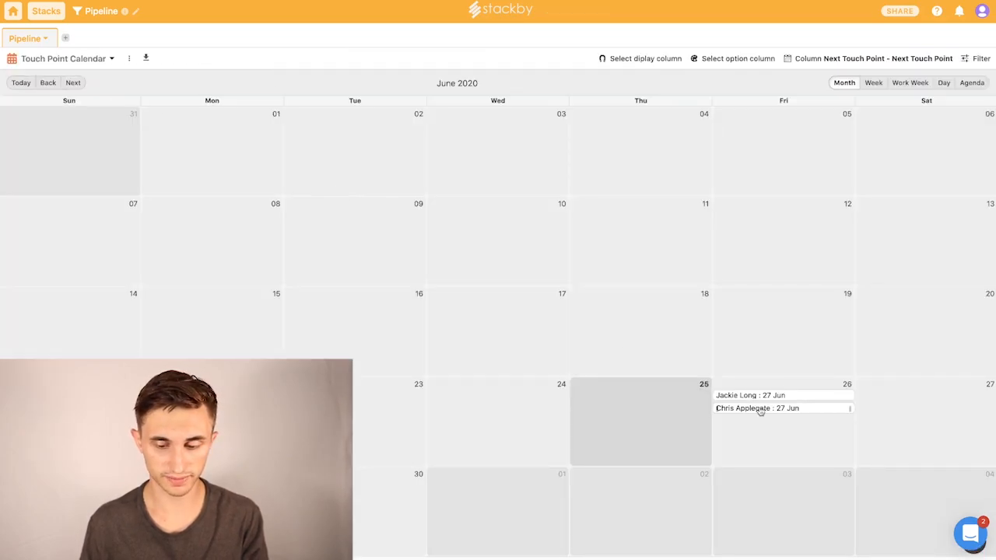
mouse_move(685, 310)
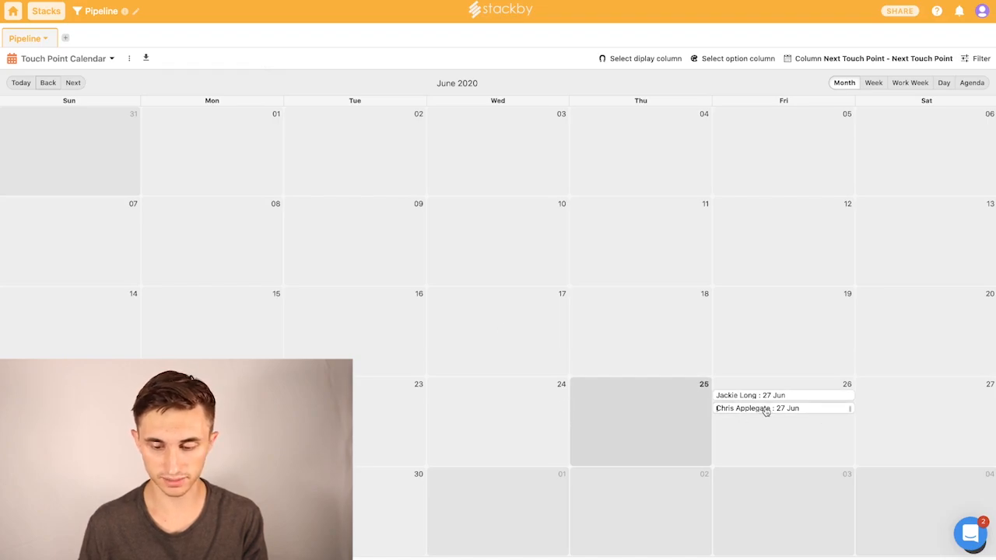
left_click(757, 408)
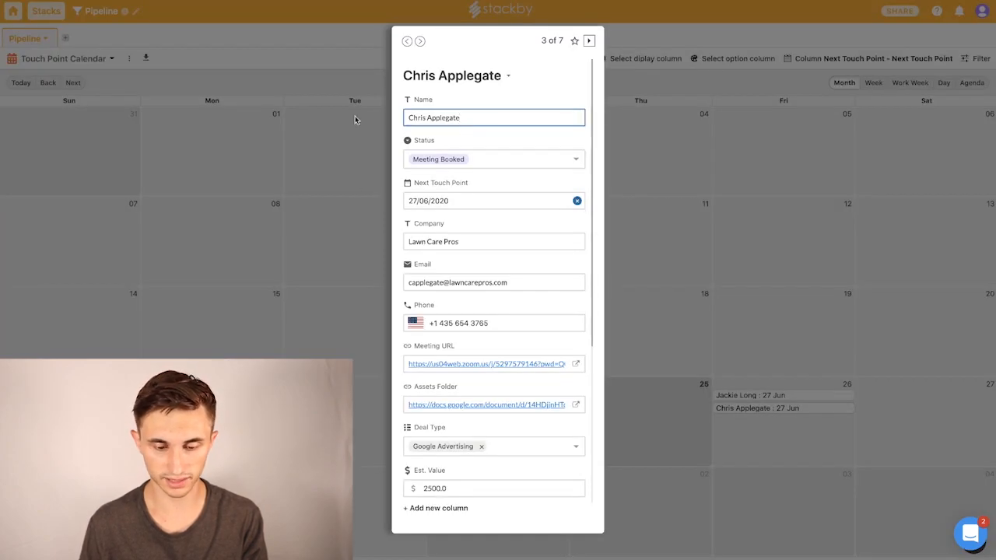
scroll("down", 3)
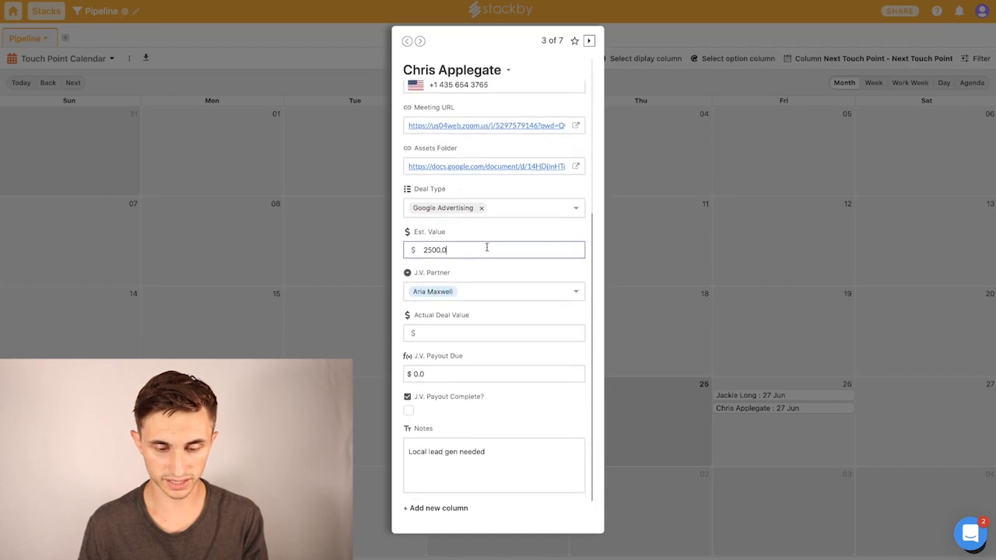
left_click(495, 333)
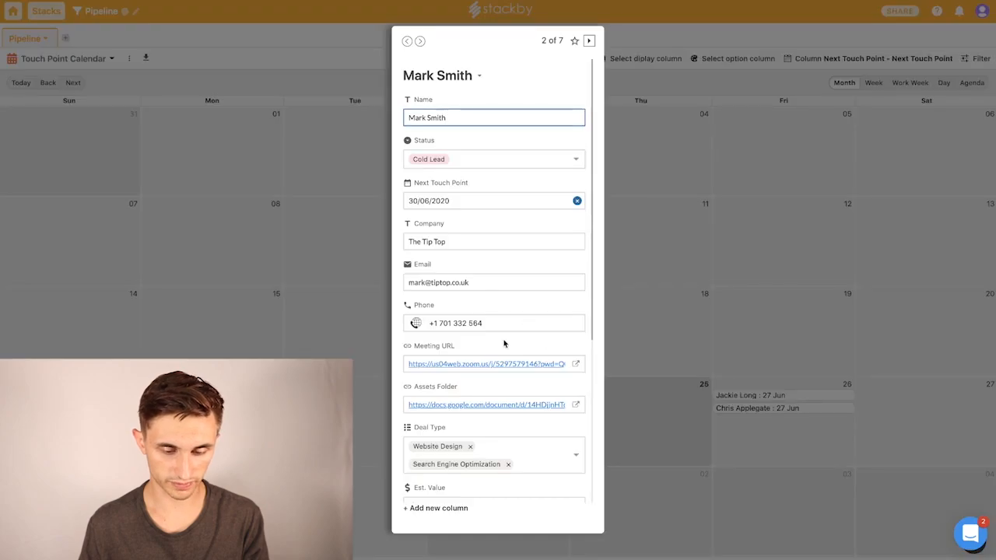
scroll("down", 3)
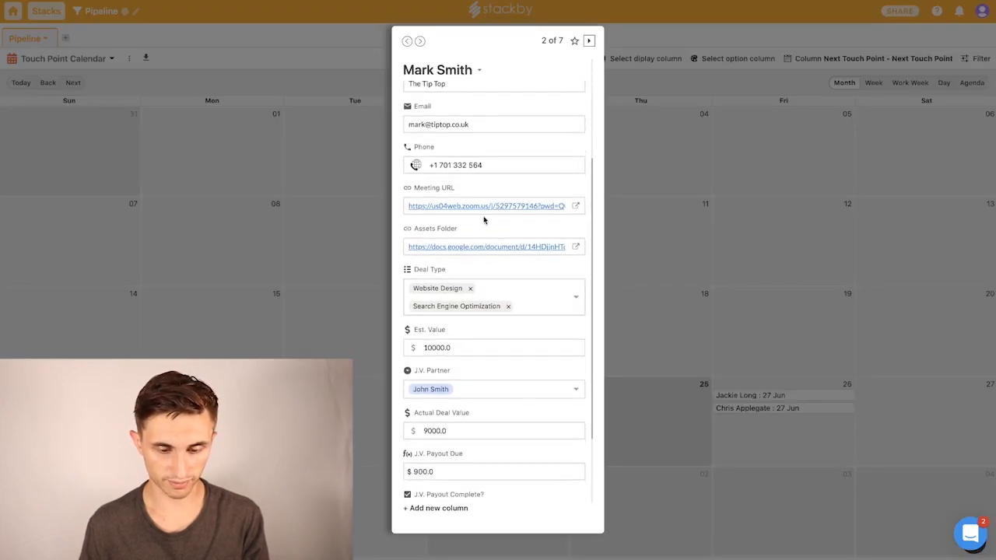
scroll("down", 3)
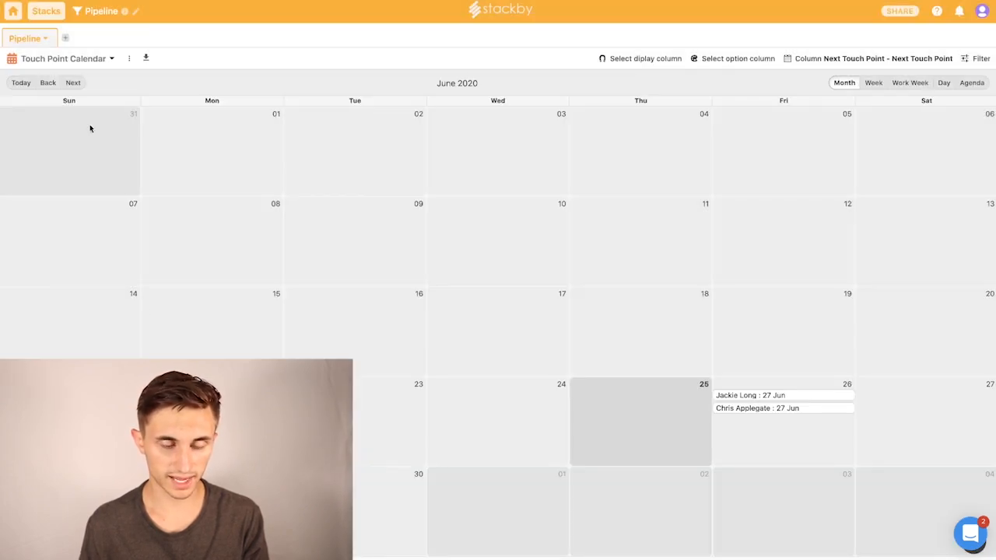
mouse_move(36, 114)
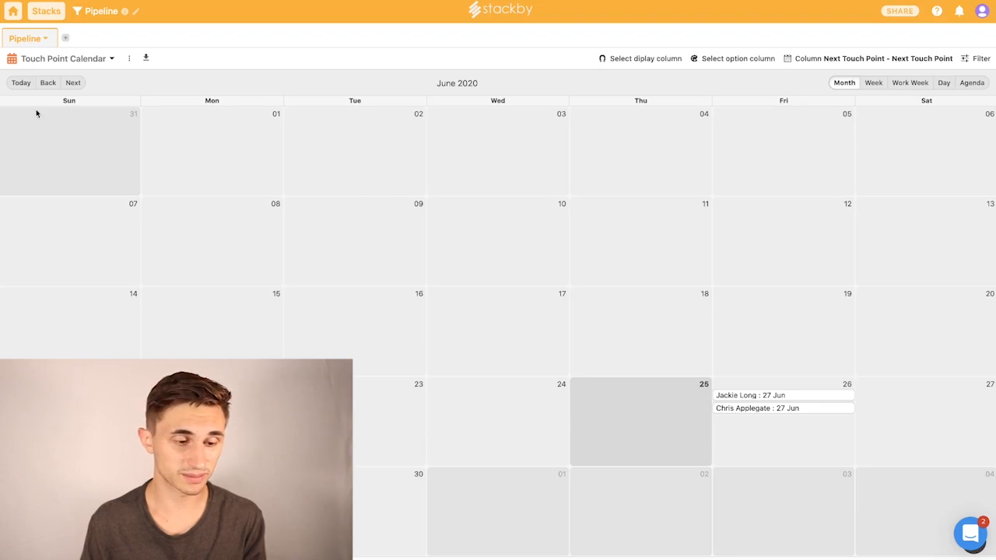
Step: Return to the dashboard and enter the Deliverable Tracking stack's Recurring Deliverables view
left_click(46, 11)
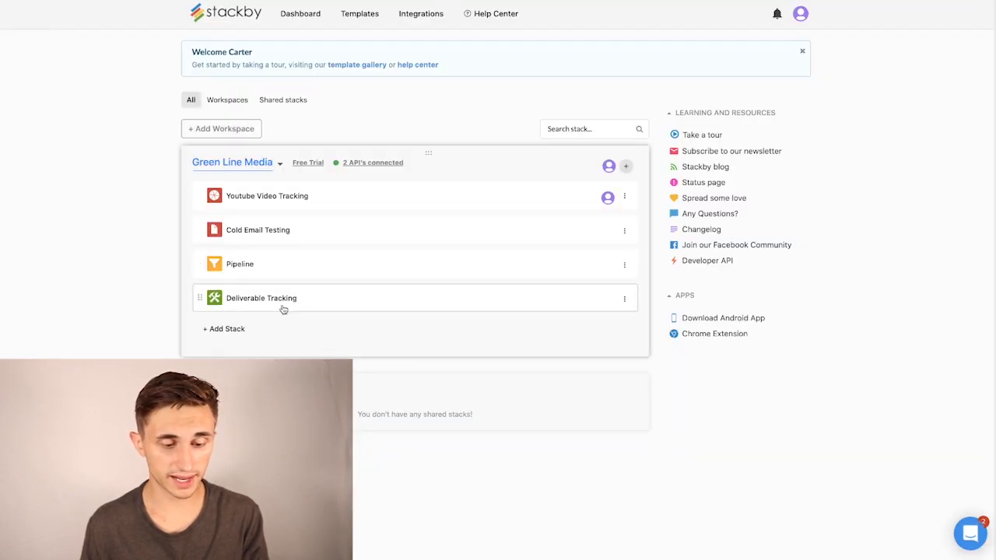
left_click(262, 299)
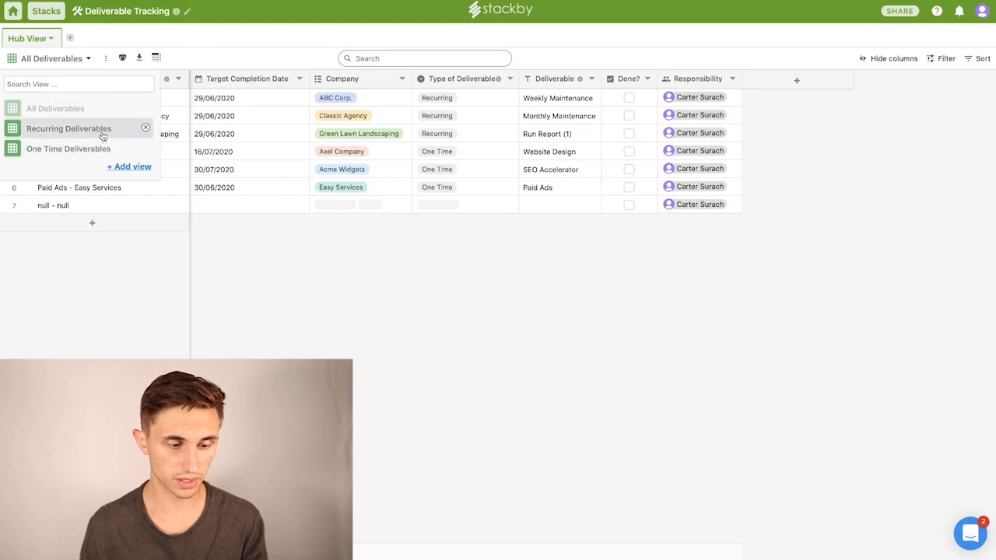
left_click(69, 128)
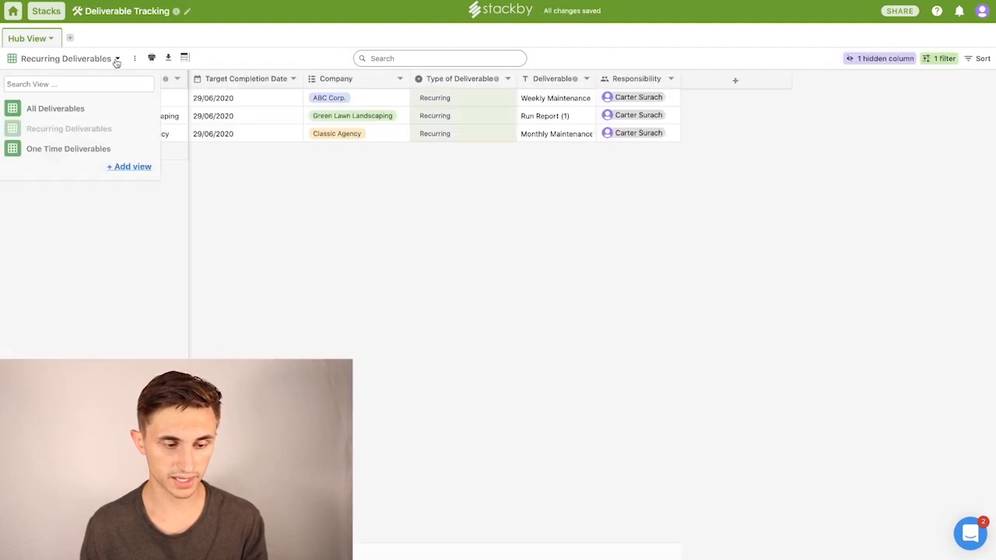
left_click(69, 149)
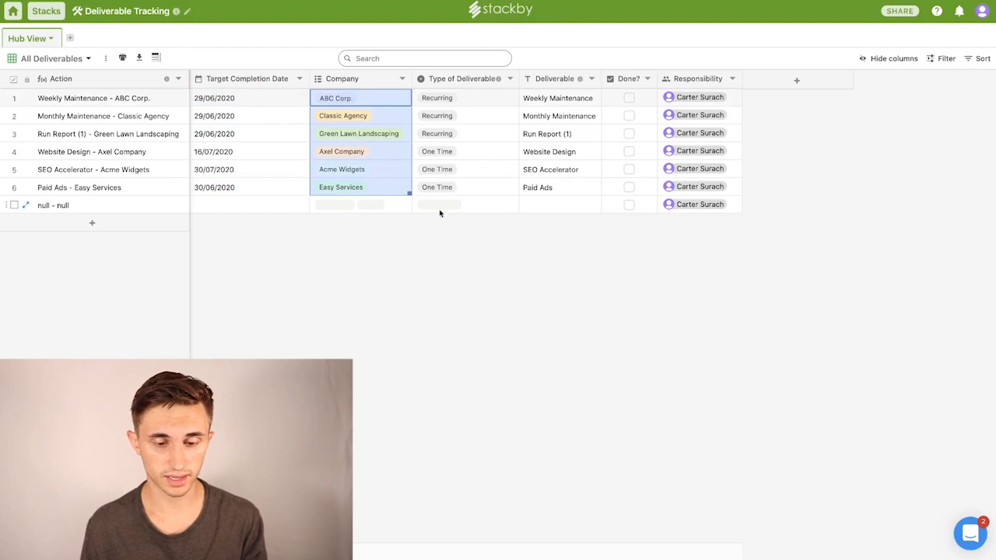
Step: Switch through the saved views to show All Deliverables listing six items
left_click(464, 115)
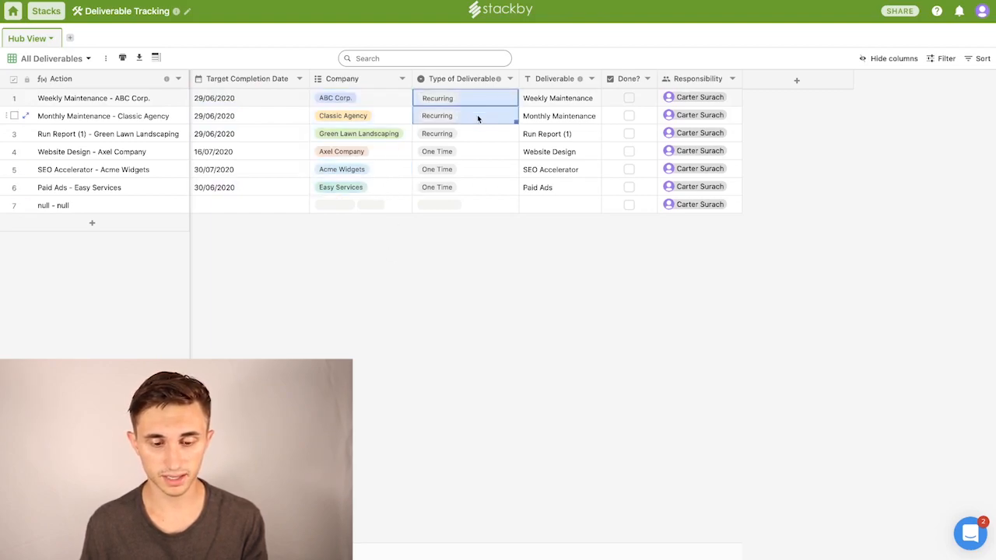
left_click(466, 96)
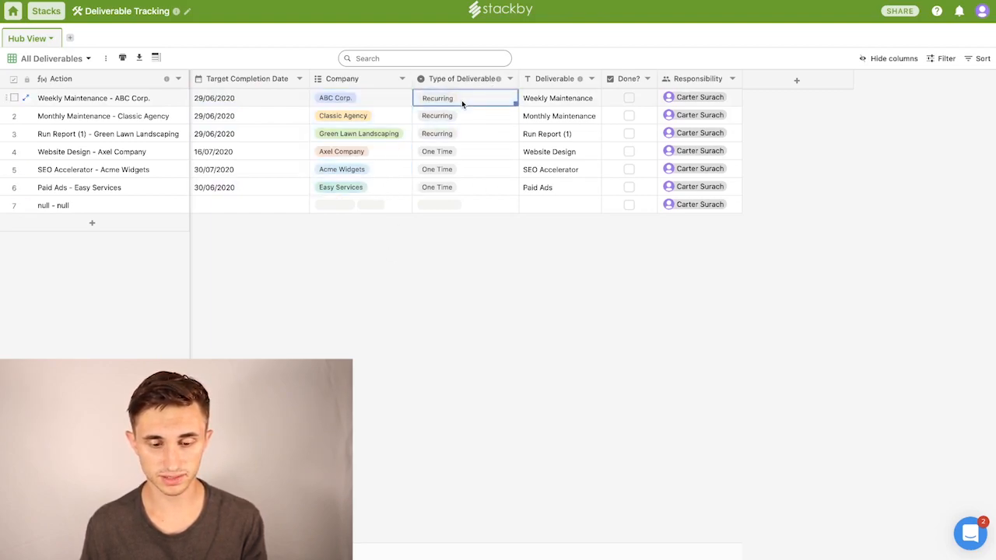
left_click(465, 99)
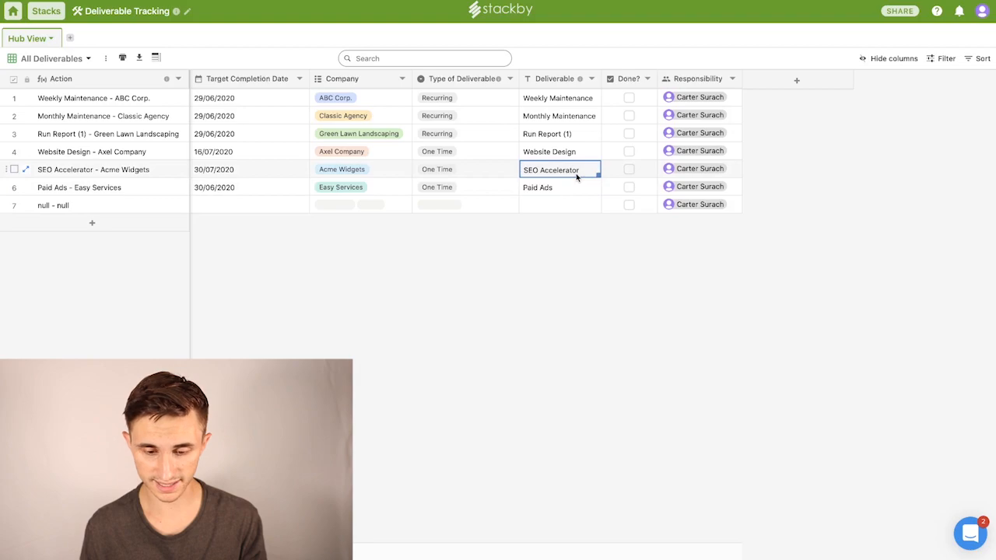
left_click(560, 115)
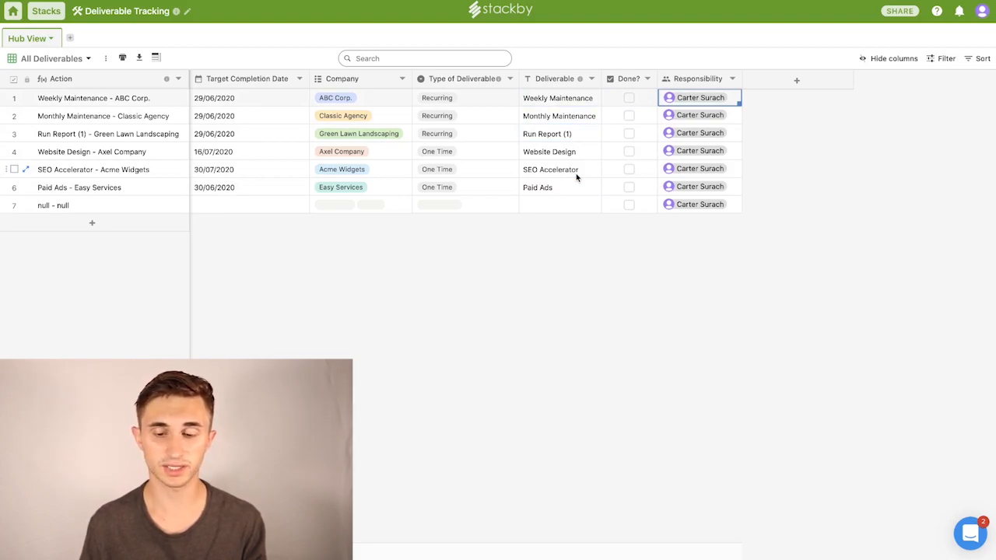
Step: Change Responsibility to Multi Collaborators with Notify Collaborators enabled and apply it
left_click(731, 77)
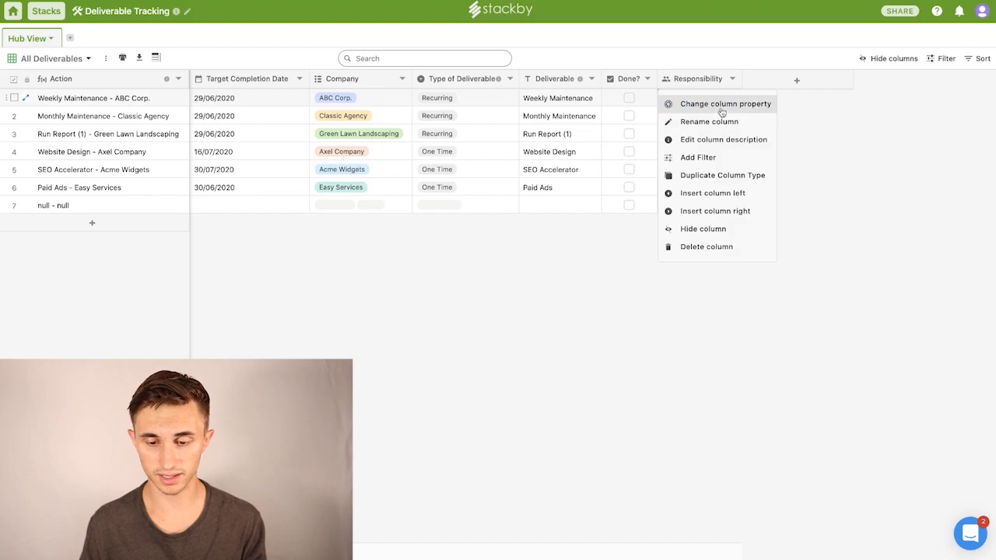
left_click(725, 102)
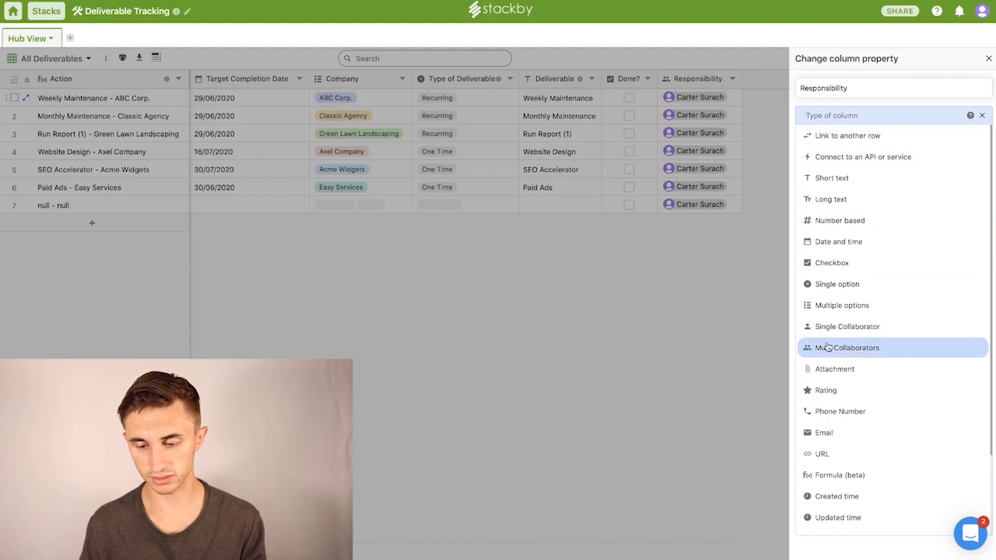
left_click(847, 348)
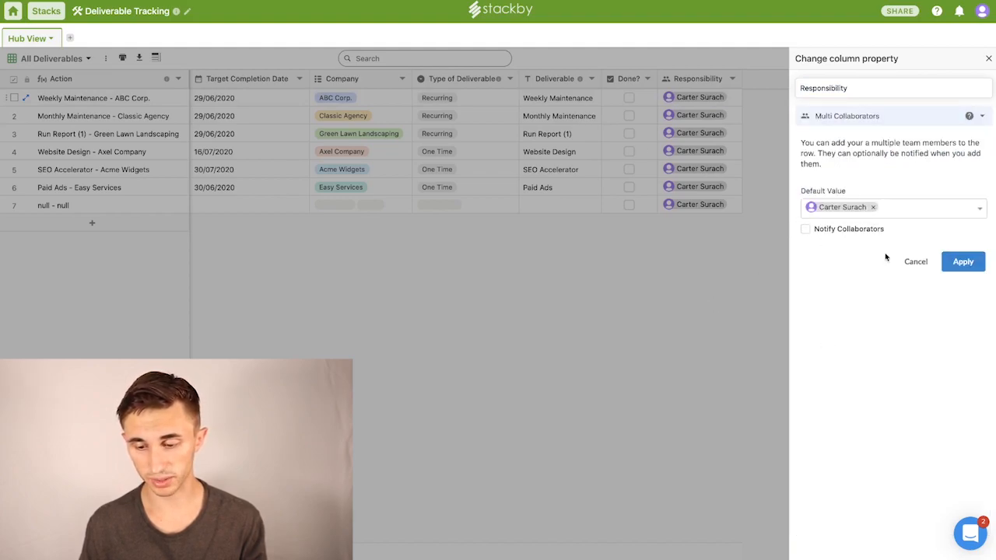
left_click(807, 229)
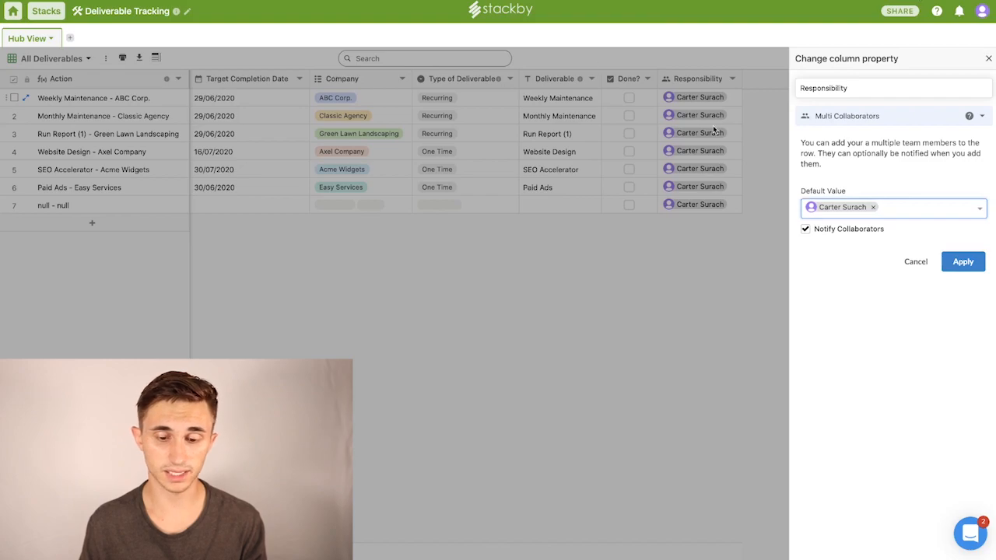
left_click(962, 261)
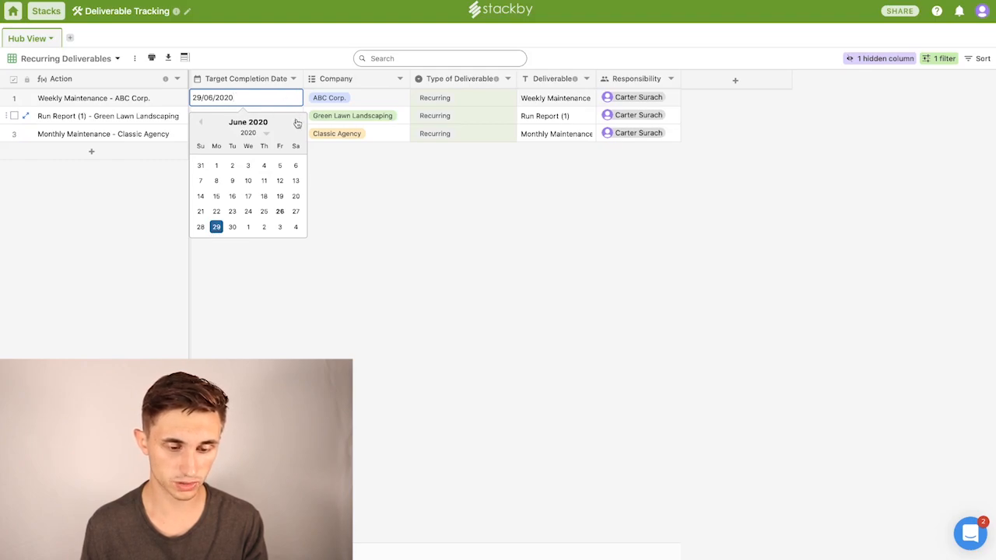
Step: Set Weekly Maintenance's date to 6 July 2020 and tick Website Design - Axel Company as done
left_click(296, 122)
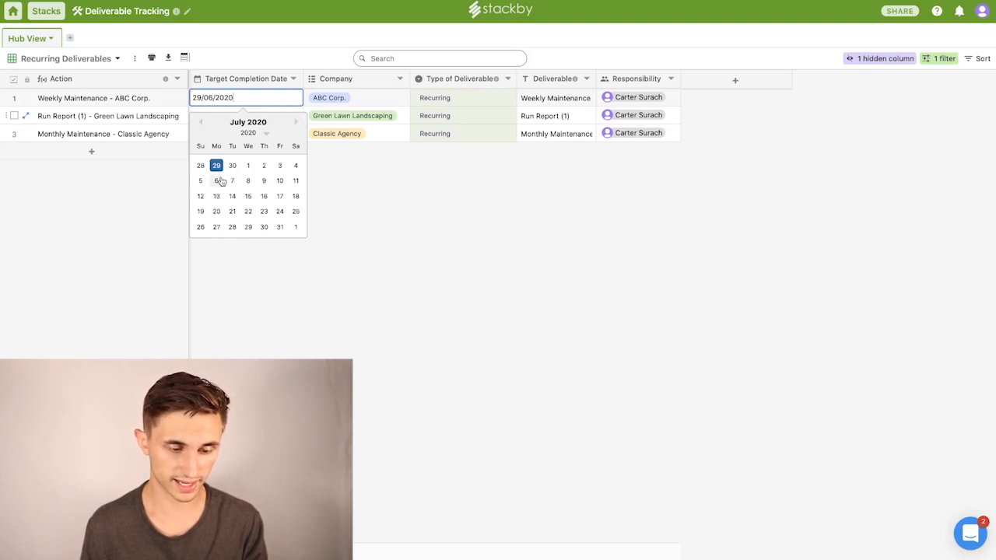
left_click(217, 180)
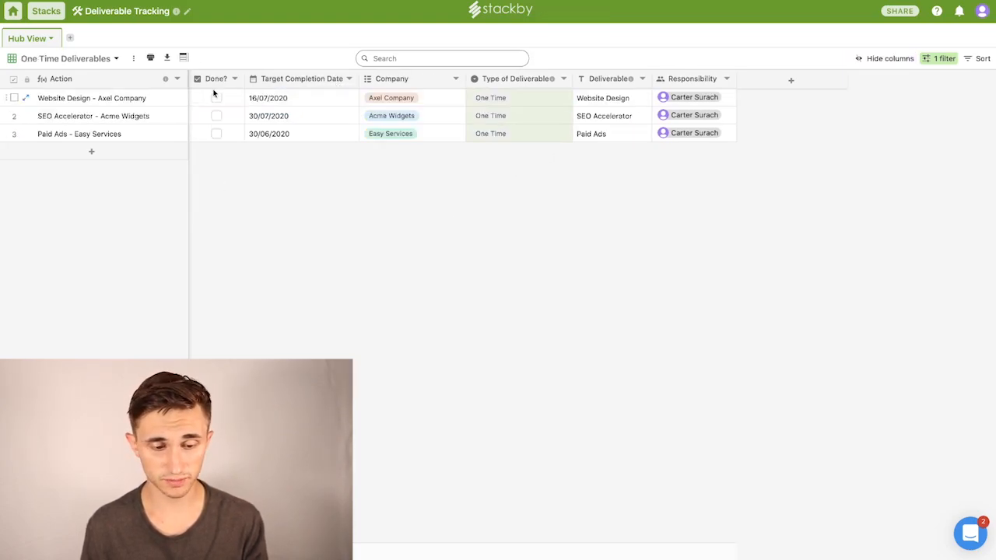
left_click(216, 134)
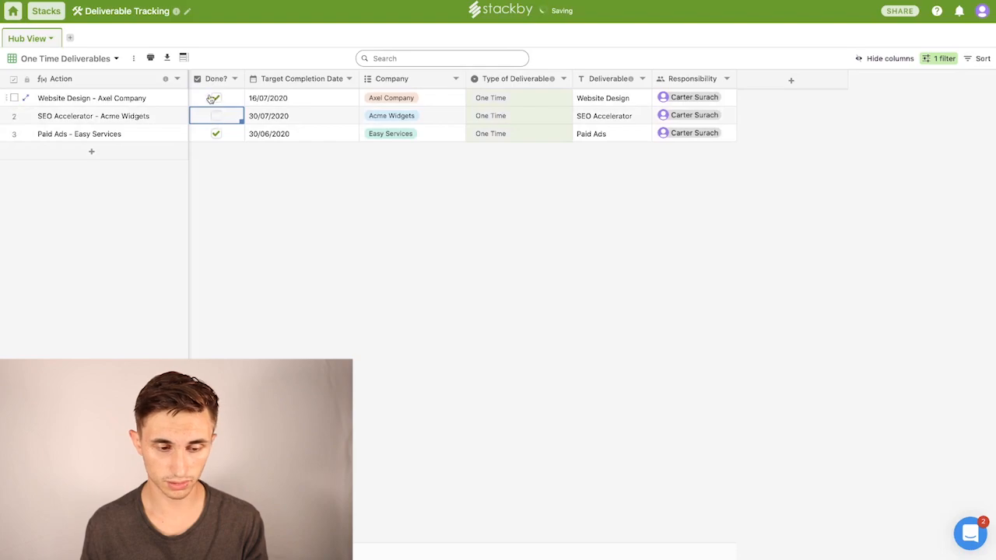
left_click(215, 96)
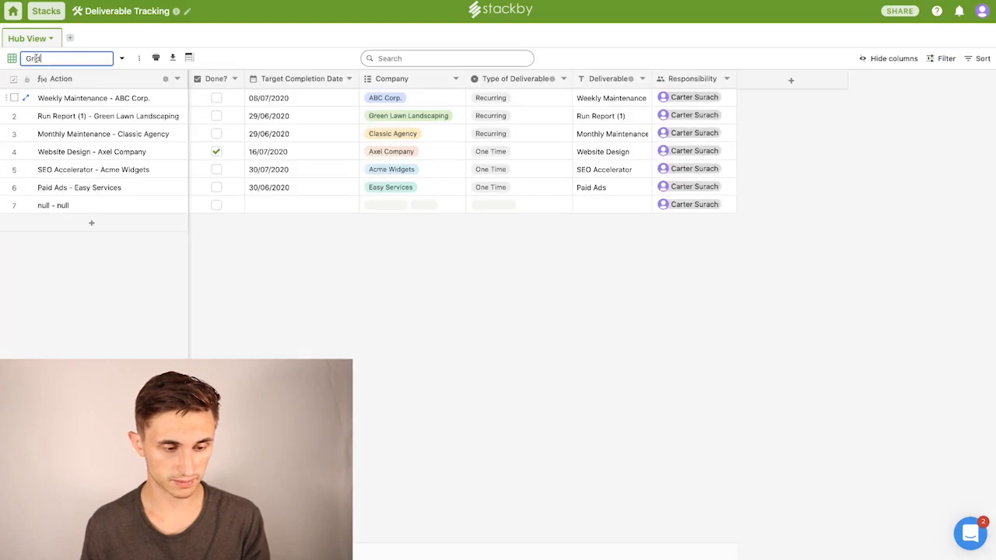
Step: Name the new view Archive and filter it to rows where Done? is checked
type("Archive")
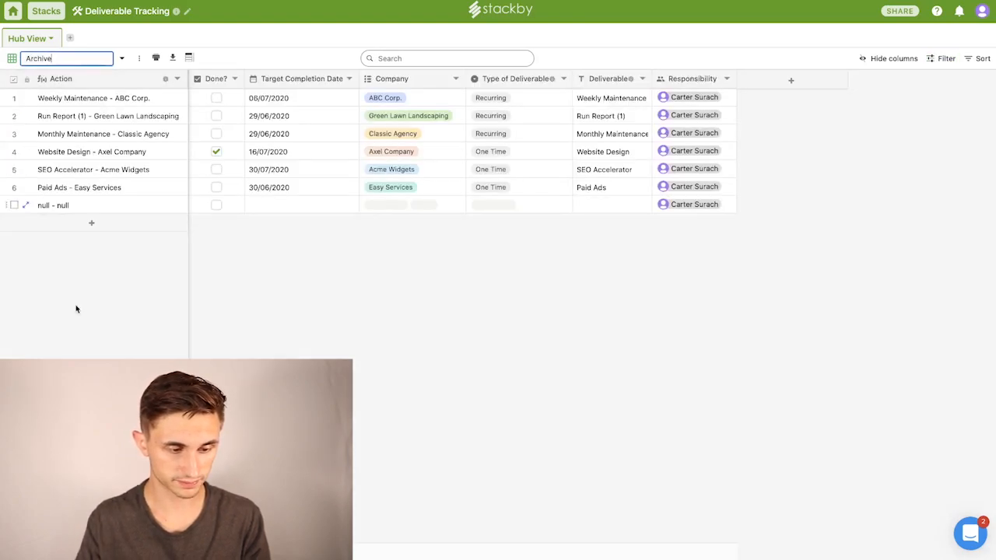
left_click(946, 59)
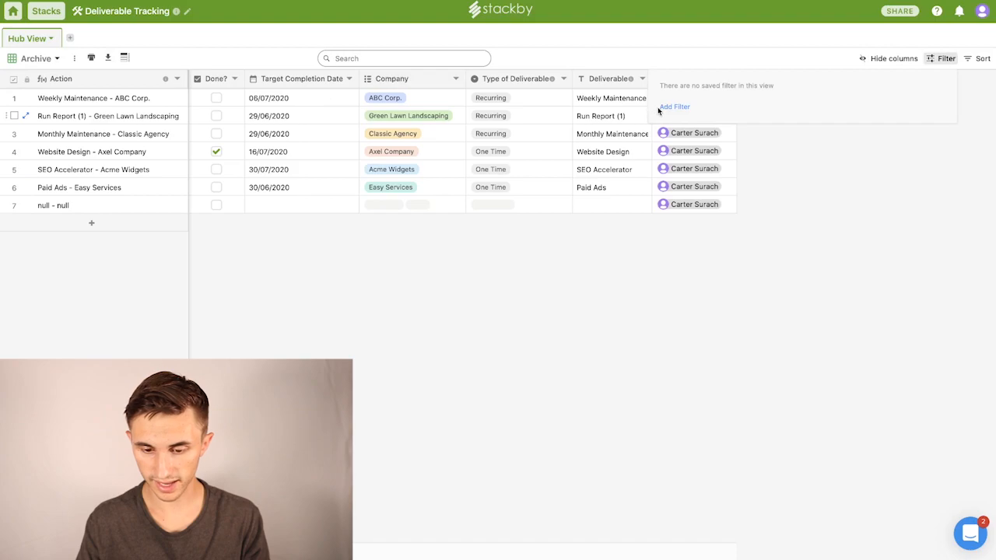
left_click(674, 106)
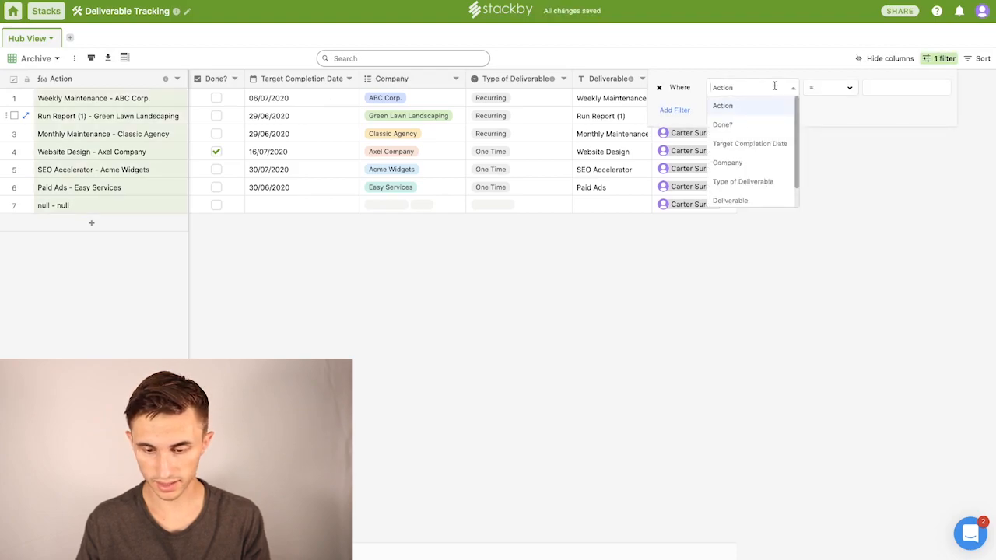
left_click(722, 125)
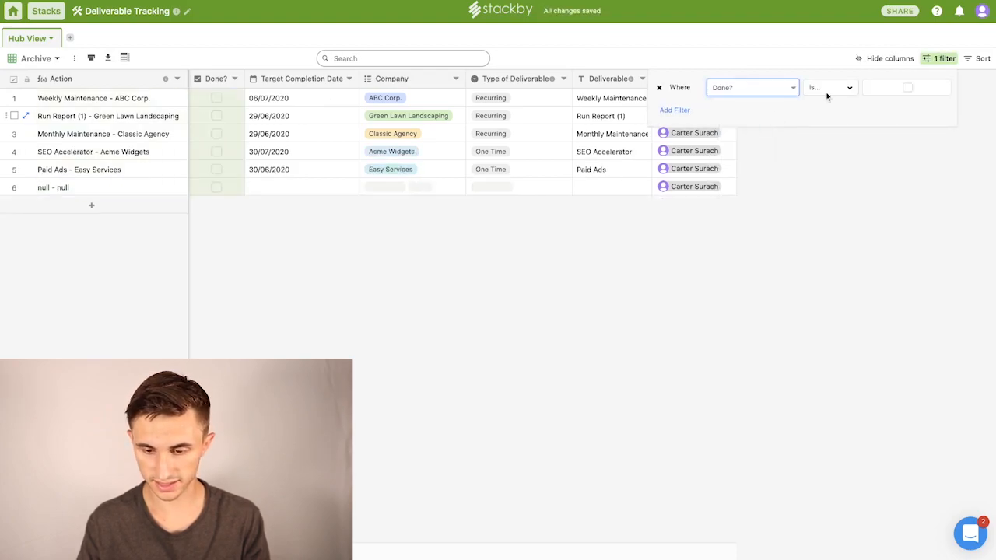
left_click(907, 87)
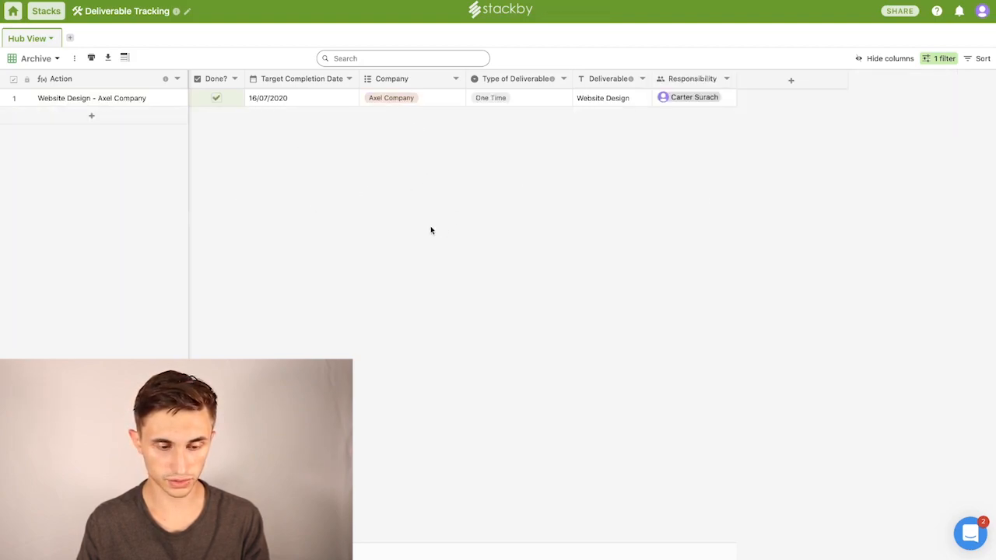
Step: Add a second filter condition to One Time Deliverables, then return to All Deliverables
left_click(31, 37)
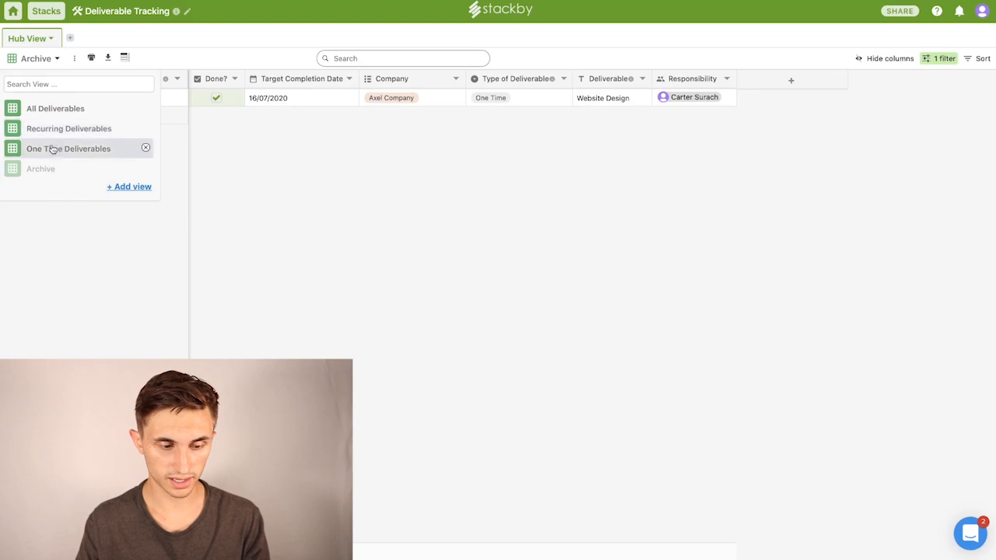
left_click(68, 150)
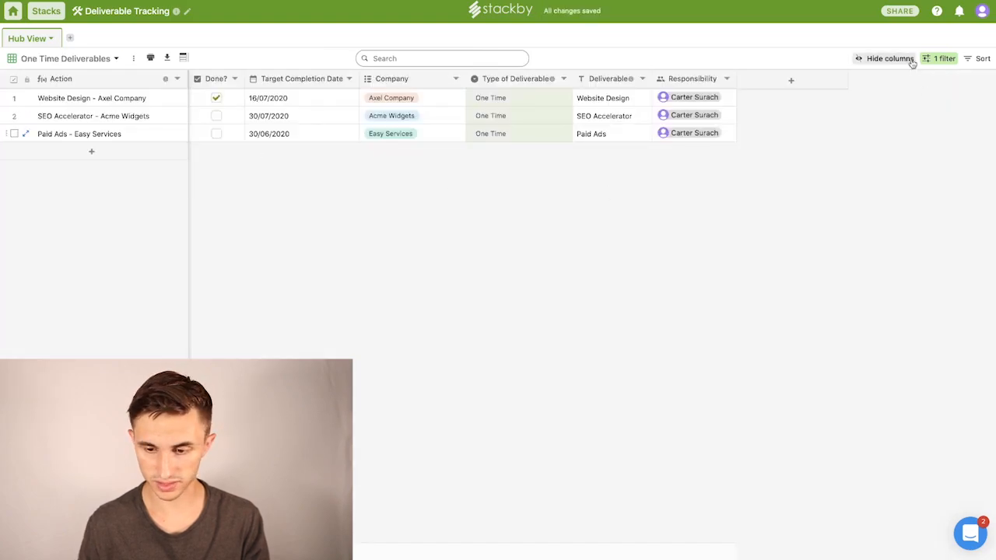
left_click(944, 59)
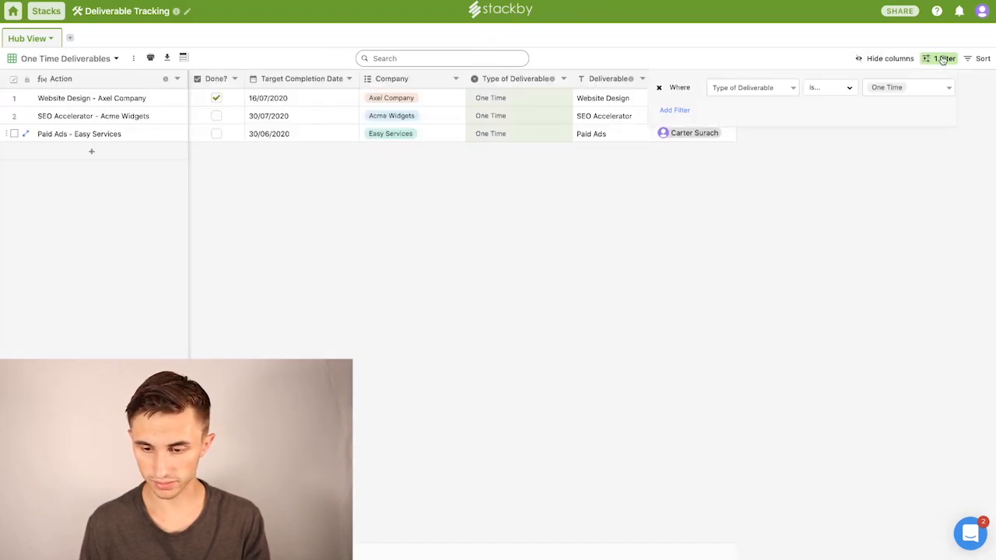
left_click(674, 109)
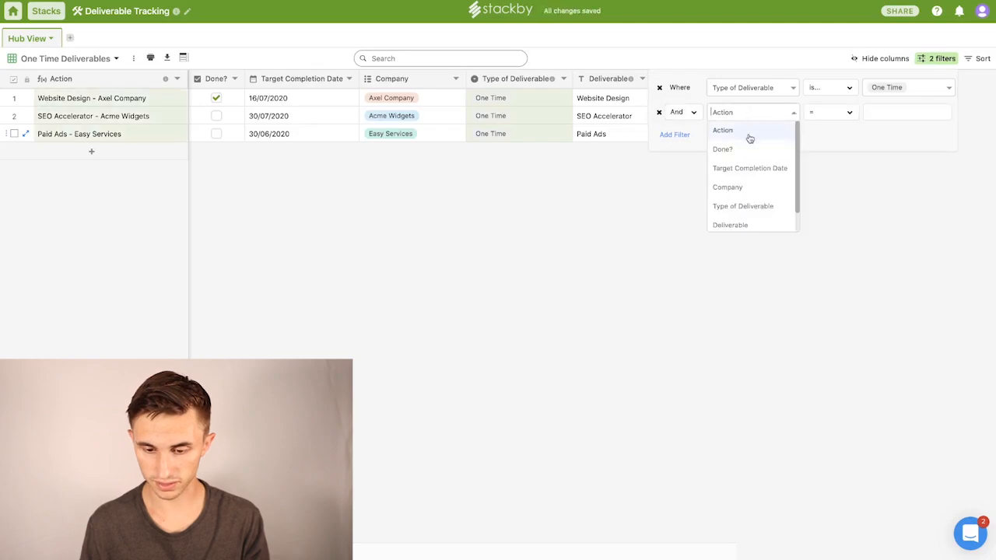
left_click(722, 149)
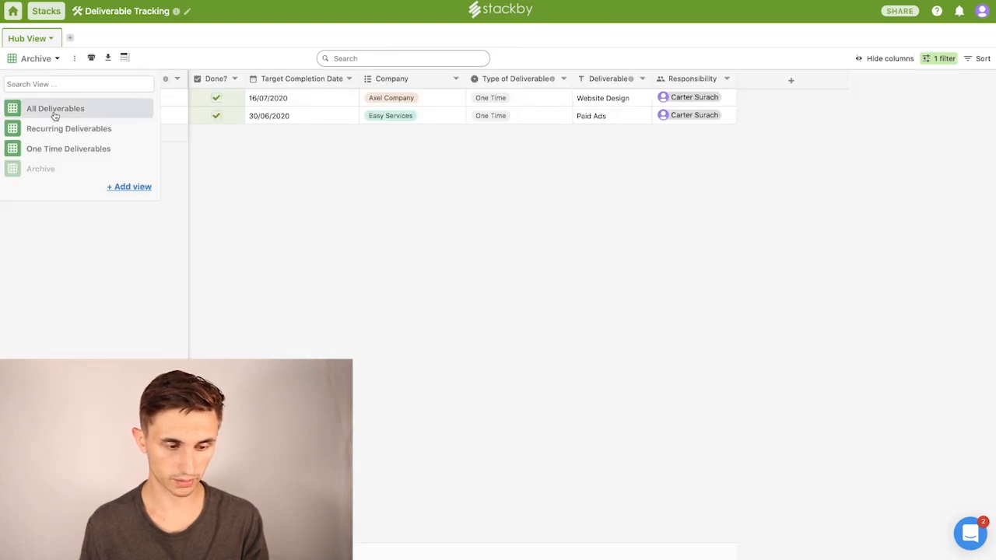
left_click(56, 109)
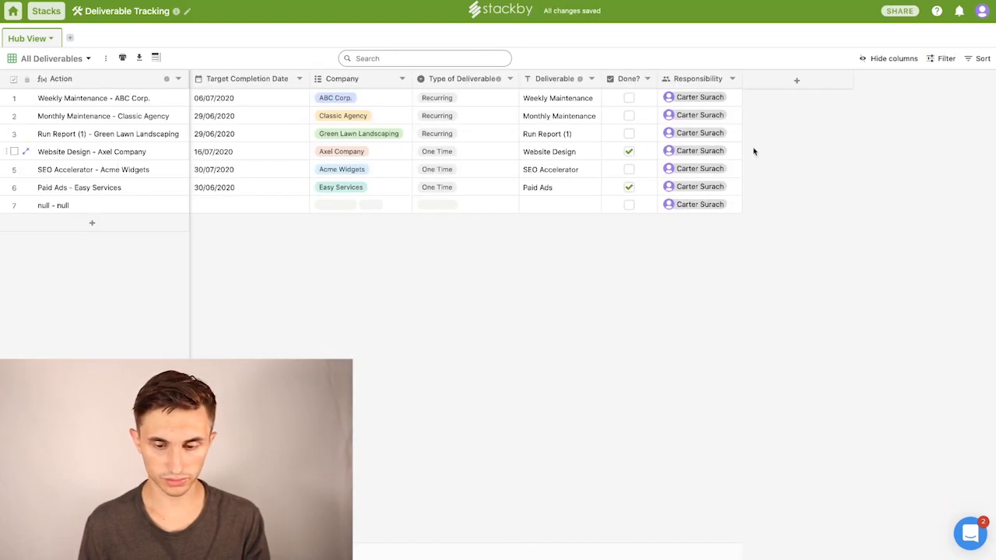